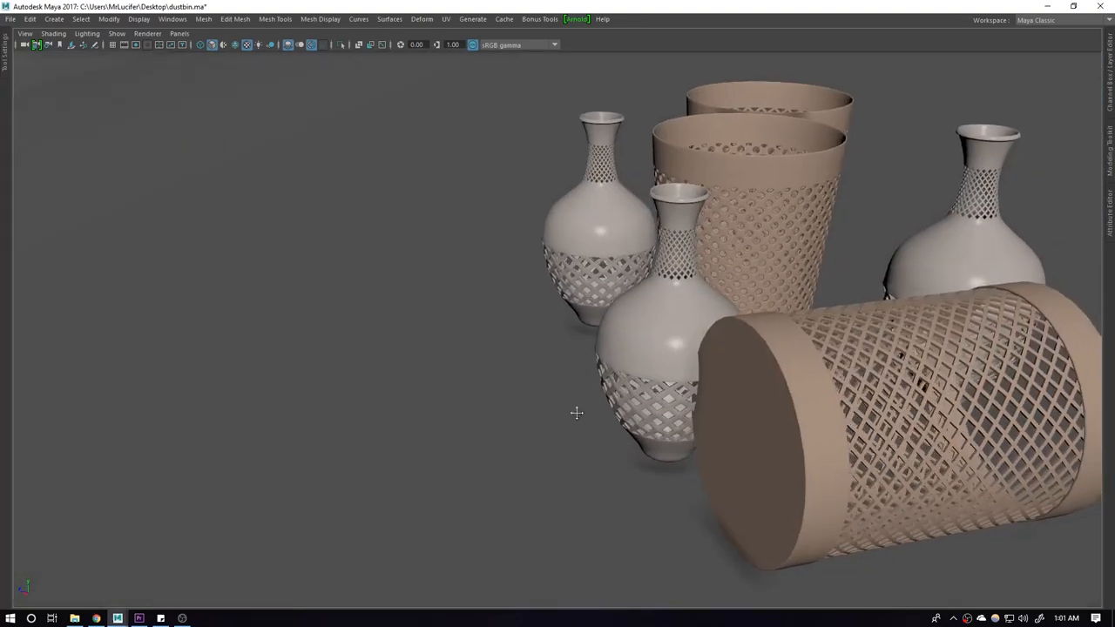
- Orbit around the finished dustbin models and look down into their openings
drag(575, 414, 456, 392)
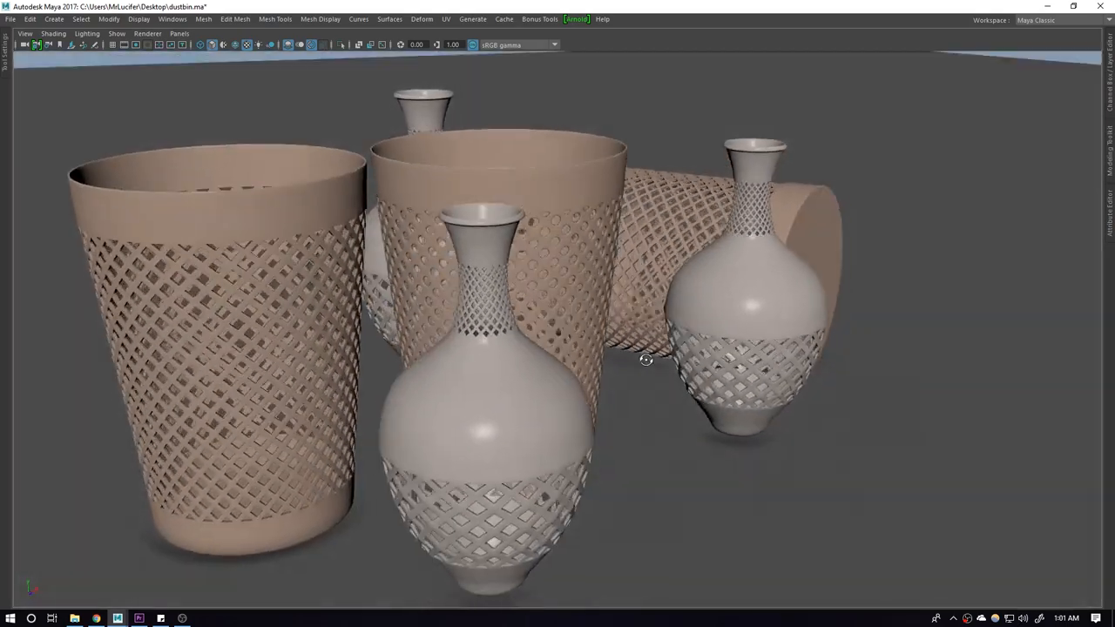
drag(647, 359, 676, 357)
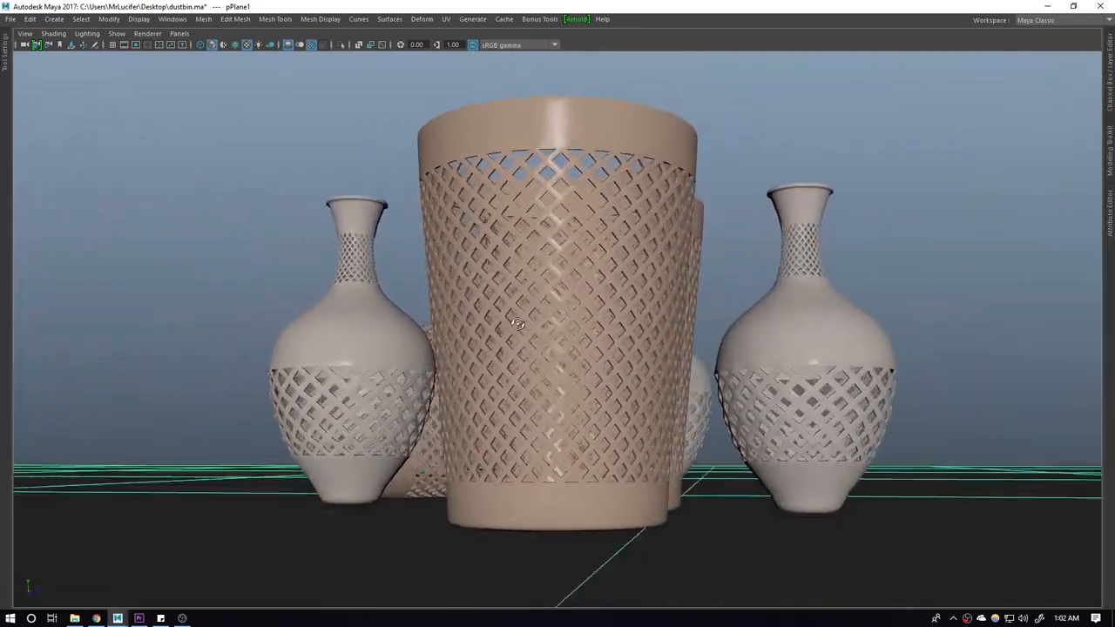
drag(519, 324, 429, 385)
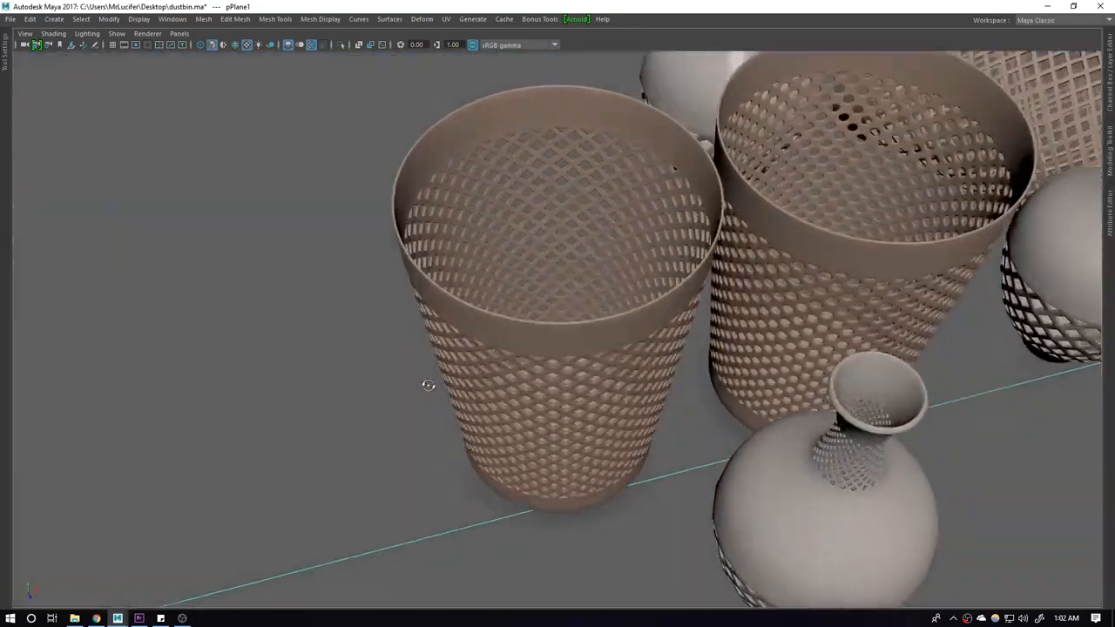
drag(429, 385, 417, 348)
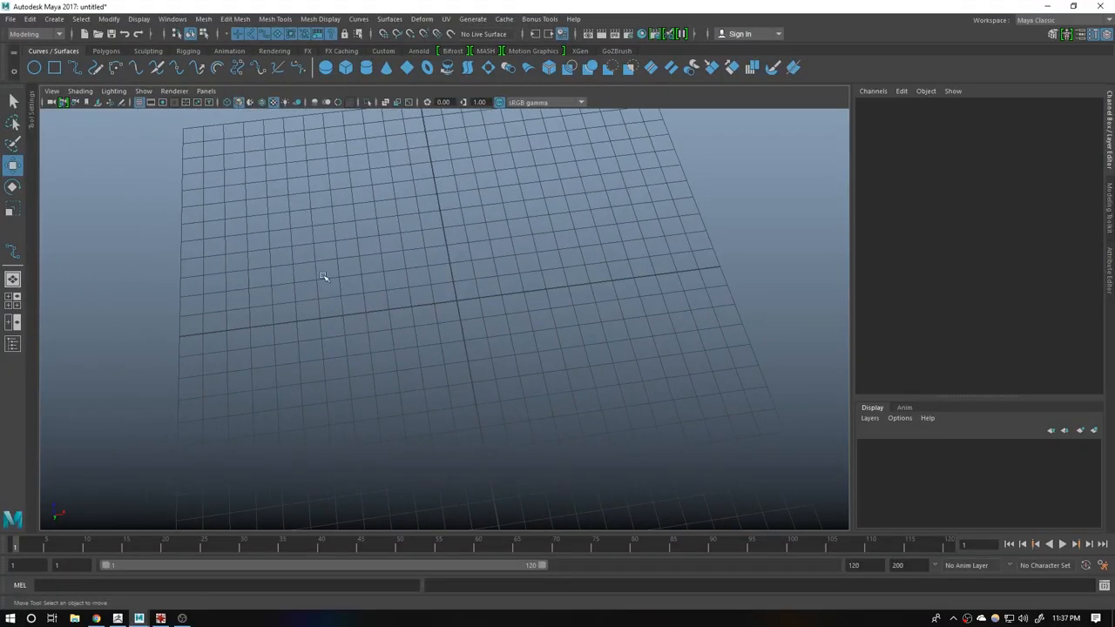
- Add a polygon cylinder with 15 height subdivisions and switch it to Face mode
click(110, 54)
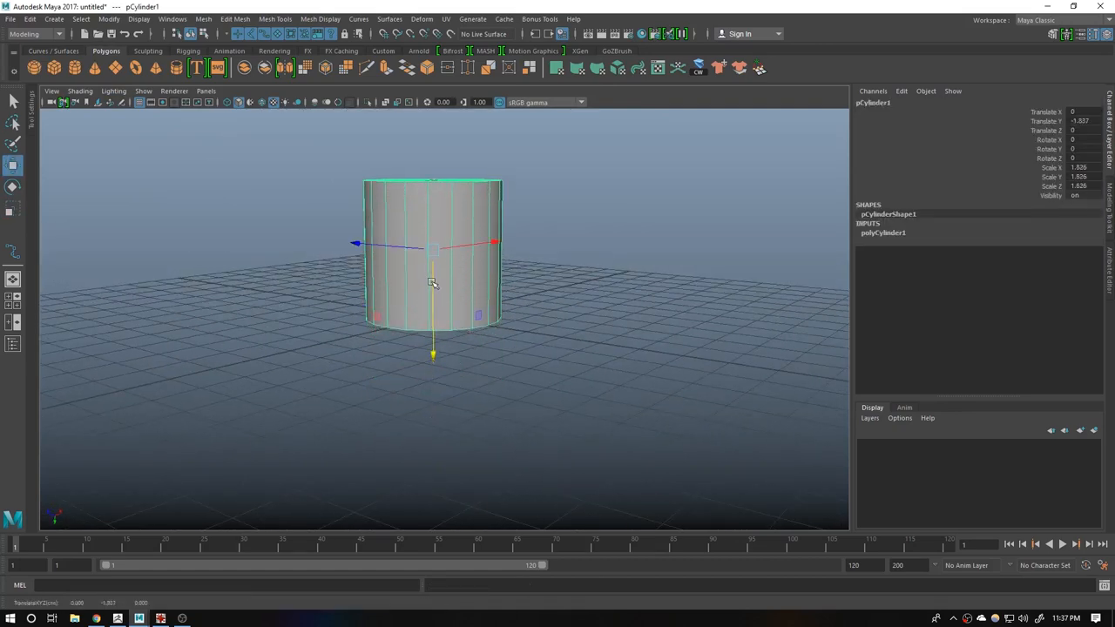
click(884, 234)
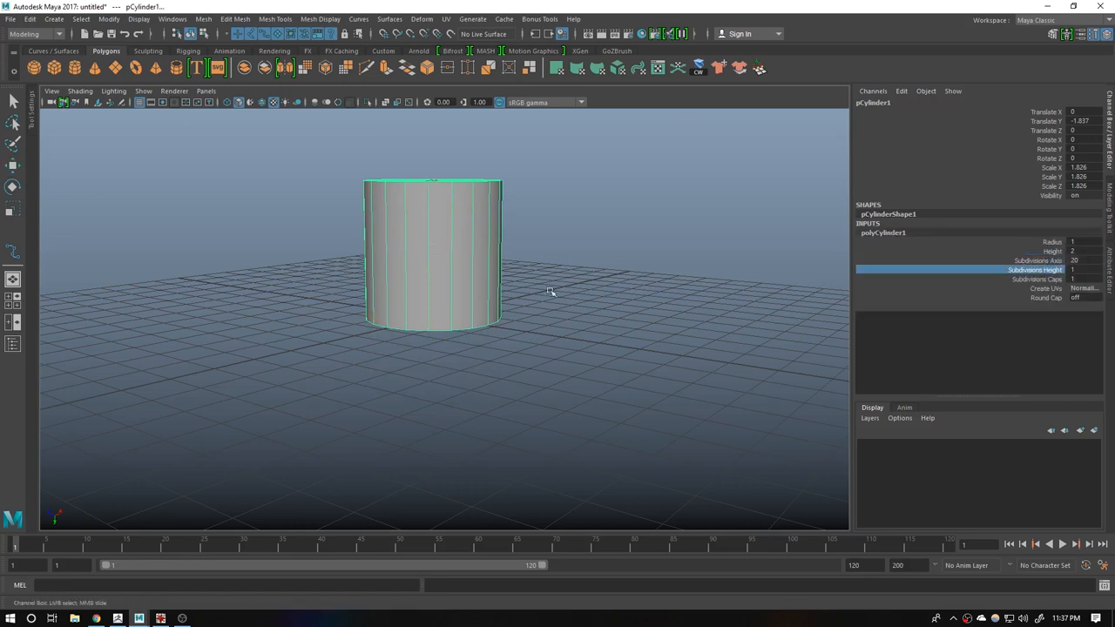
text(15)
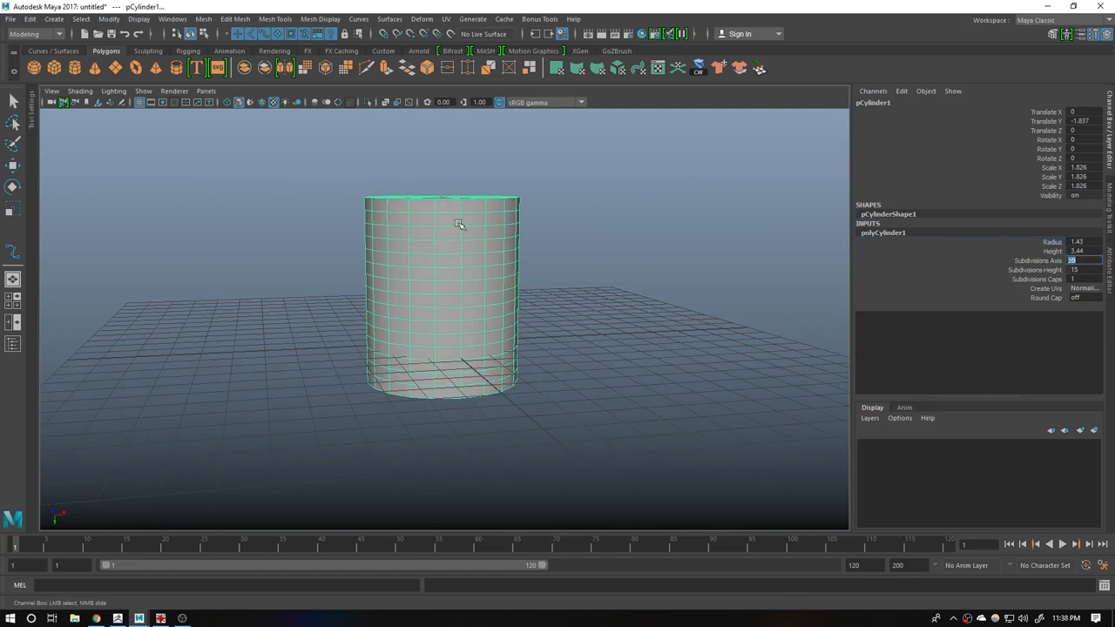
mouse_move(589, 277)
text(35)
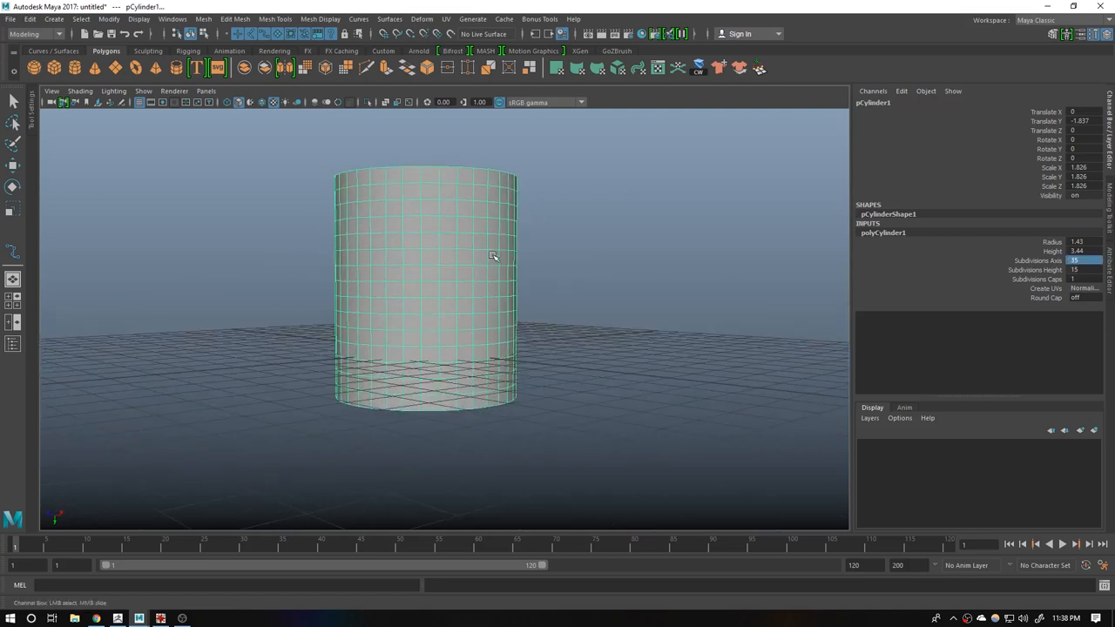
click(1067, 281)
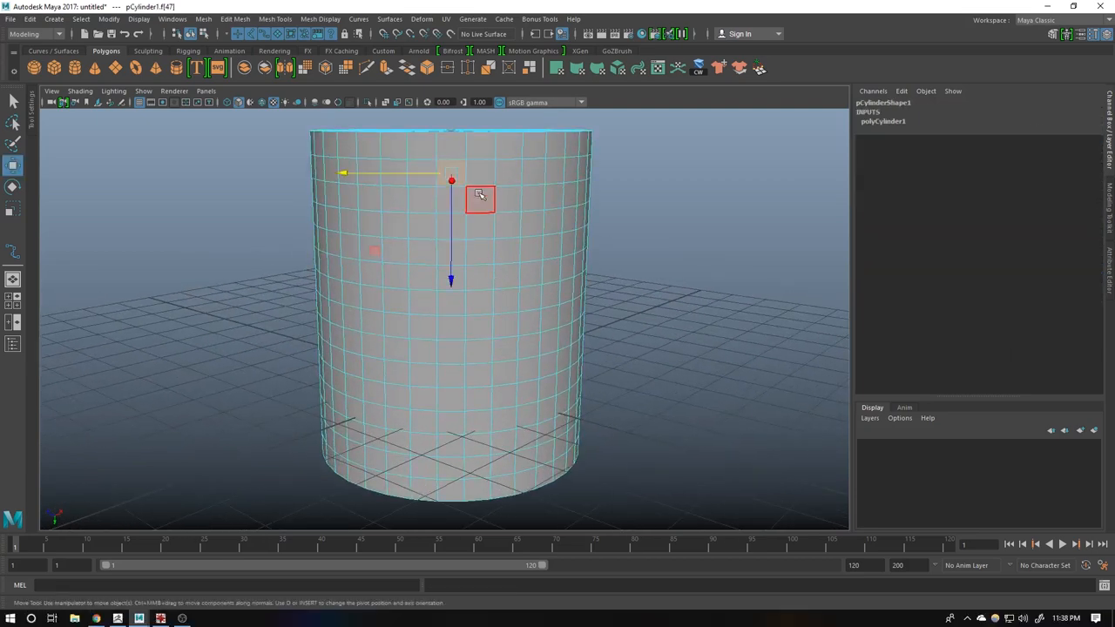
- Marquee-select the cylinder's side faces and bring up the Create > Sets choices
drag(479, 195, 446, 259)
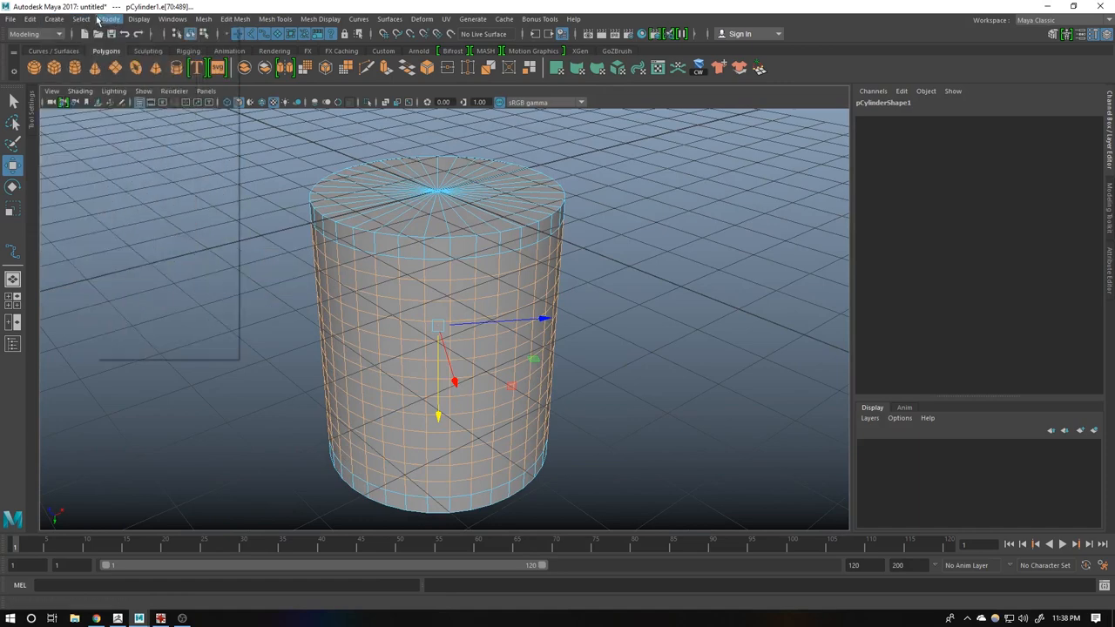
click(56, 21)
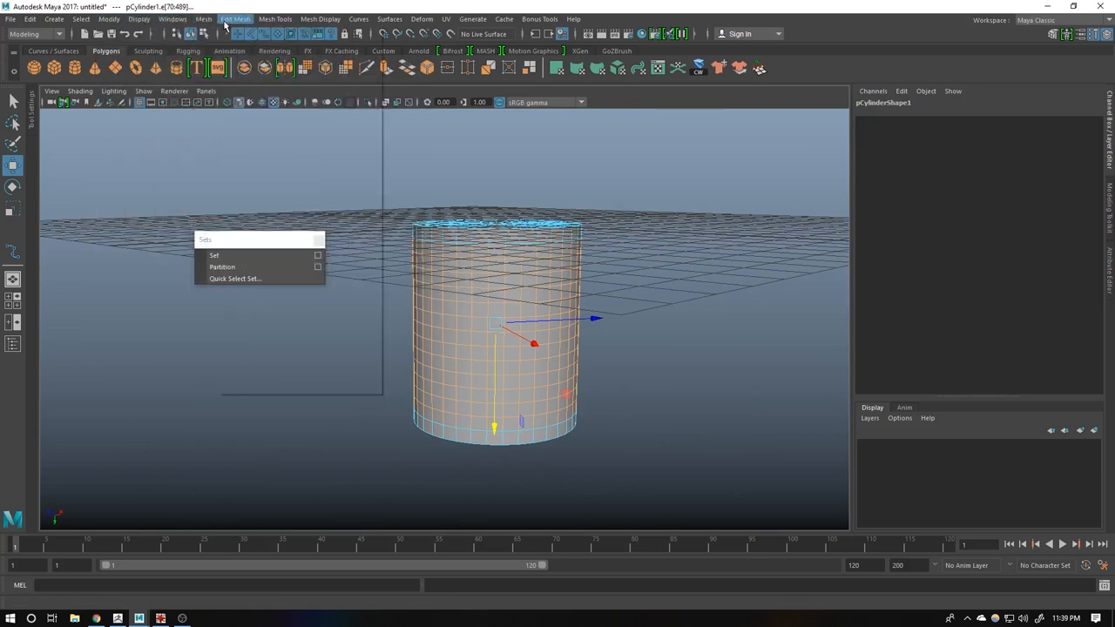
- With the Outliner open, store the selected faces in set1 and remove the leftover stroke object
click(172, 18)
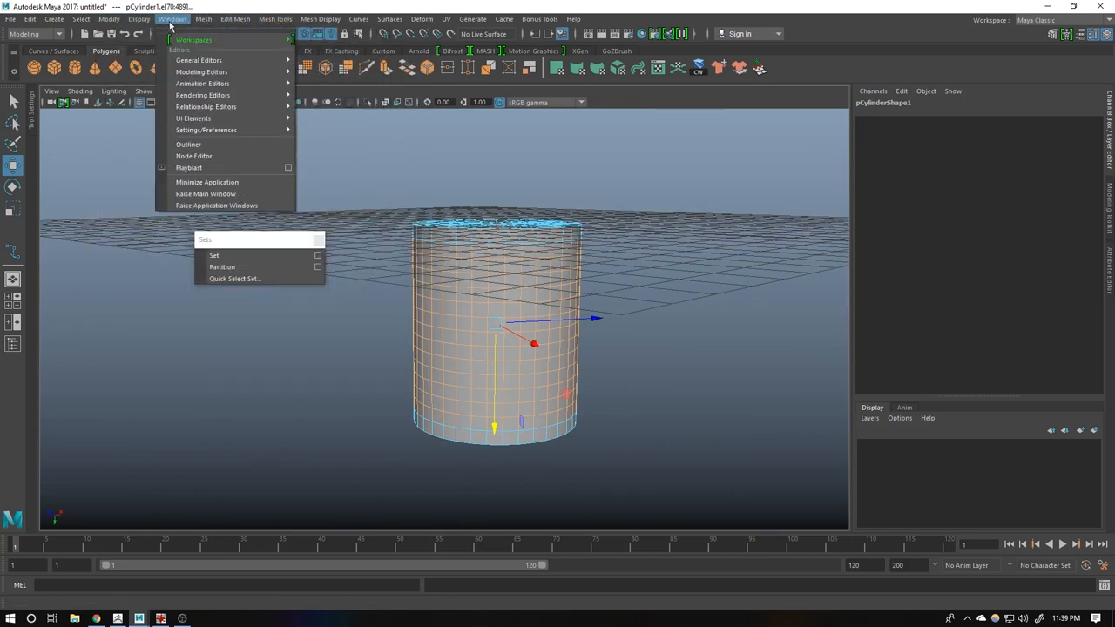
click(188, 143)
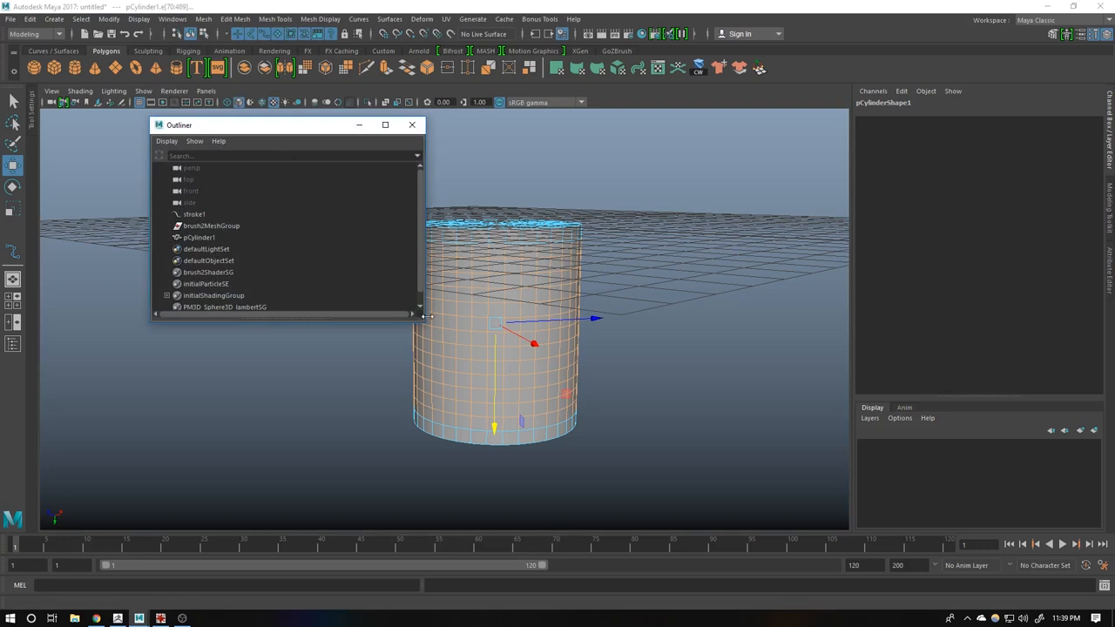
mouse_move(426, 326)
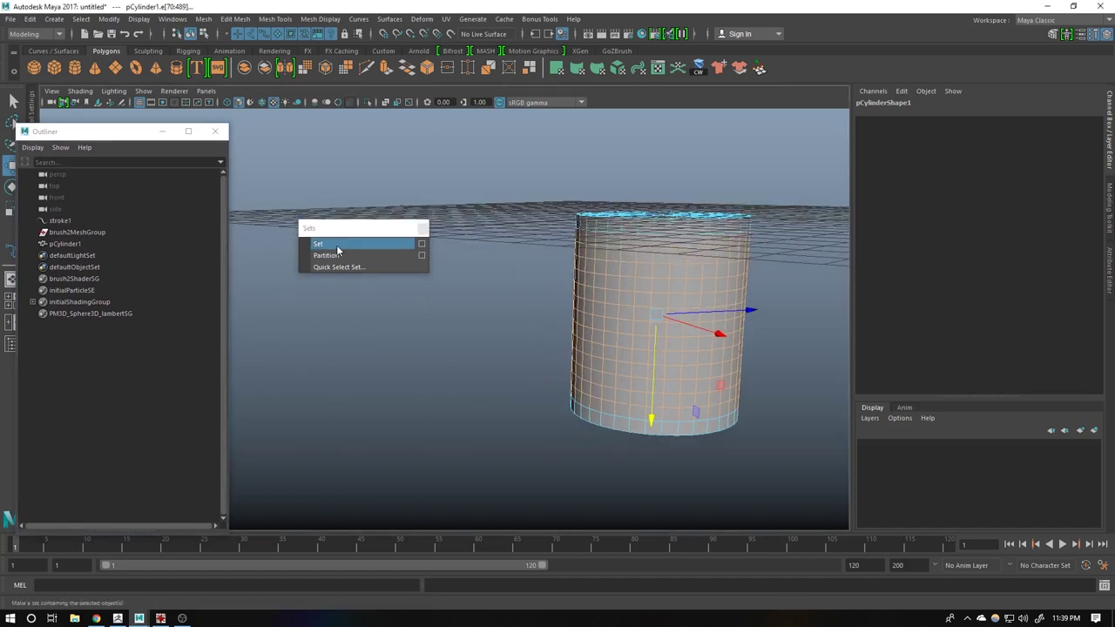
click(317, 244)
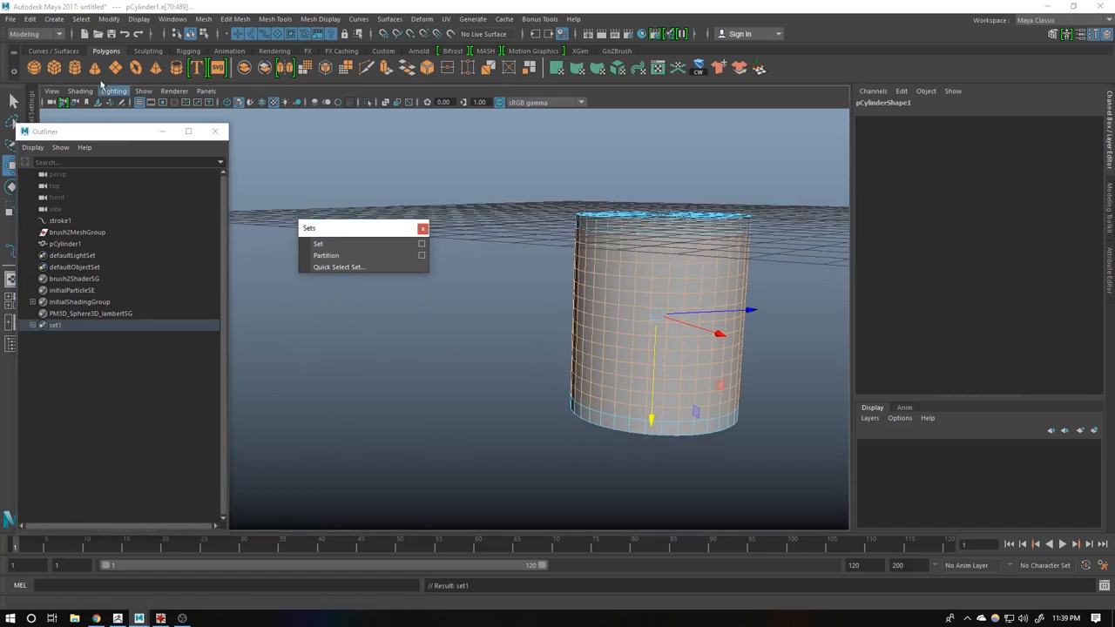
click(60, 19)
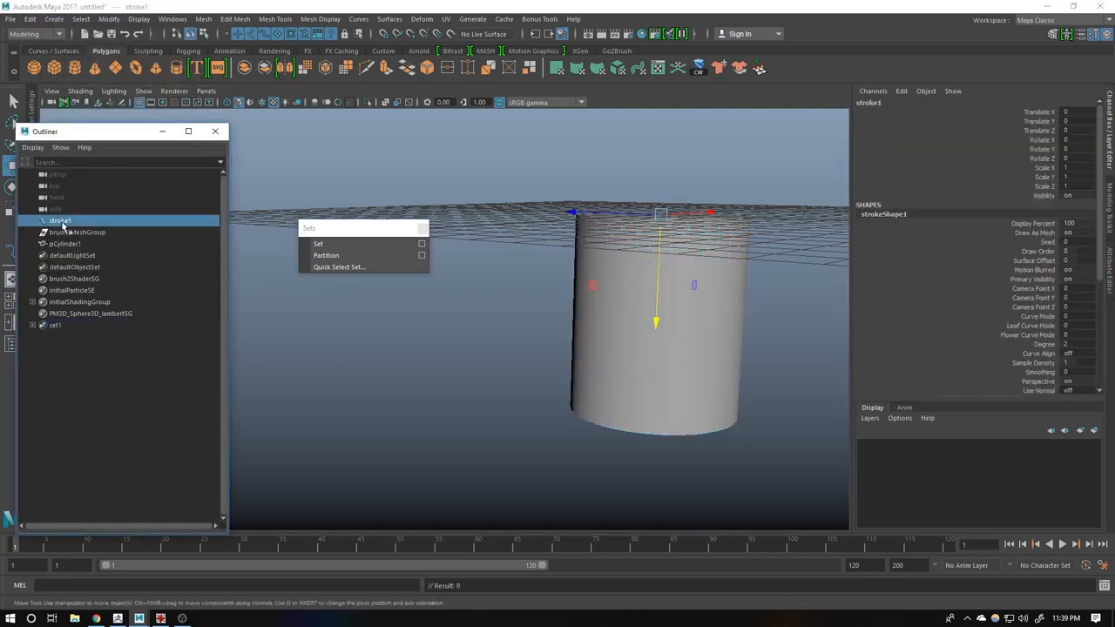
click(62, 219)
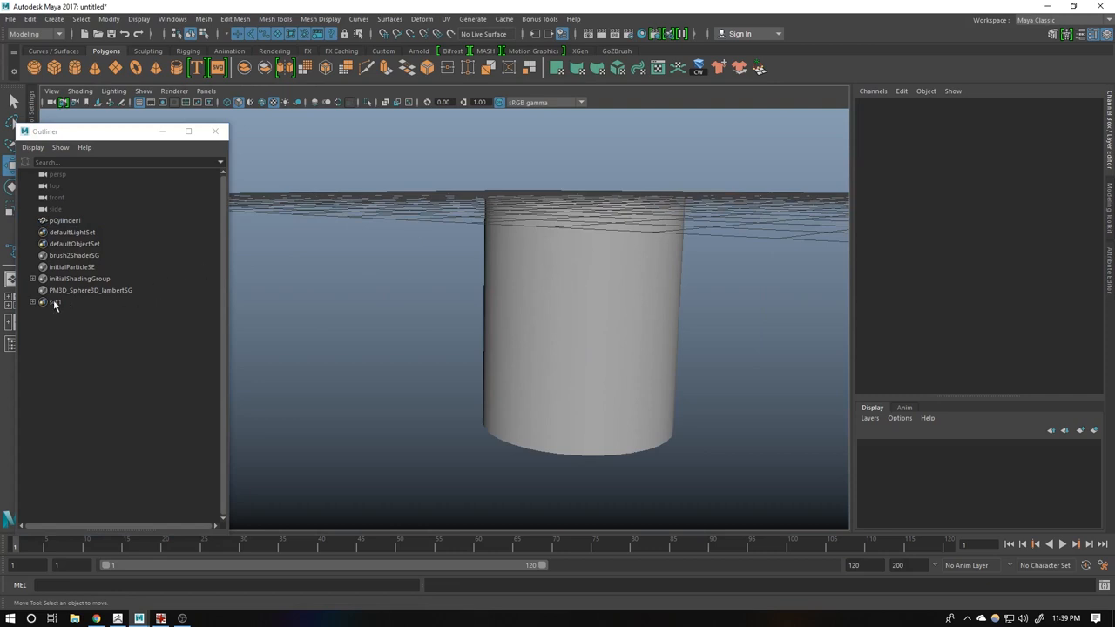
- Reselect set1's member faces from the Outliner and bring up the face editing commands
right_click(55, 301)
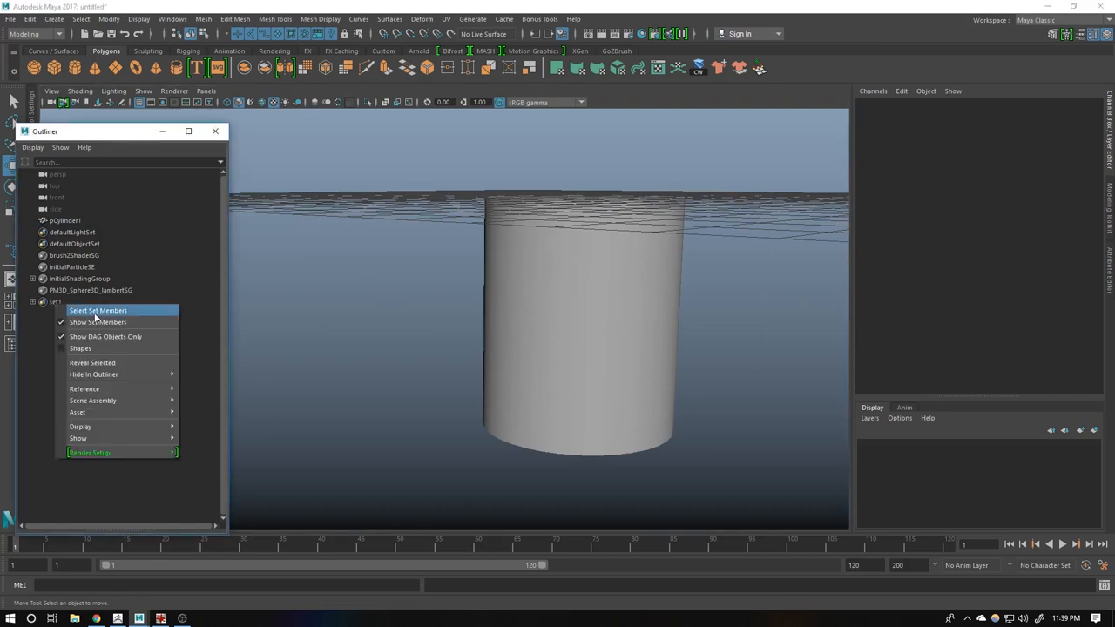
click(97, 310)
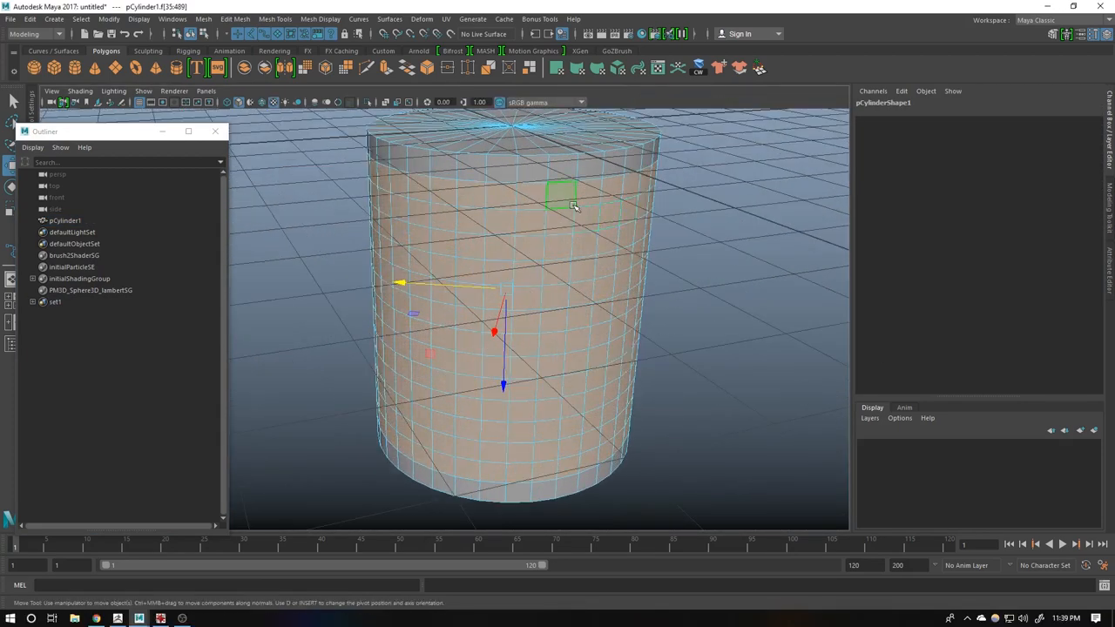
right_click(586, 206)
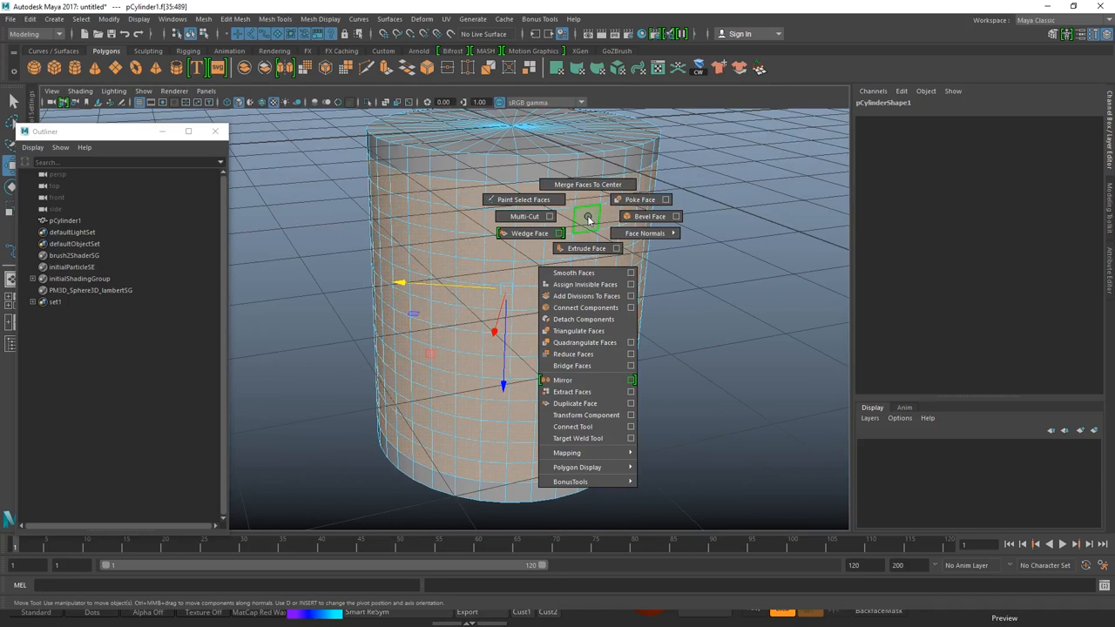
click(587, 216)
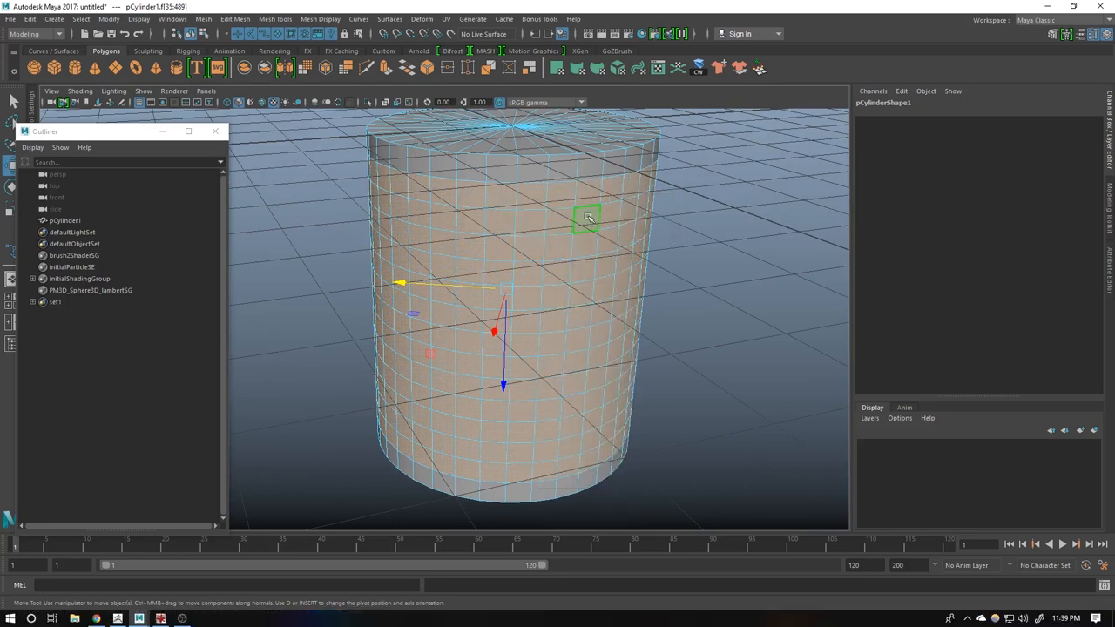
- Poke the selected side faces so each gets a centre point
drag(589, 218, 566, 293)
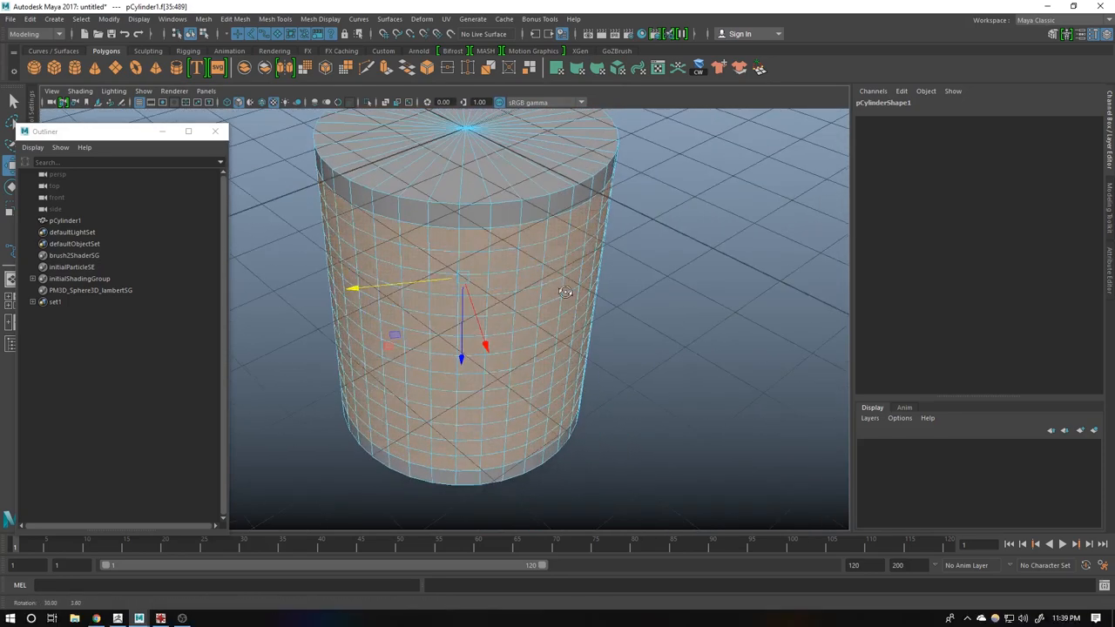
drag(566, 293, 498, 255)
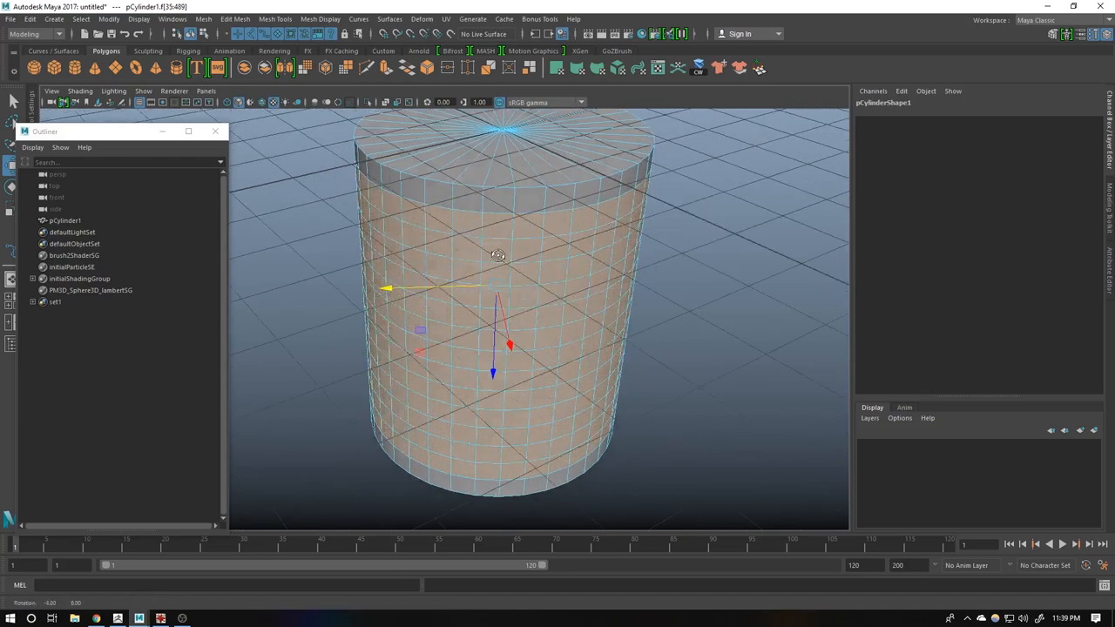
right_click(498, 254)
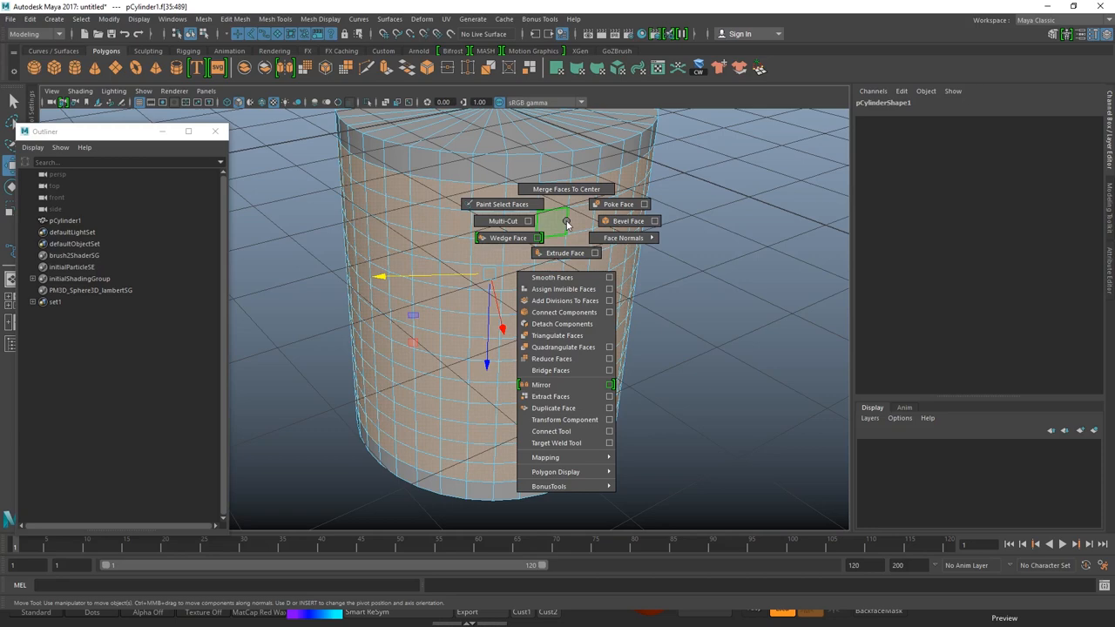
click(613, 202)
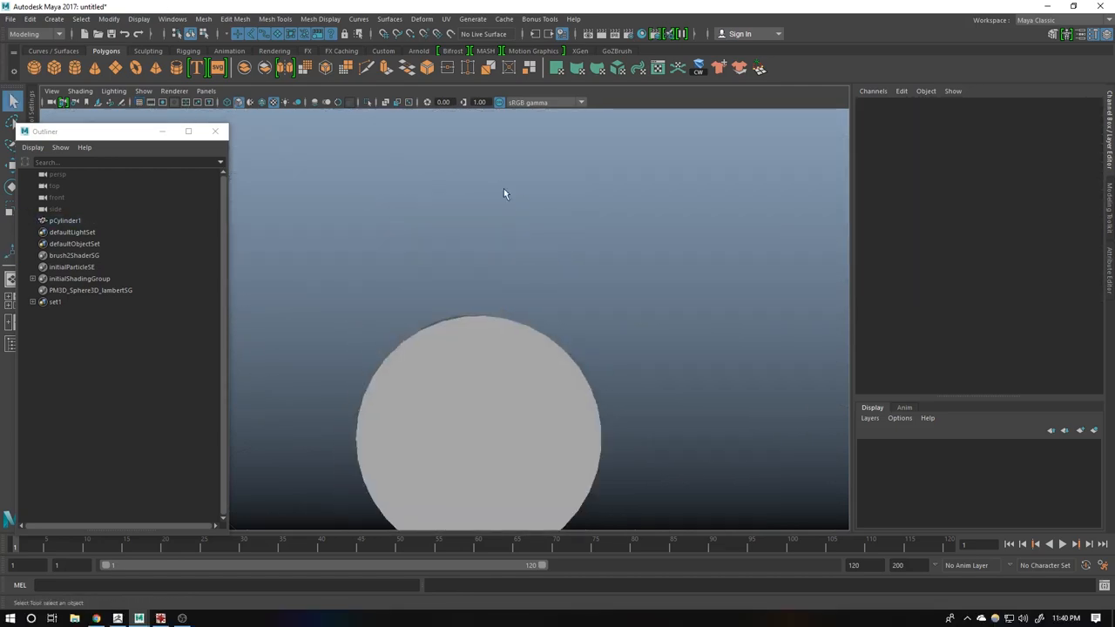
- Select pCylinder1 and return it to Object Mode, showing the triangulated side pattern
click(65, 220)
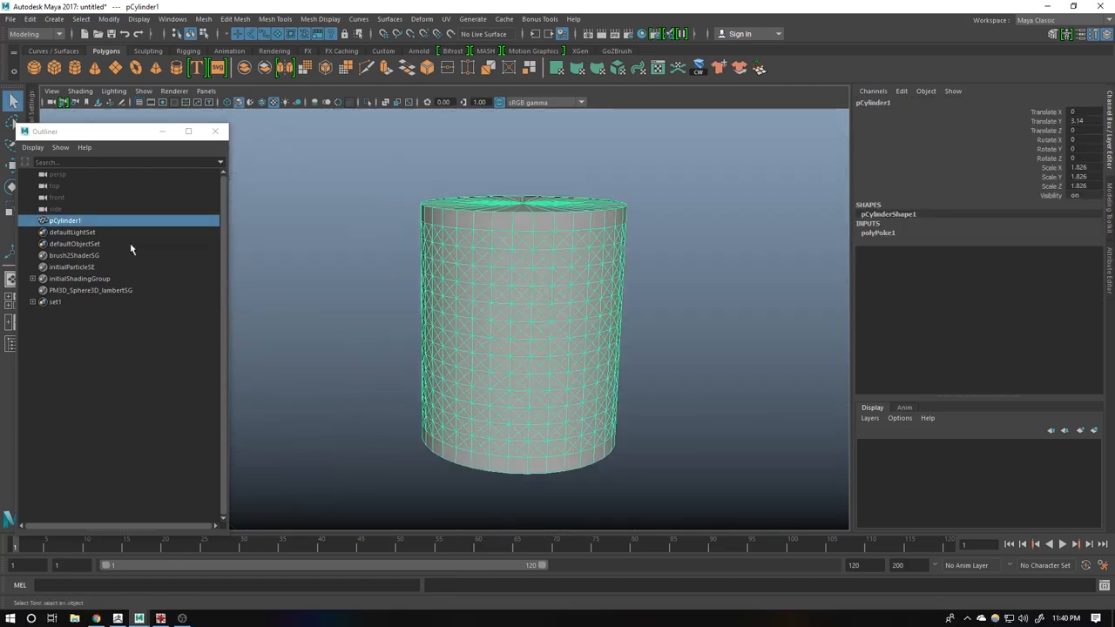
right_click(56, 301)
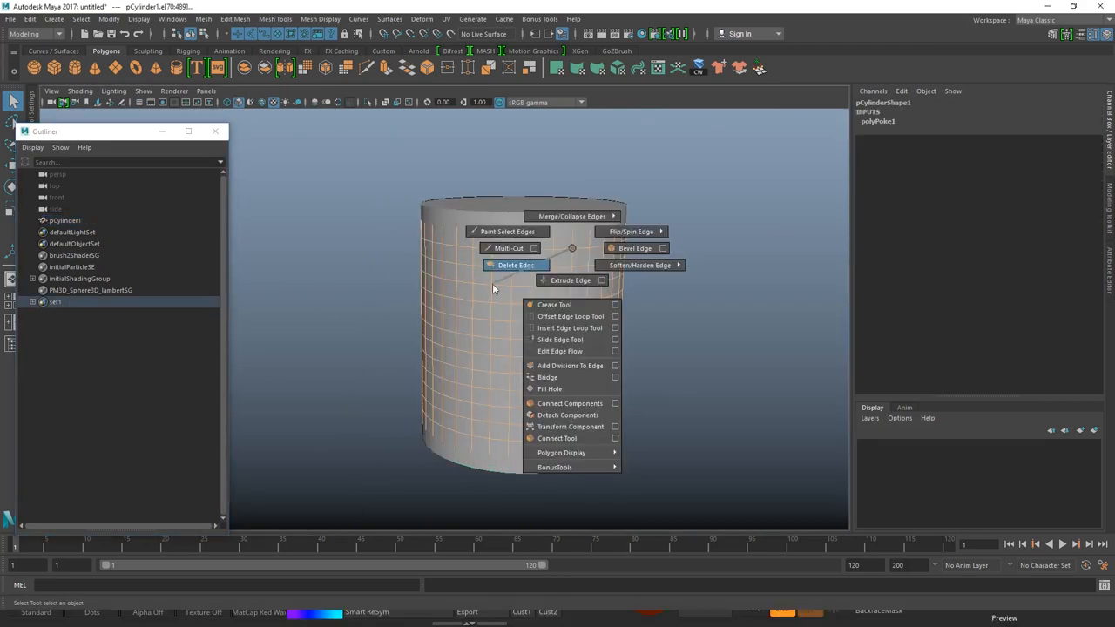
click(515, 265)
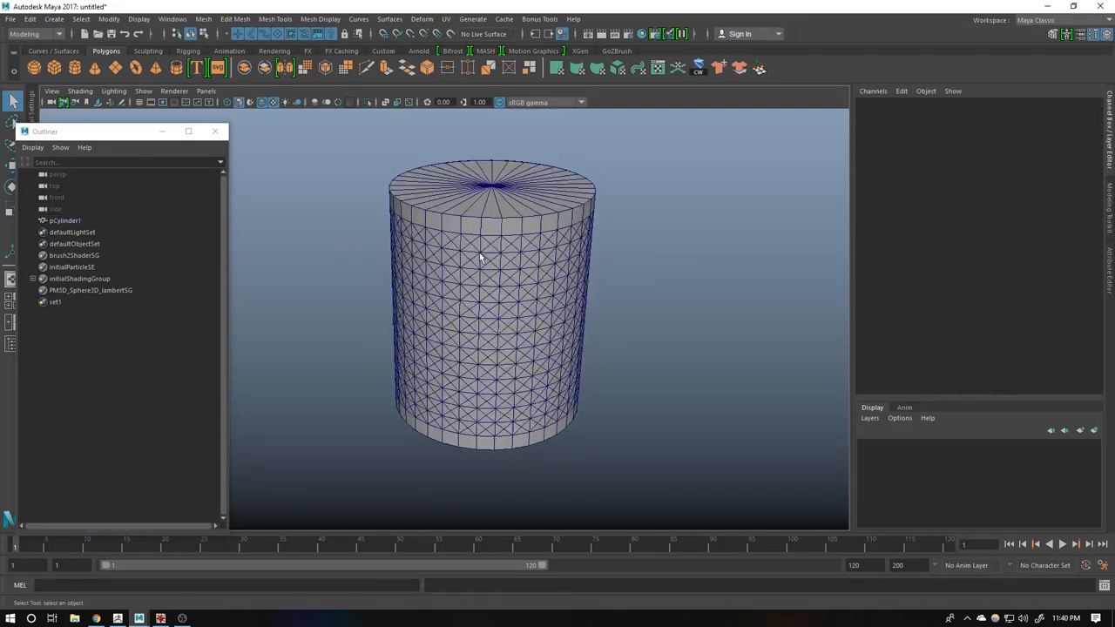
- Bring set1's options back up in the Outliner for reselection
right_click(56, 301)
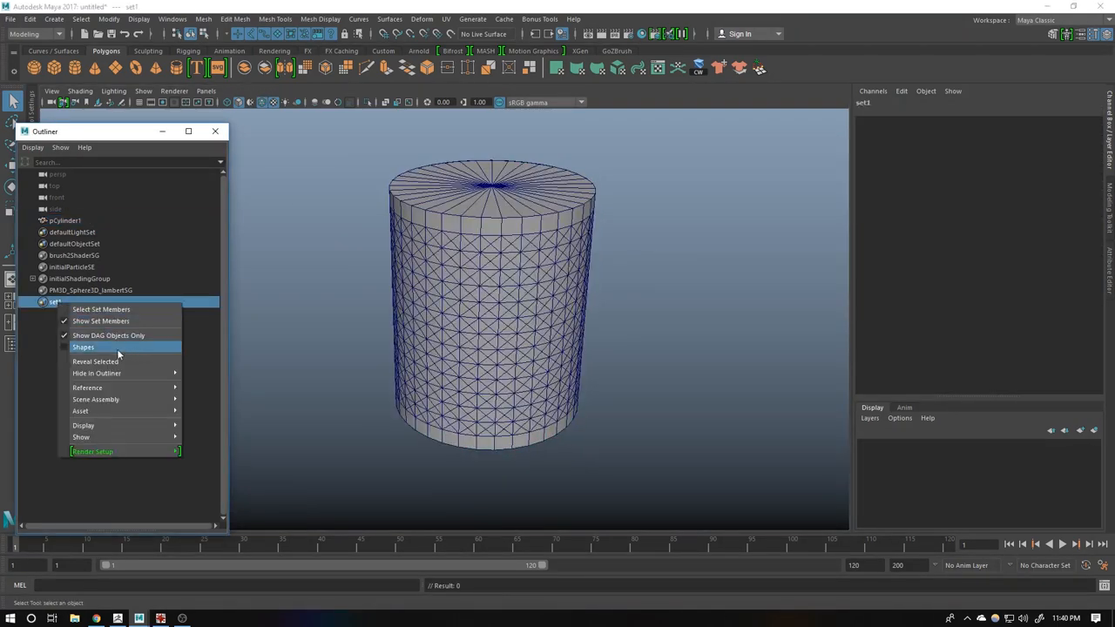
click(82, 346)
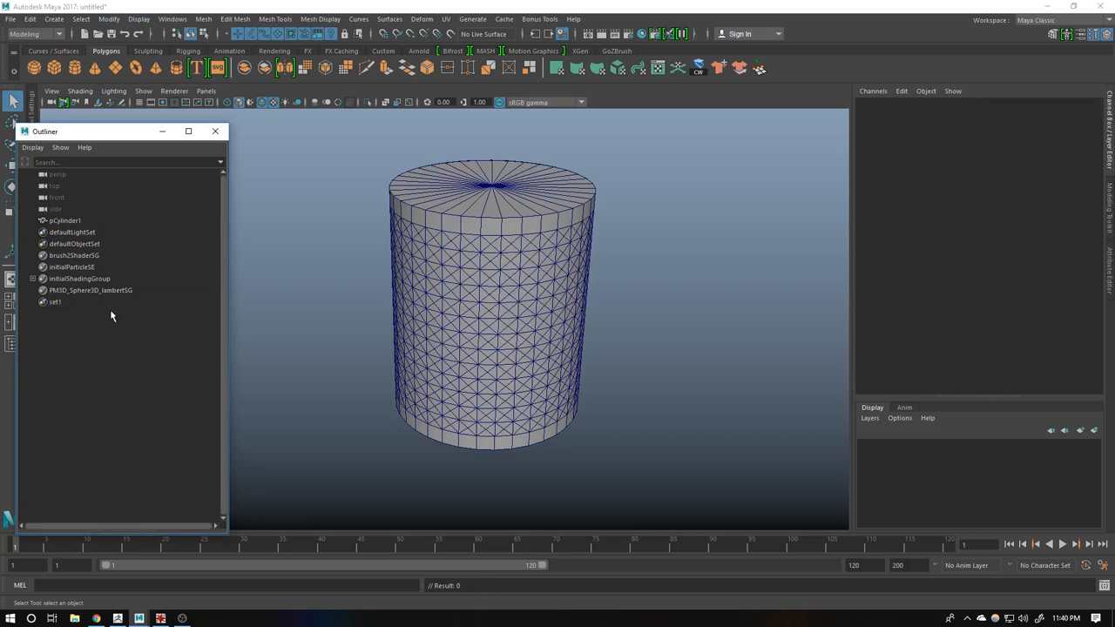
right_click(56, 301)
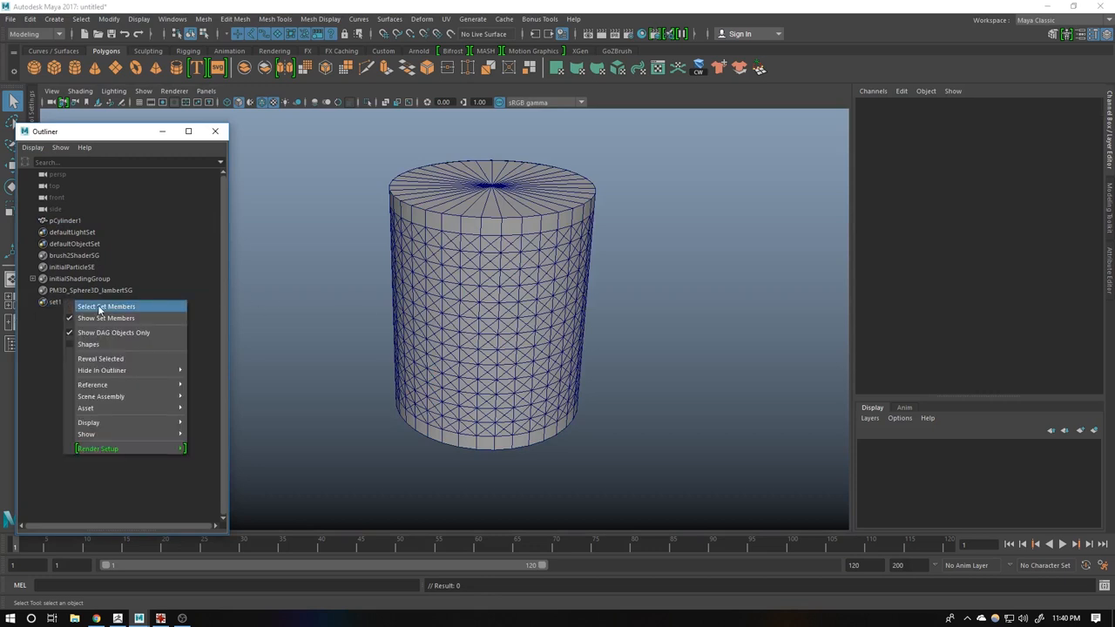
- Clean the poked cylinder's edges so its side shows a diagonal diamond lattice
click(105, 307)
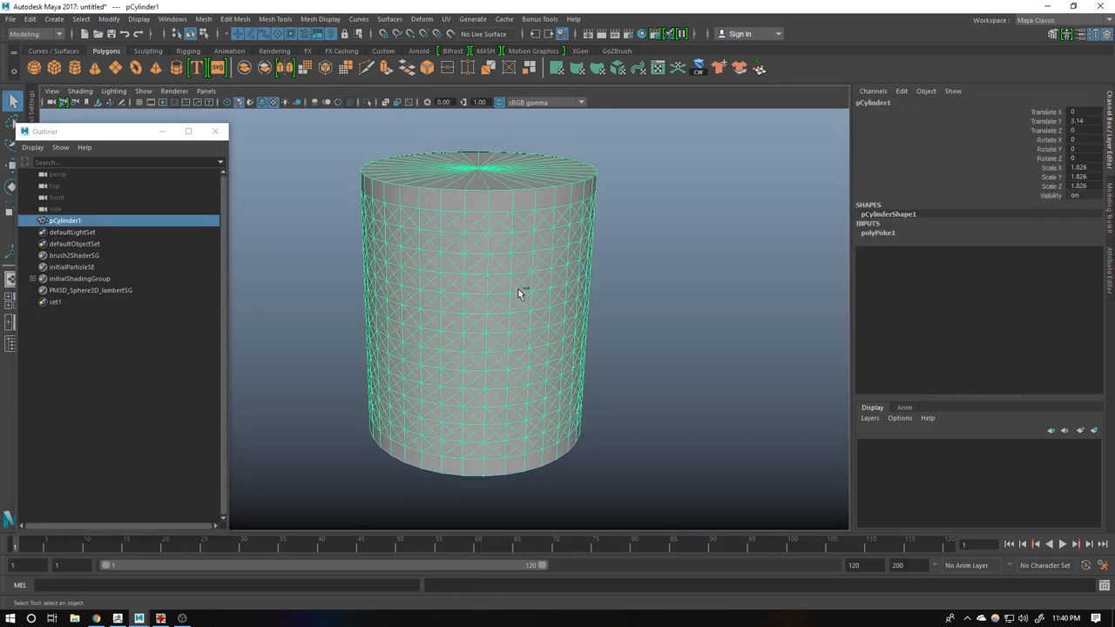
click(470, 303)
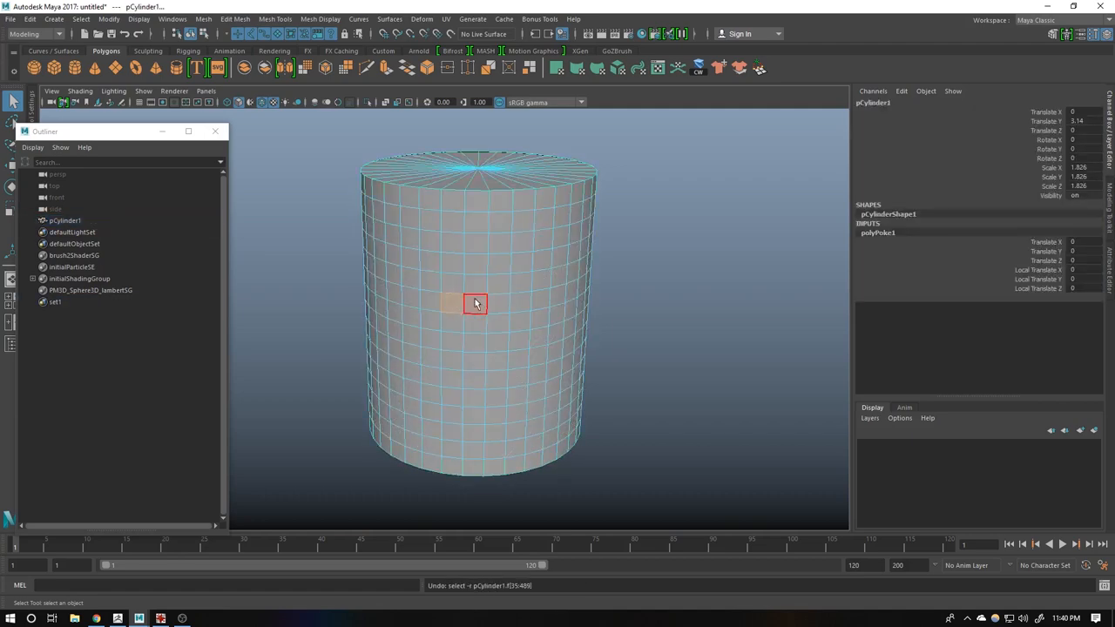
right_click(56, 301)
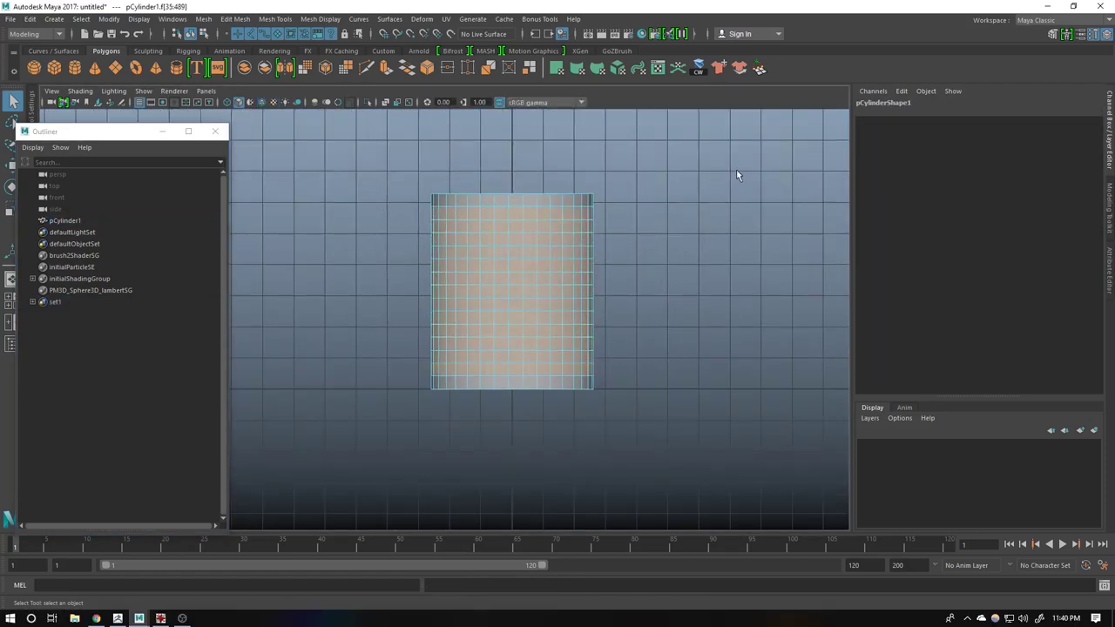
right_click(536, 248)
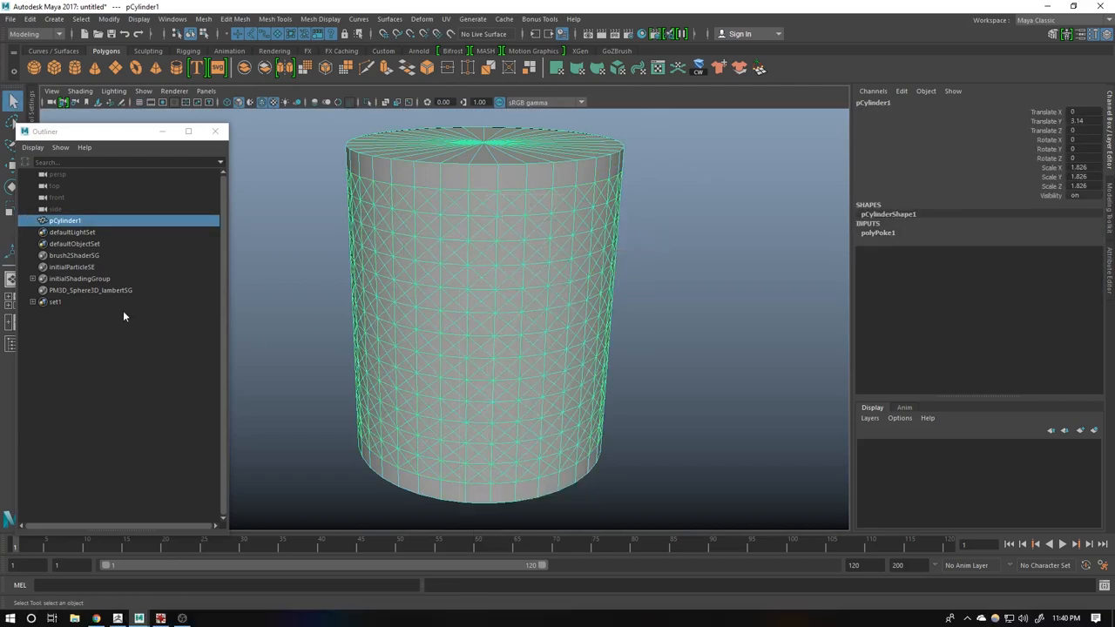
right_click(56, 302)
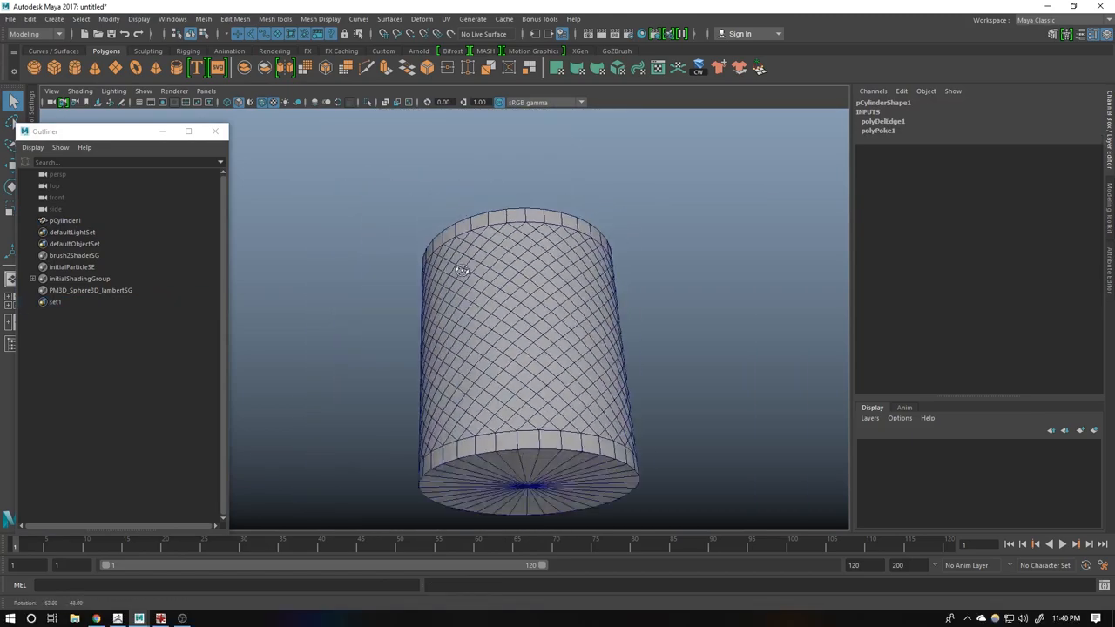
- Extrude the diamond side faces with thickness and offset to open see-through holes
drag(461, 270, 442, 352)
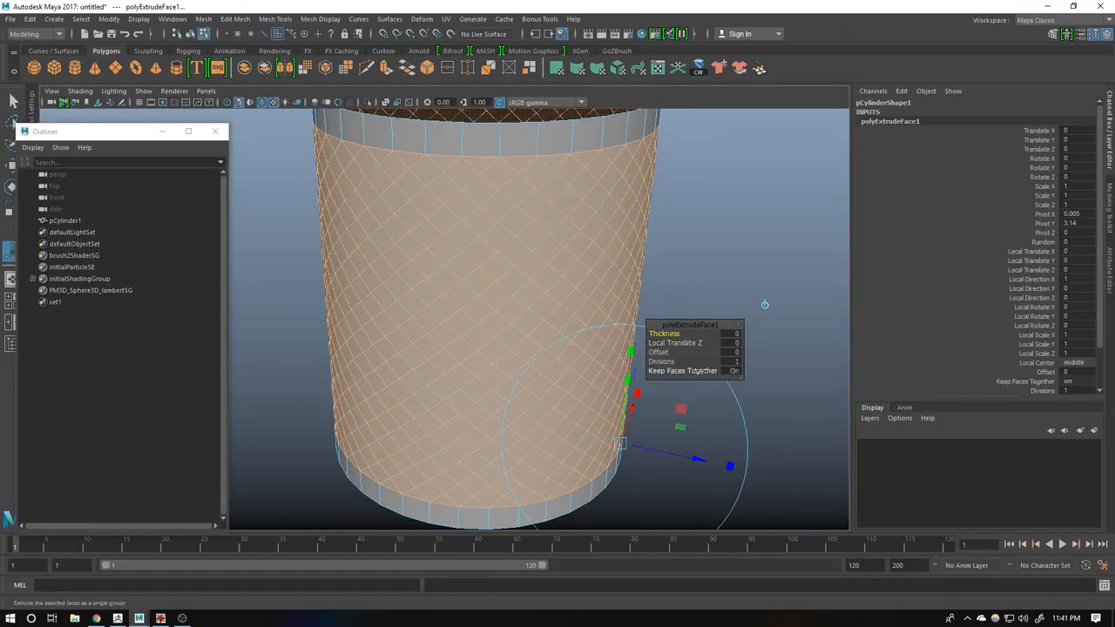
click(732, 370)
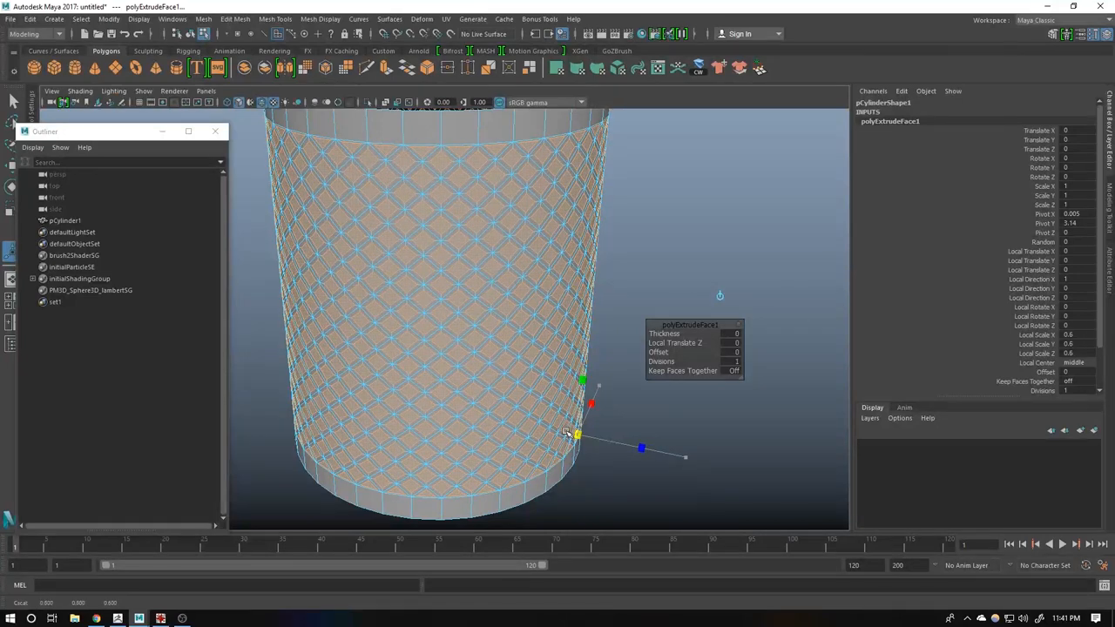
drag(567, 432, 586, 446)
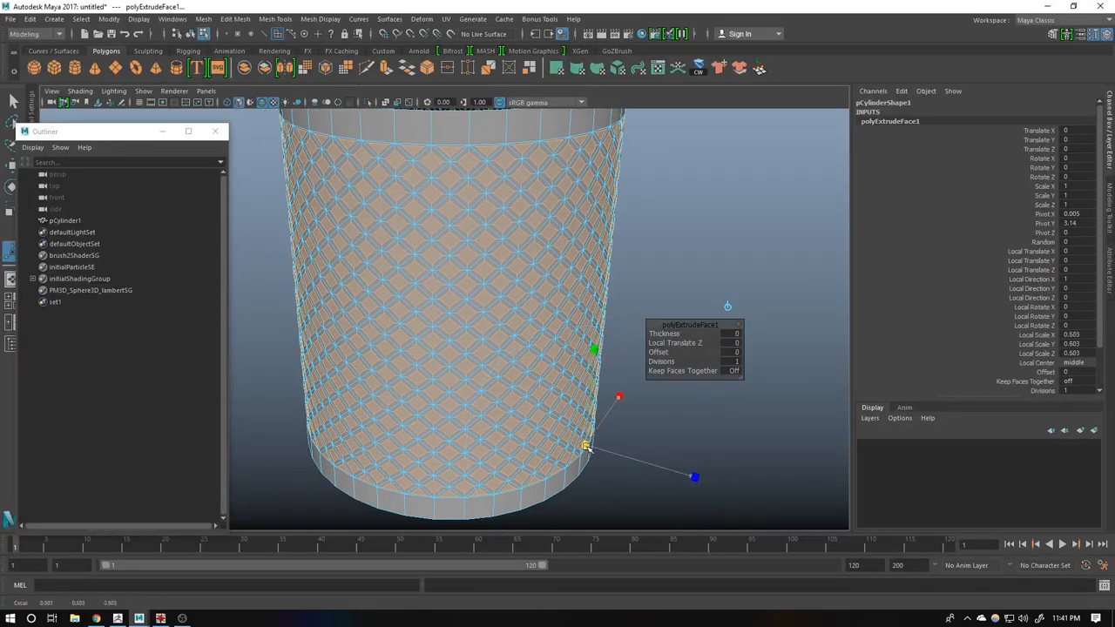
drag(593, 366, 491, 369)
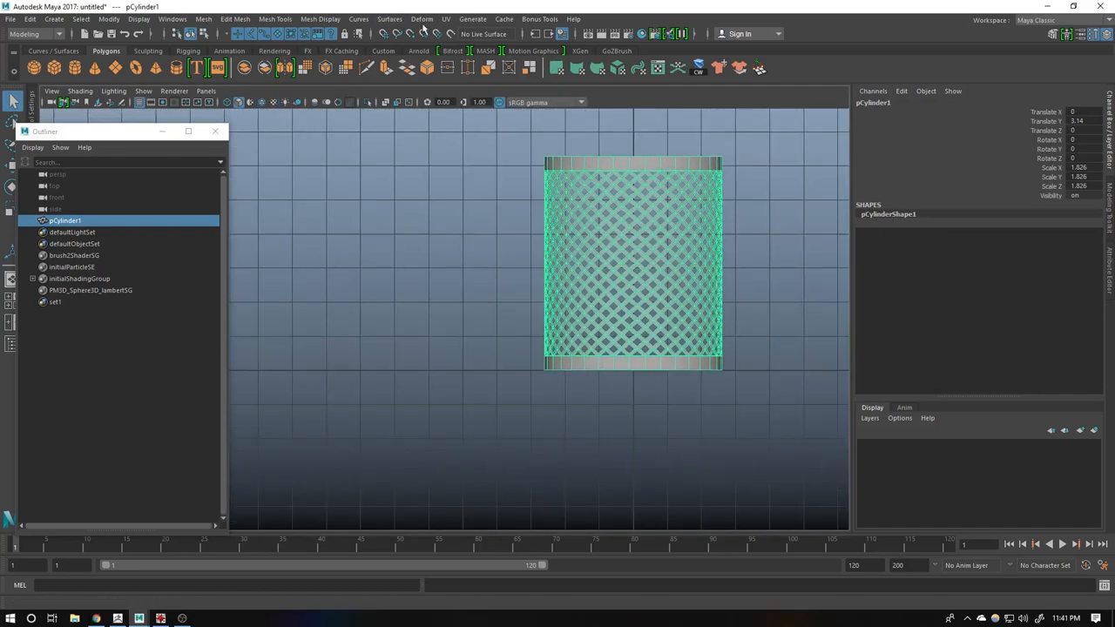
- Apply a lattice deformer and narrow the bin's bottom into a flared shape
click(421, 17)
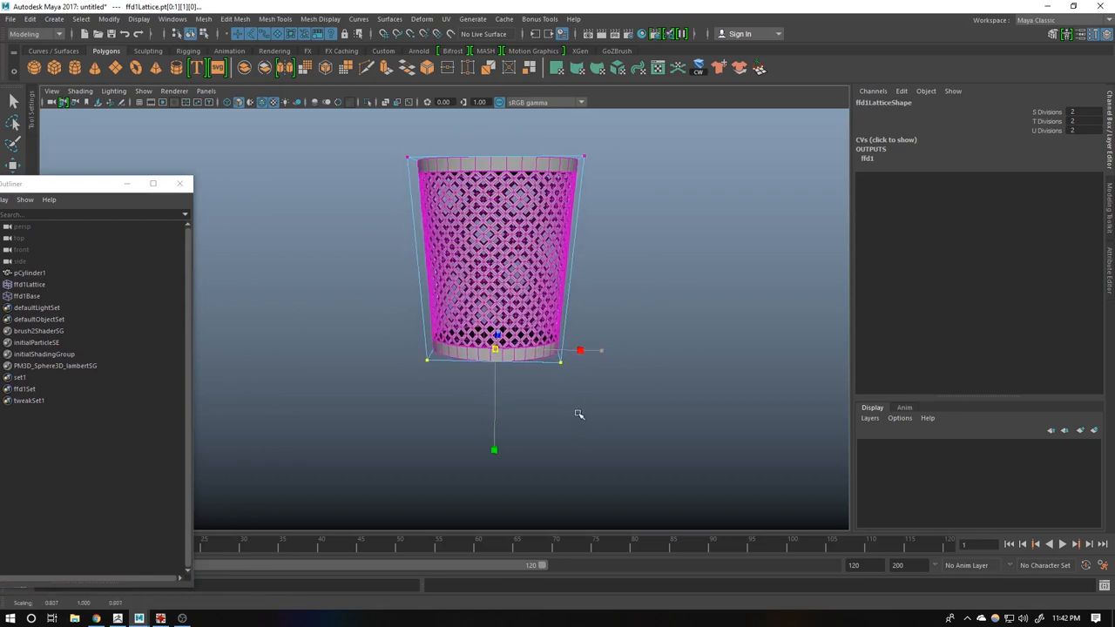
drag(579, 415, 617, 425)
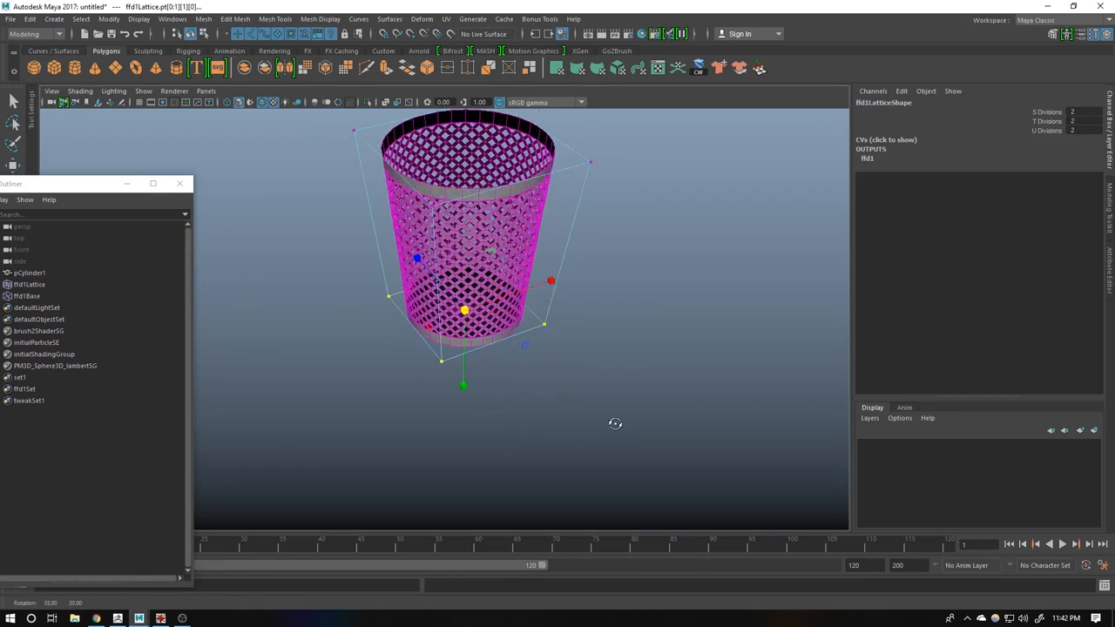
drag(617, 424, 430, 361)
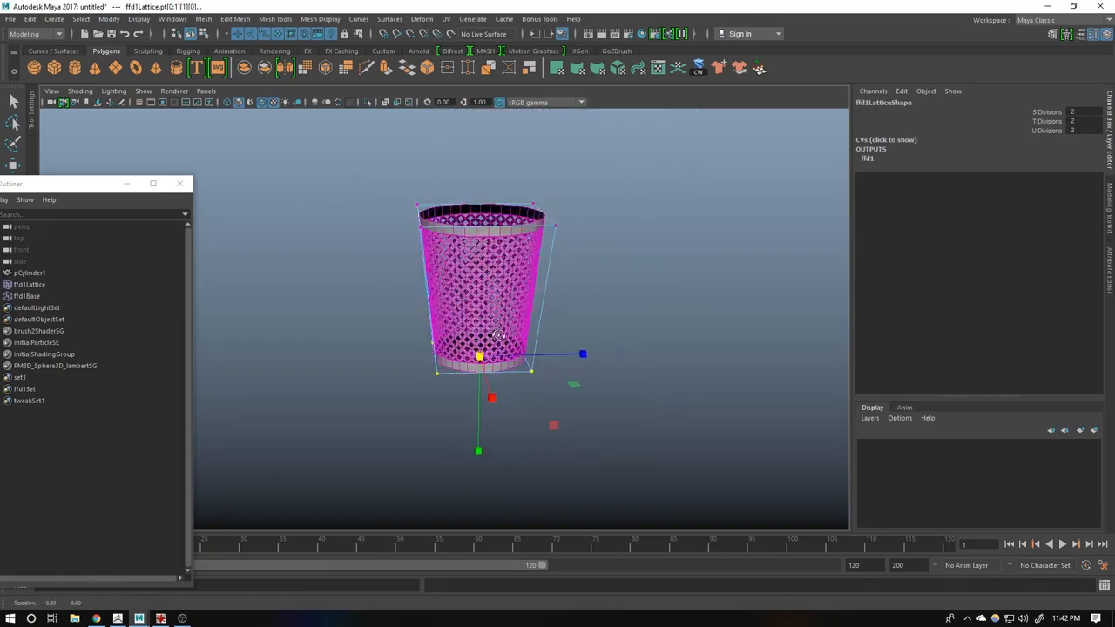
click(30, 272)
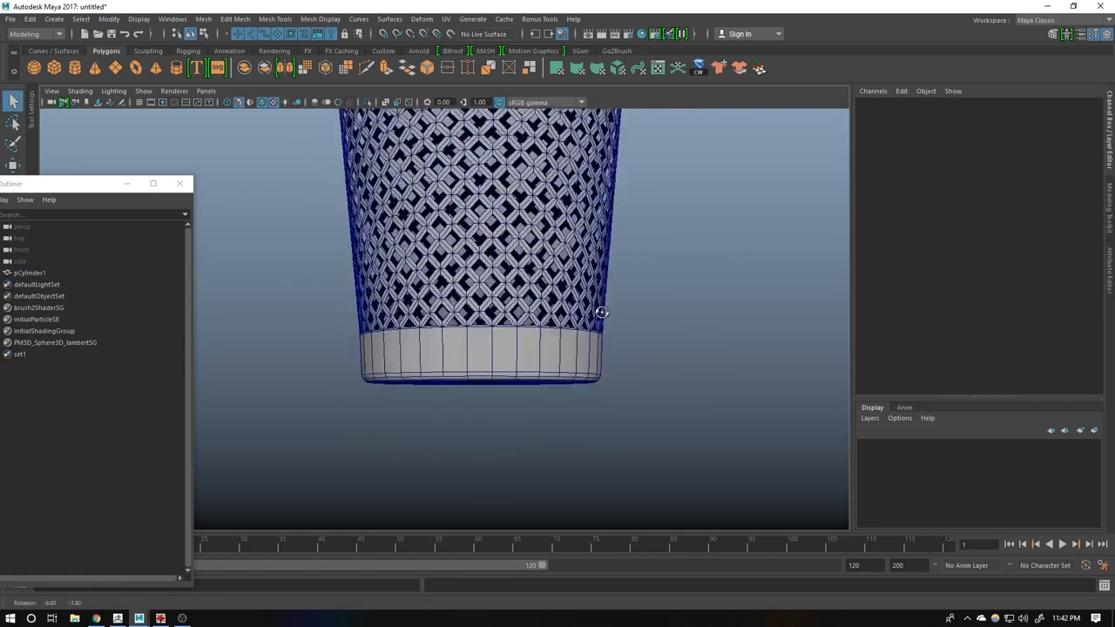
- Select all the bin's faces and extrude them outward to thicken the walls
click(30, 272)
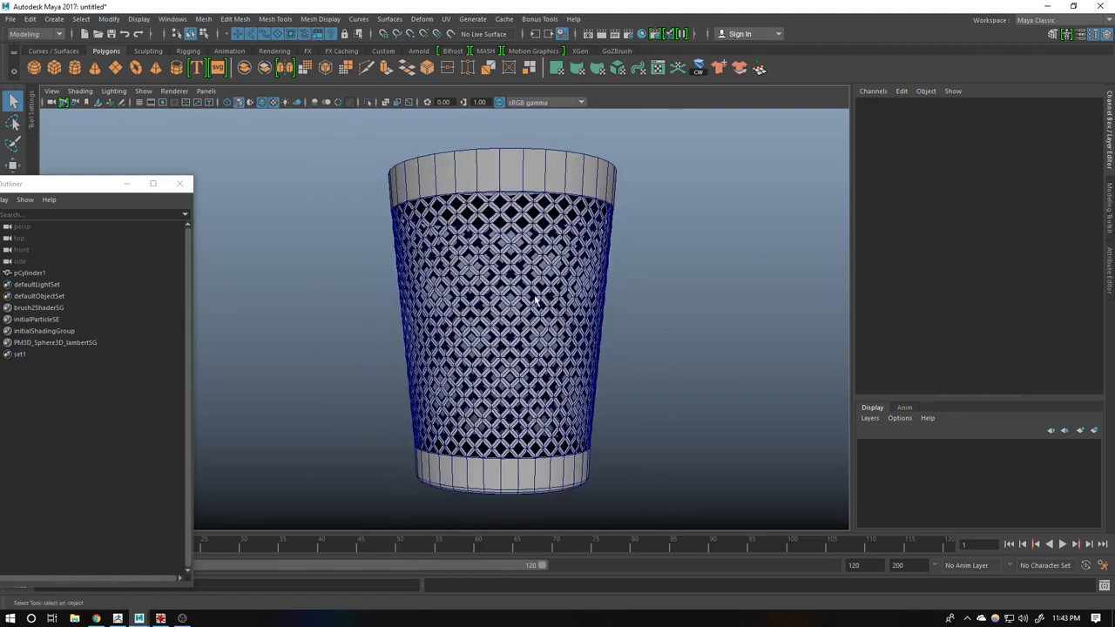
click(484, 316)
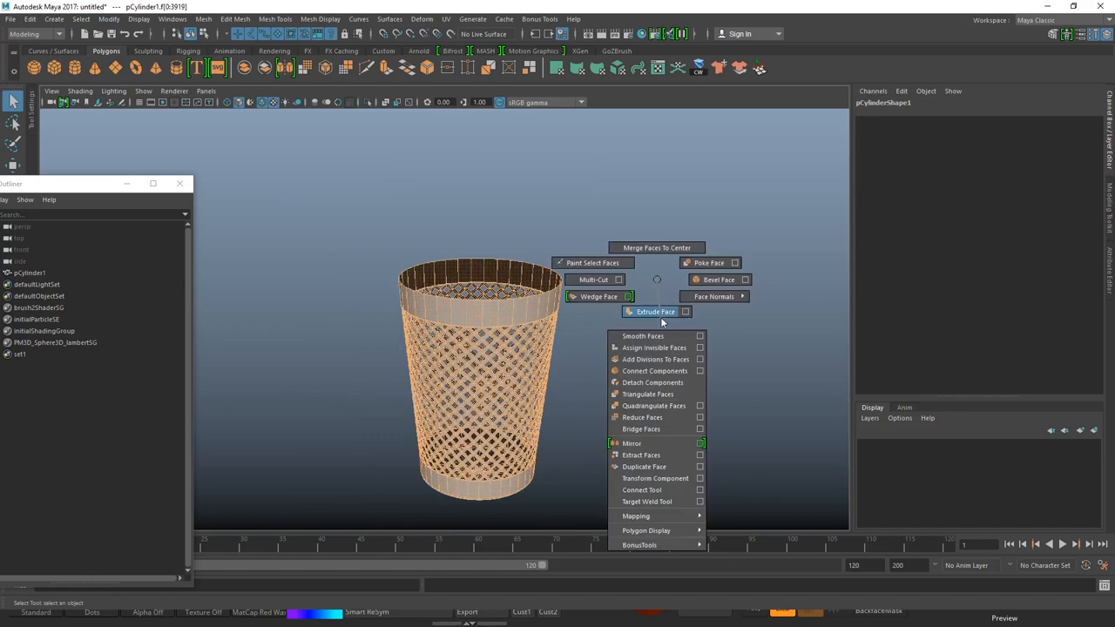
click(651, 312)
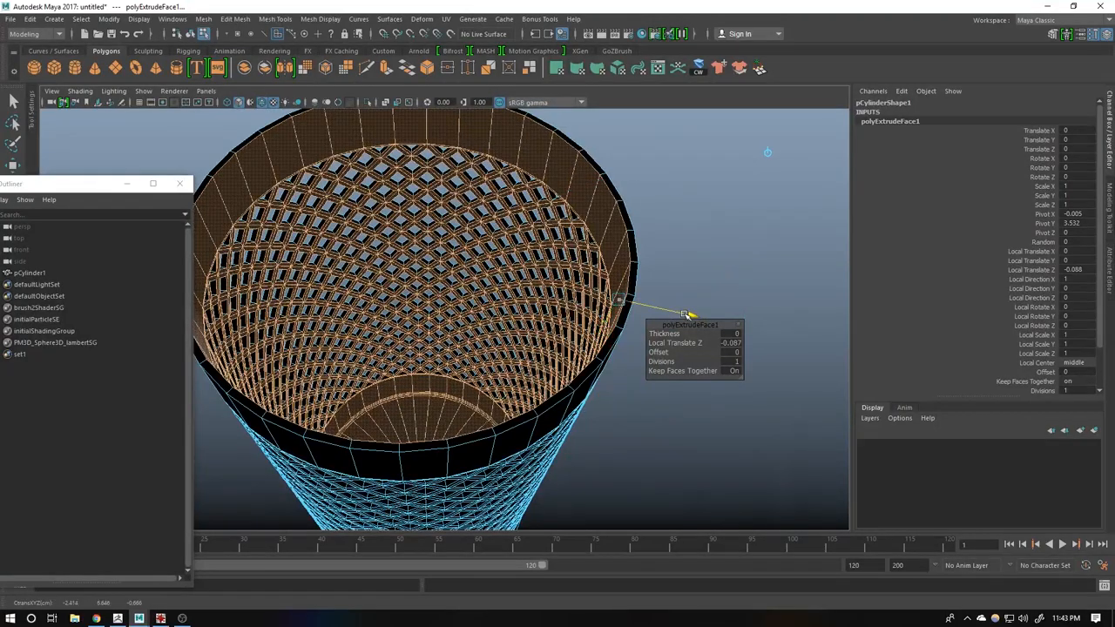
drag(688, 313, 561, 358)
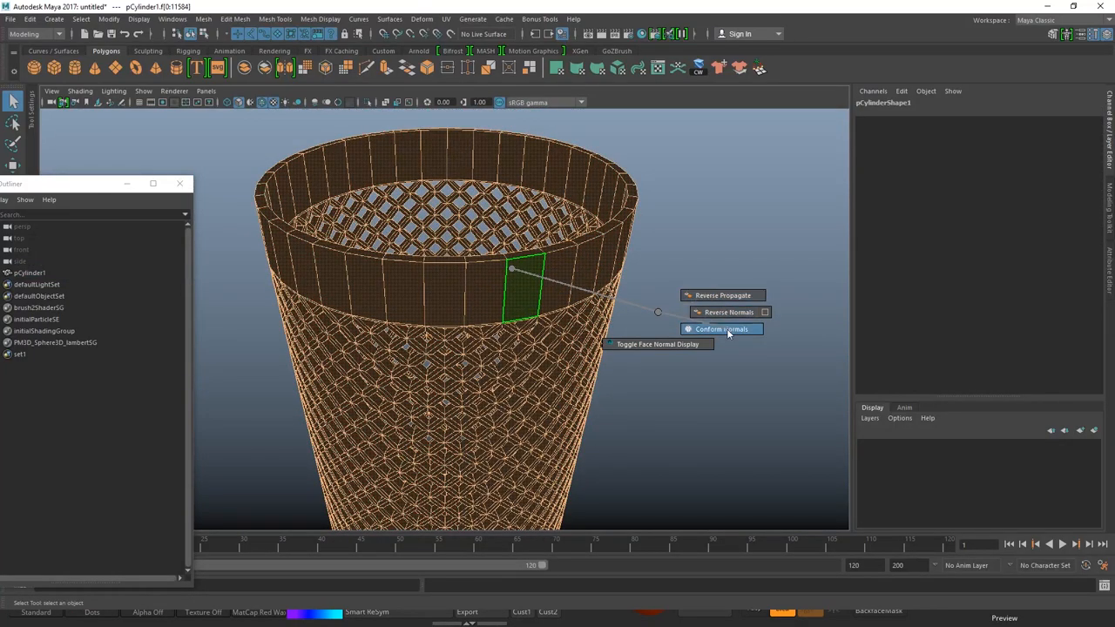
- Conform the bin's face normals, then duplicate it as pCylinder2
click(721, 328)
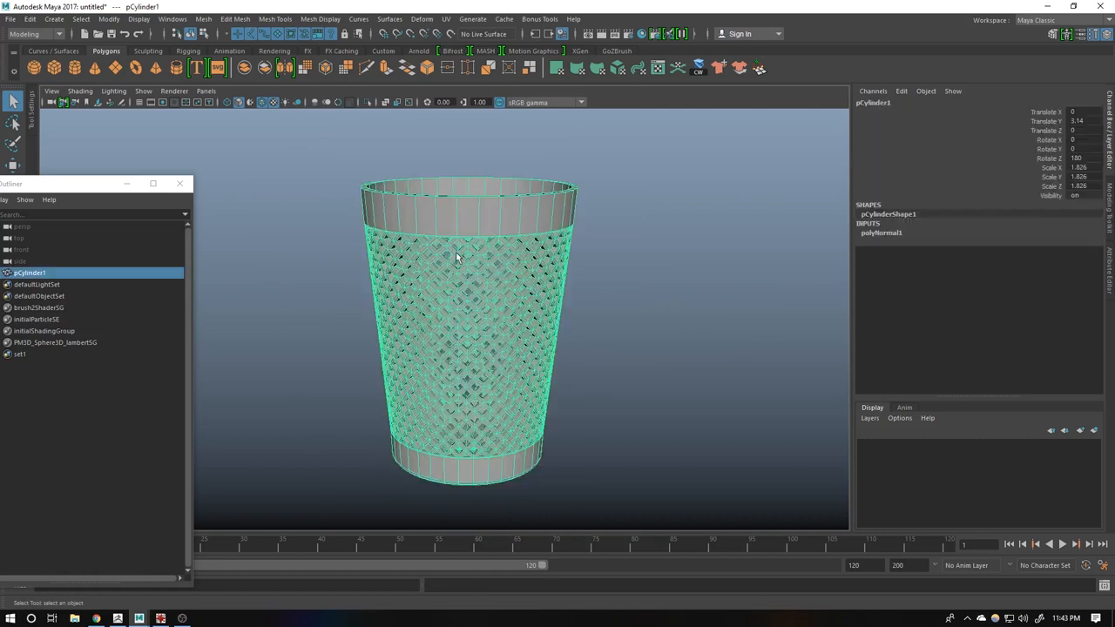
click(639, 340)
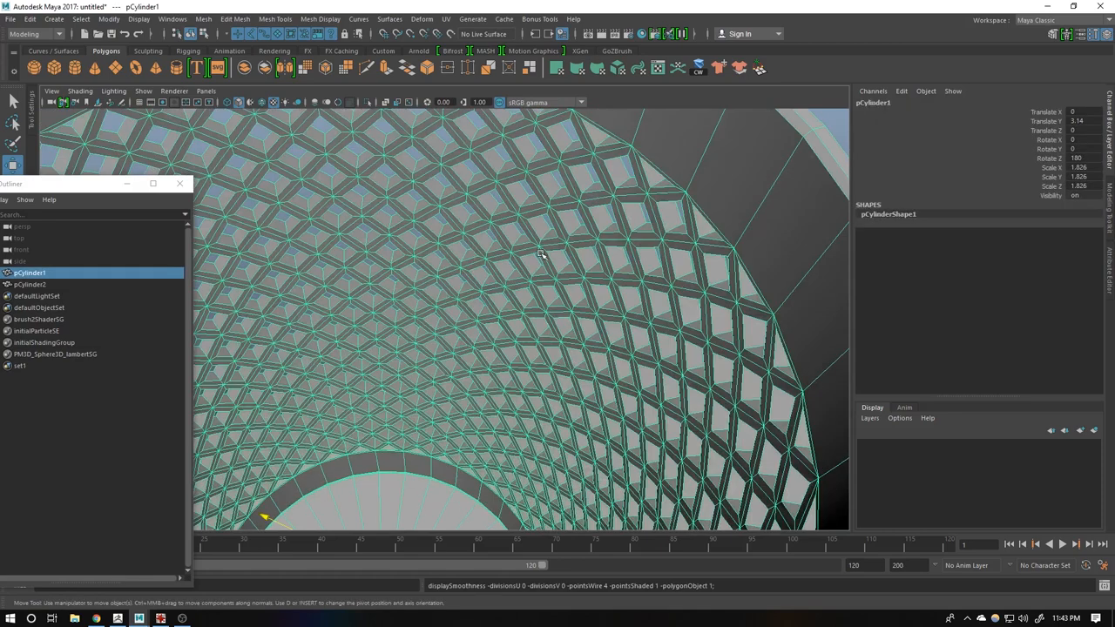
- Select the rim and interior faces and fix their normals so the inside and base display correctly
drag(540, 253, 509, 326)
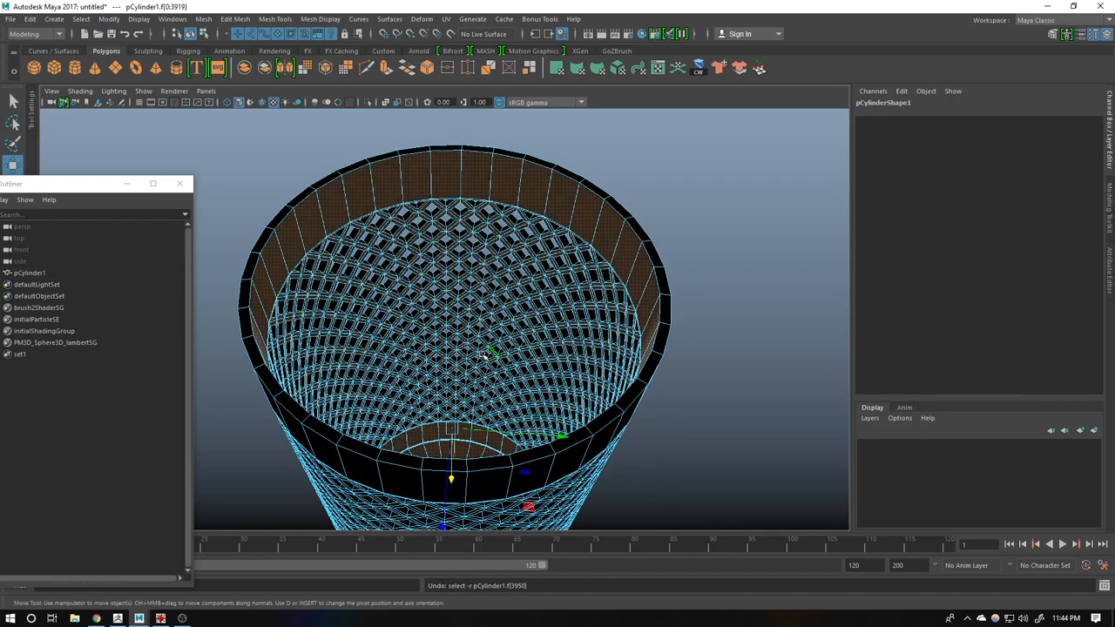
click(31, 271)
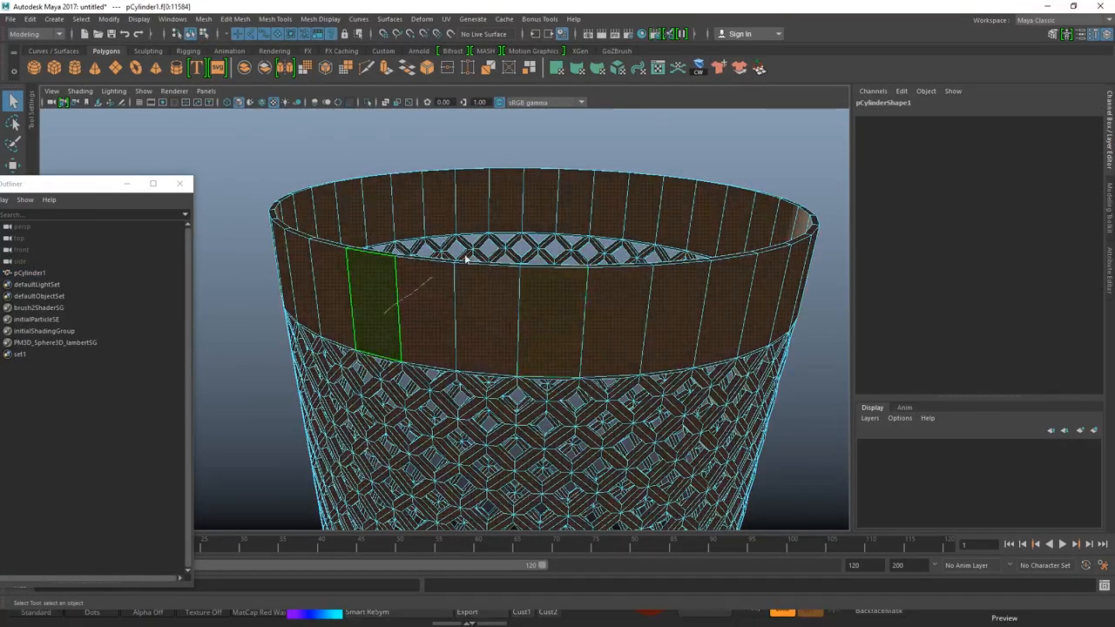
click(478, 290)
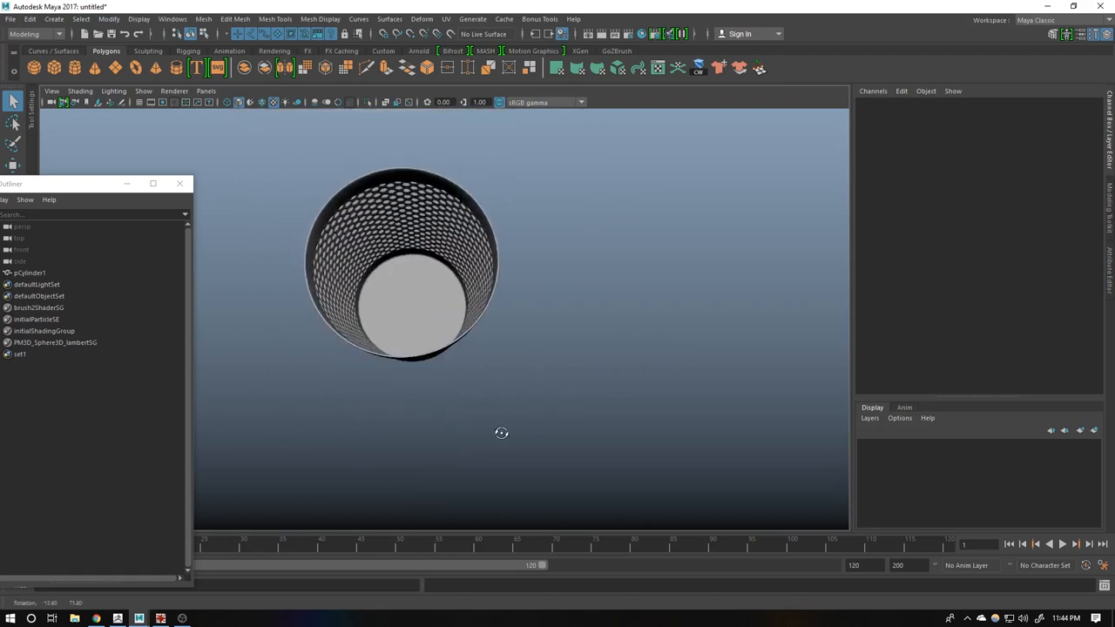
click(401, 288)
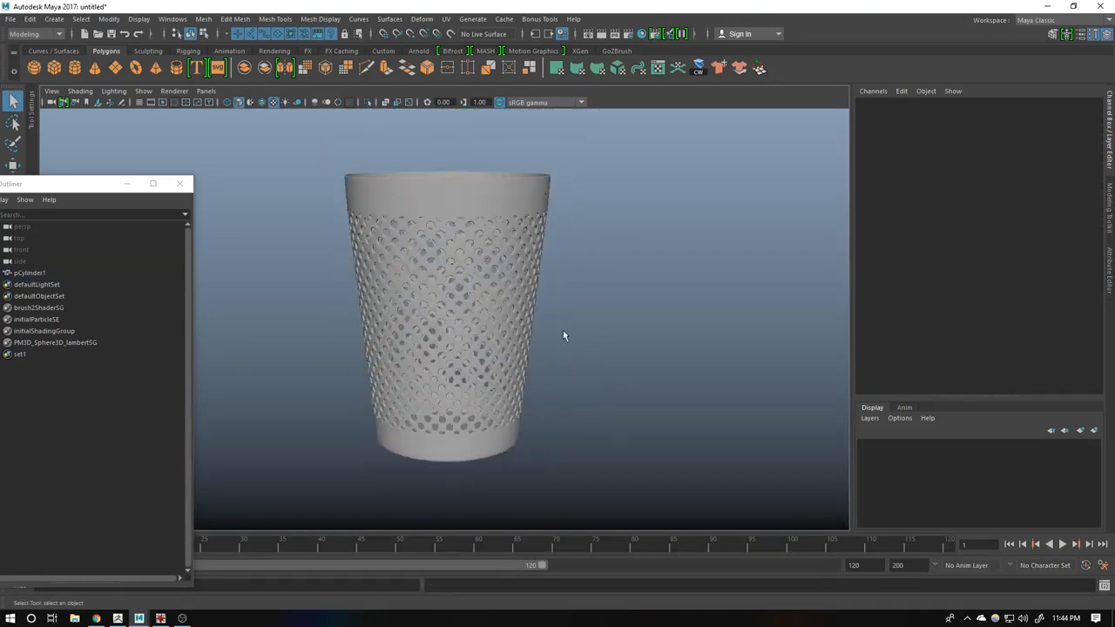
click(446, 313)
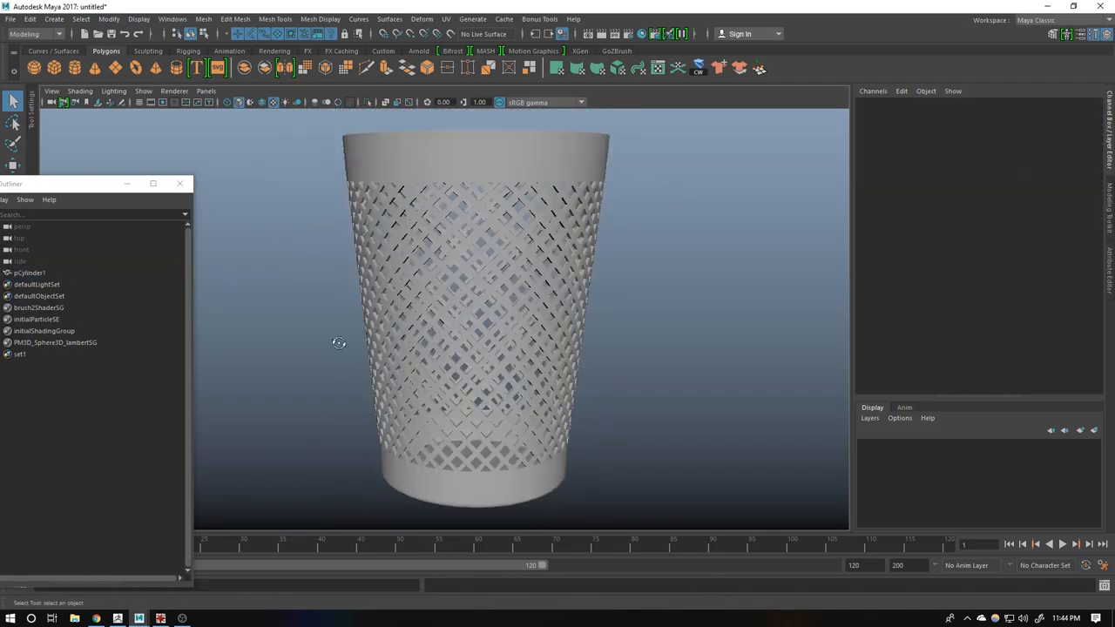
click(462, 367)
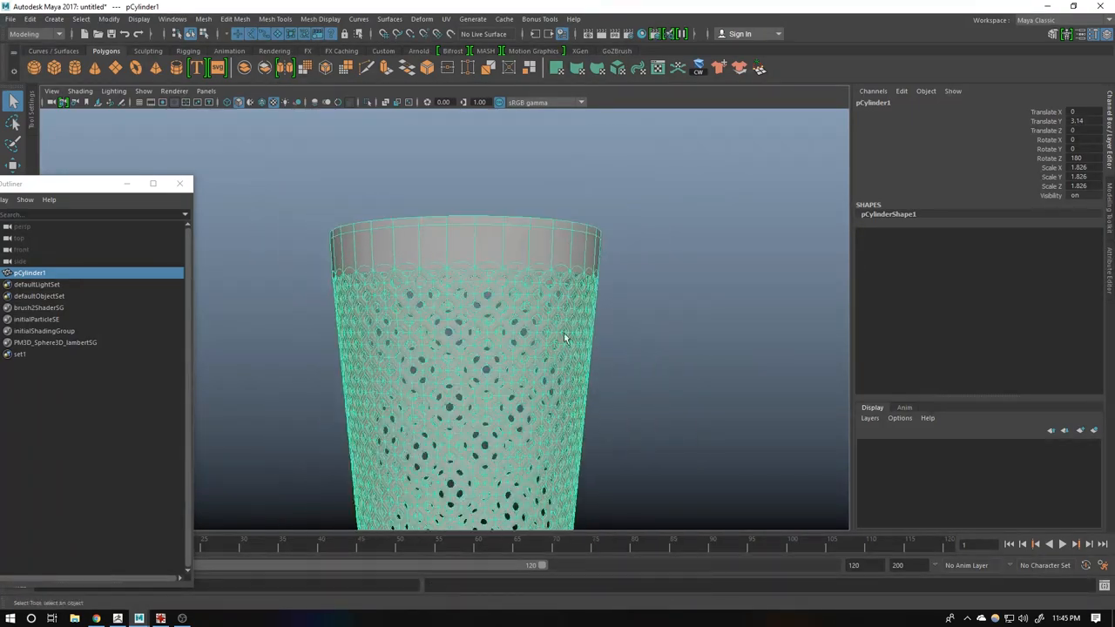
- Crease the top edges on the duplicated lattice bin placed beside the original
scroll(down, 3)
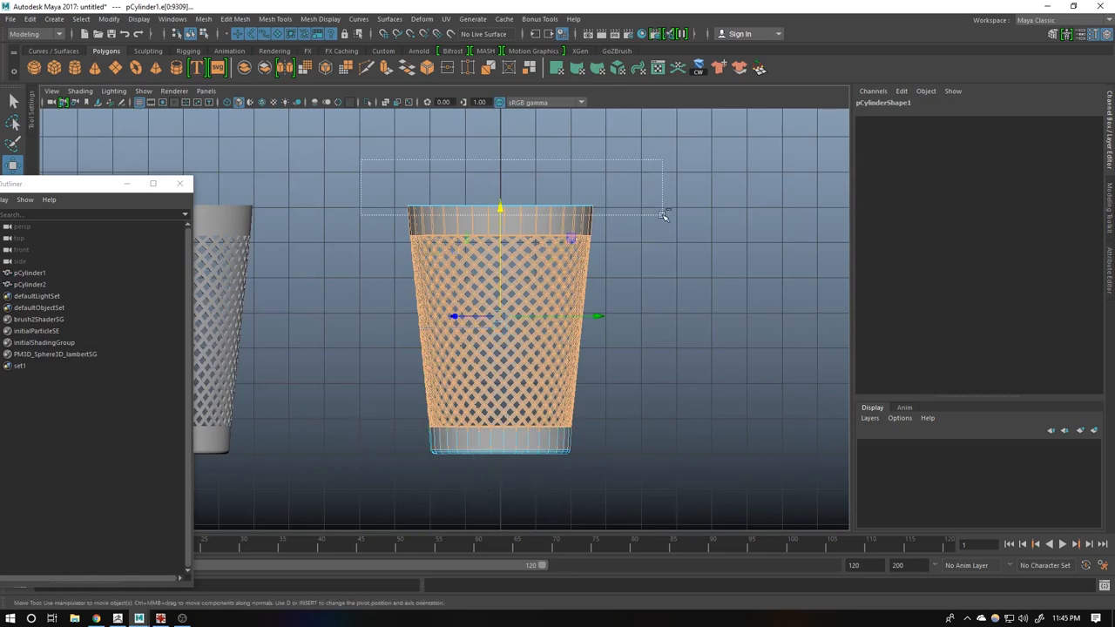
scroll(down, 3)
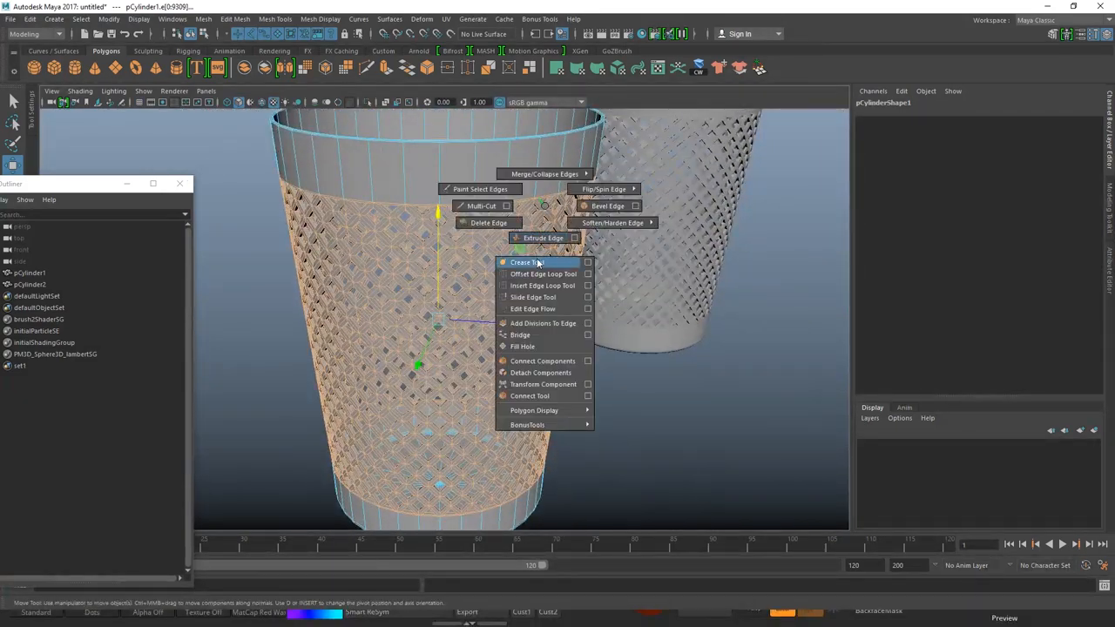
click(531, 262)
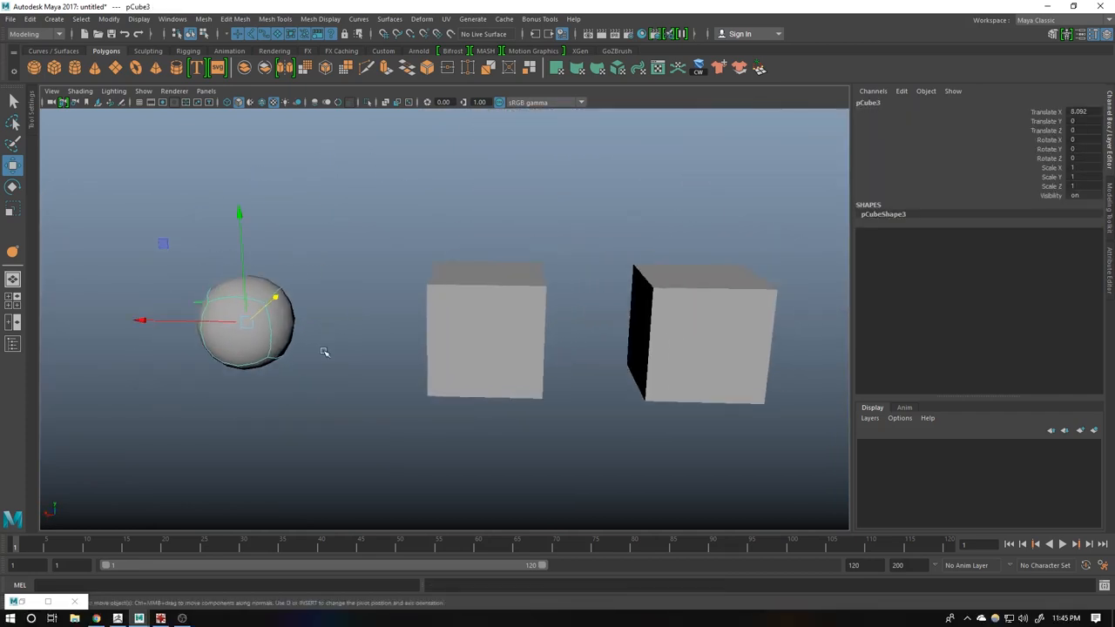
- Apply an edge edit to the test sphere from its marking menu
click(485, 331)
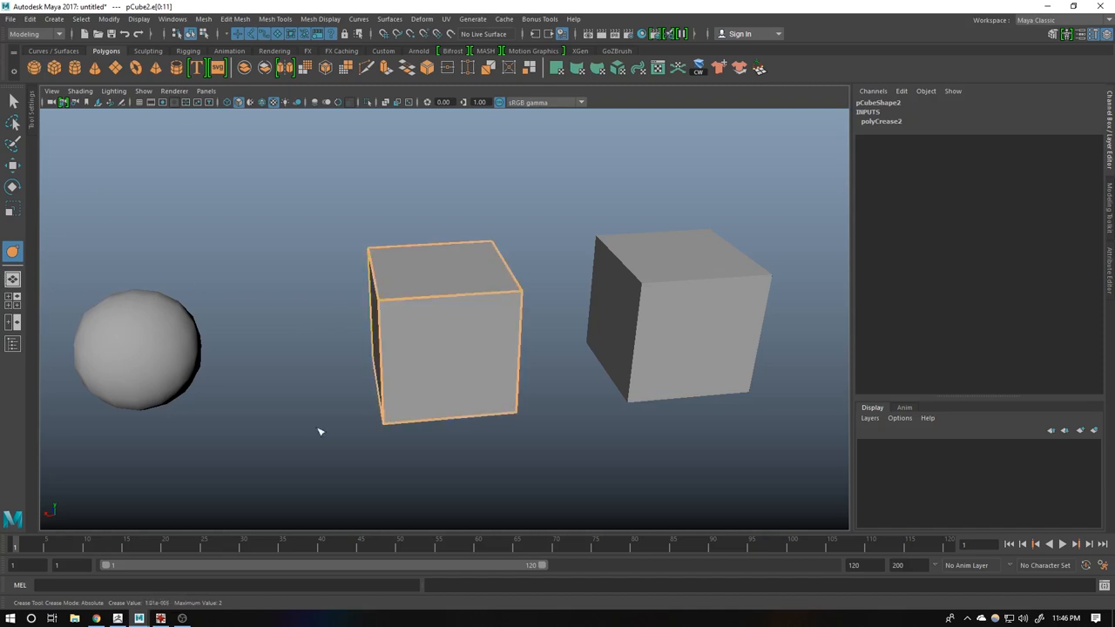
mouse_move(334, 223)
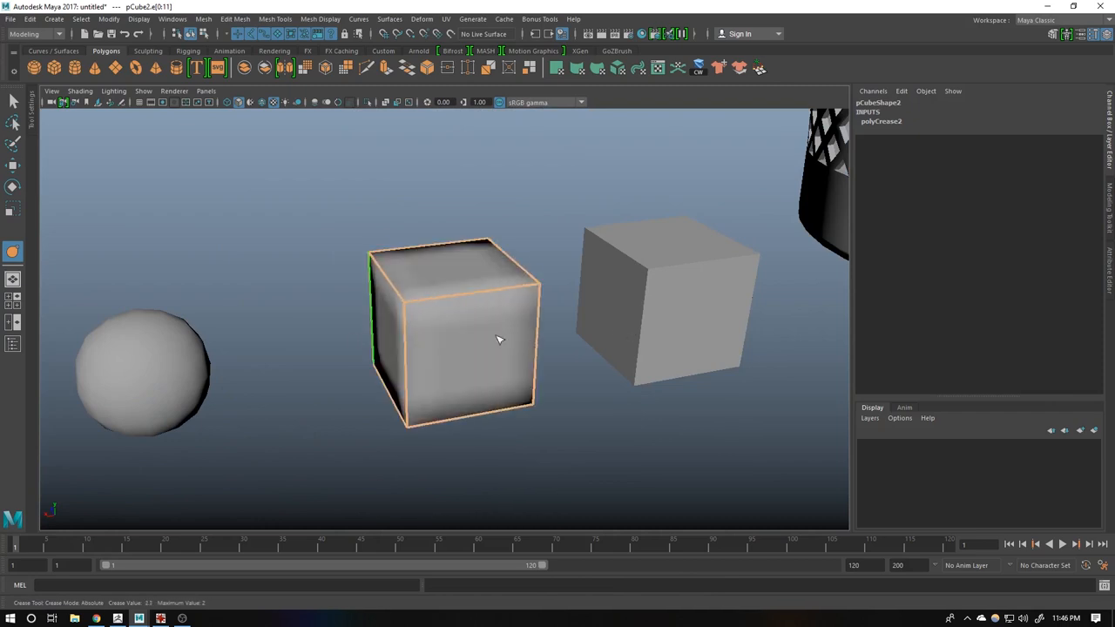
drag(499, 340, 446, 218)
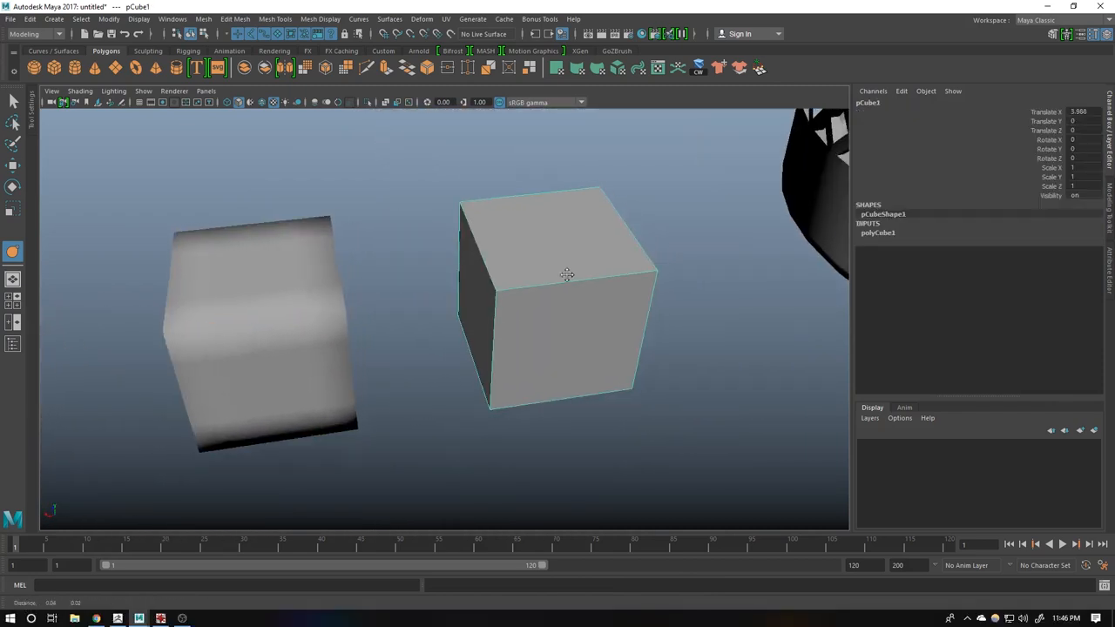
drag(567, 275, 392, 276)
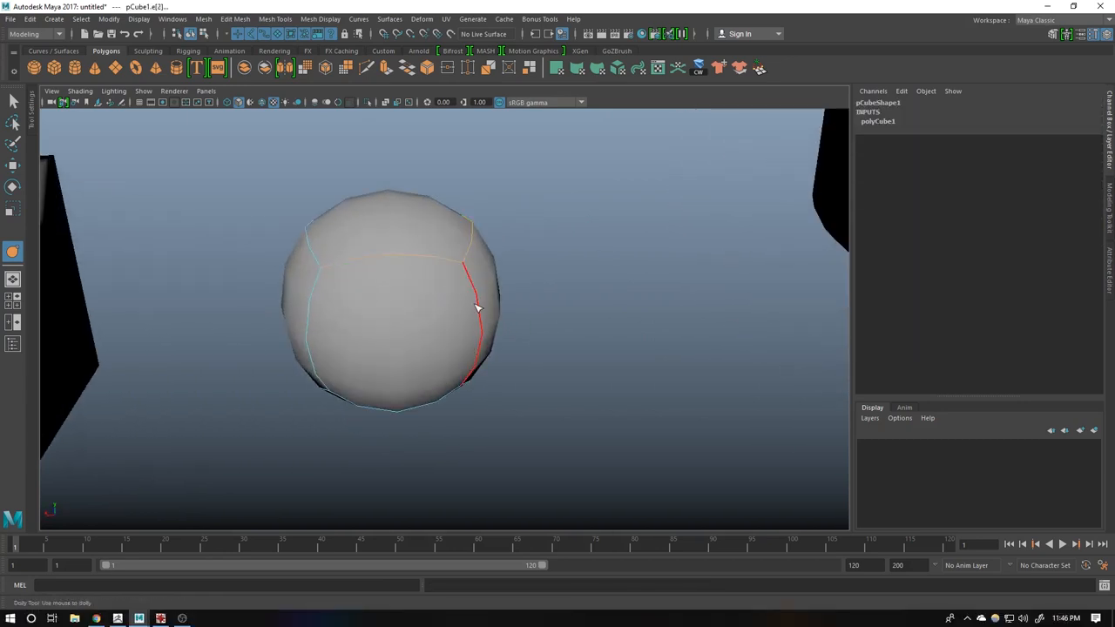
right_click(478, 307)
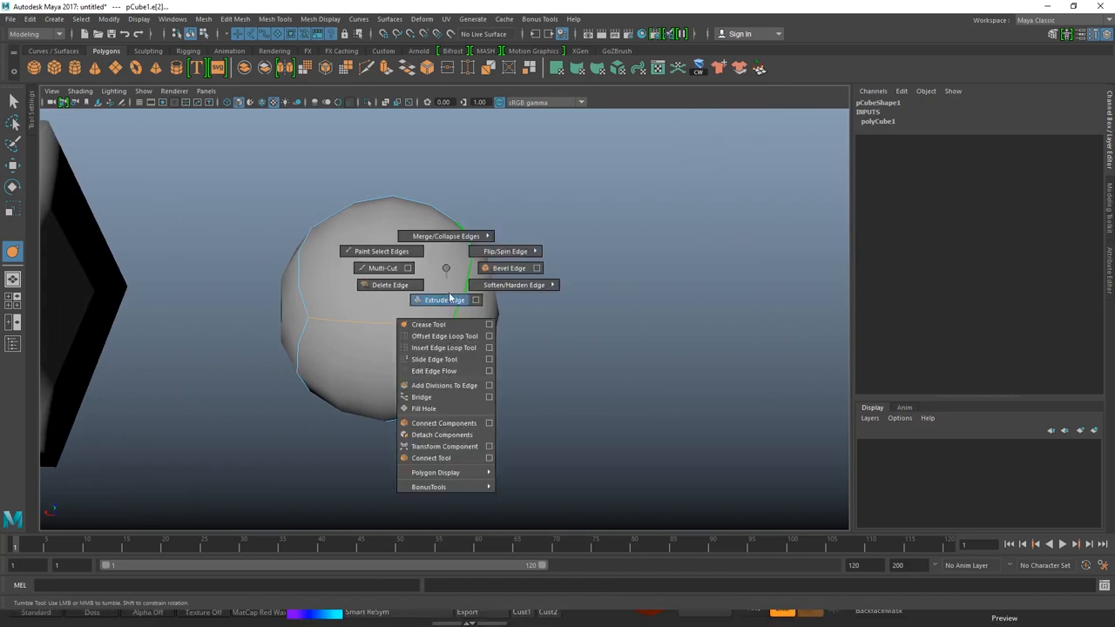
click(429, 324)
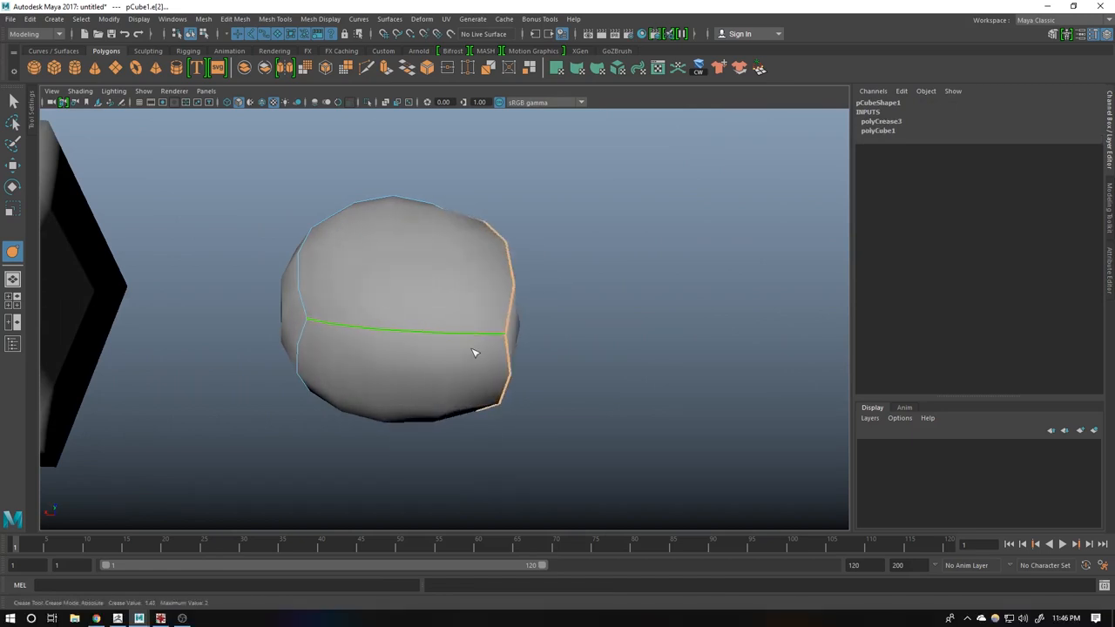
- Tumble the camera back to the two wire-mesh dustbins
drag(474, 352, 348, 248)
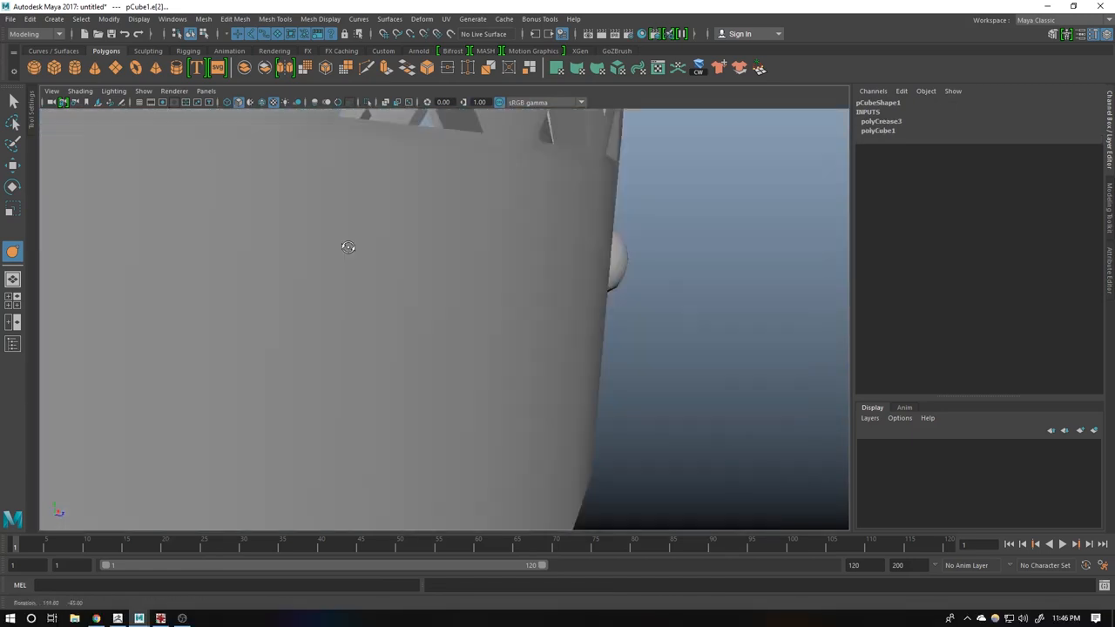
drag(349, 248, 444, 252)
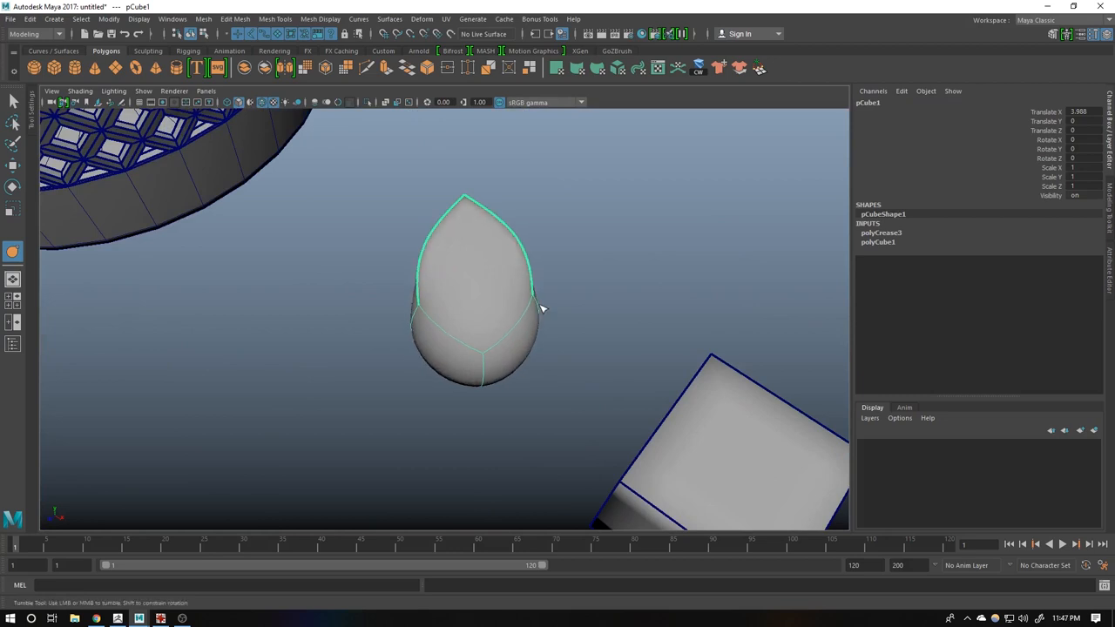
drag(540, 308, 404, 283)
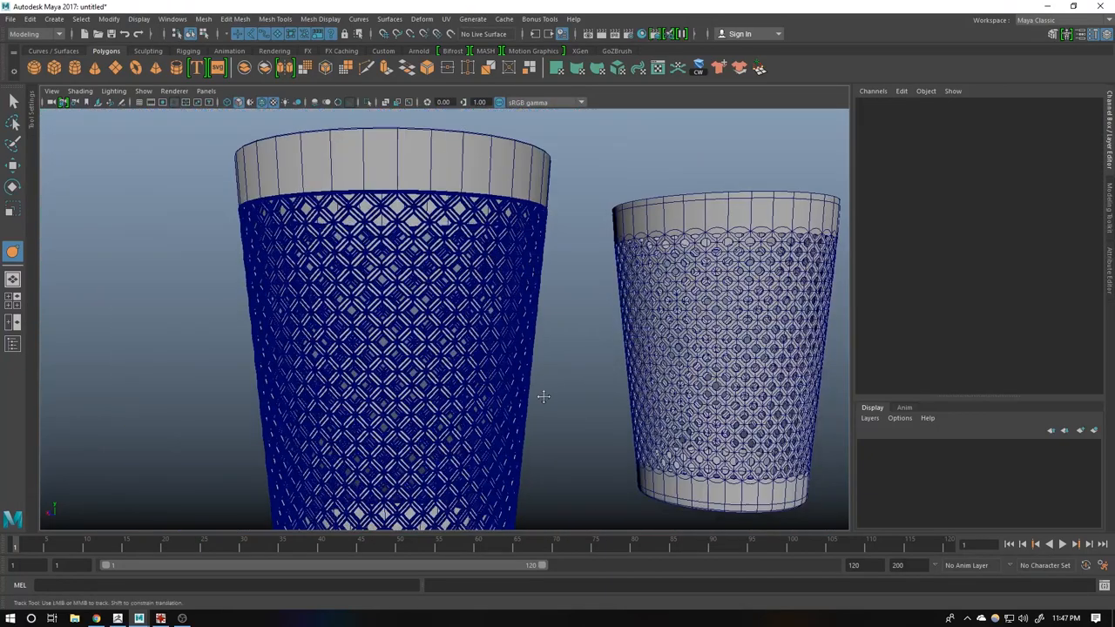
key(space)
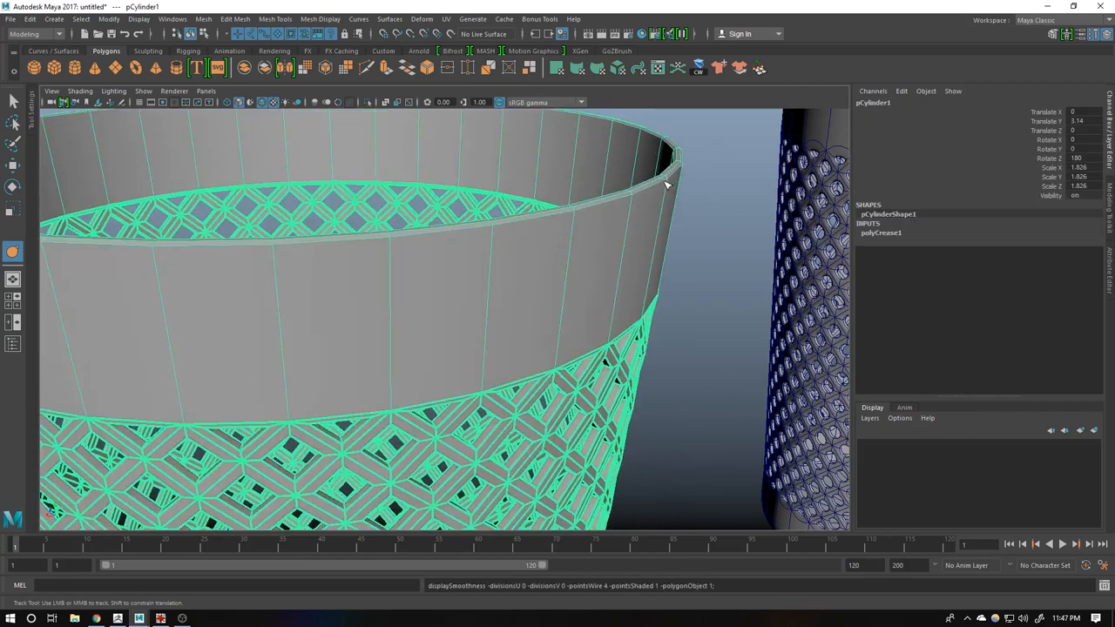
drag(662, 182, 561, 345)
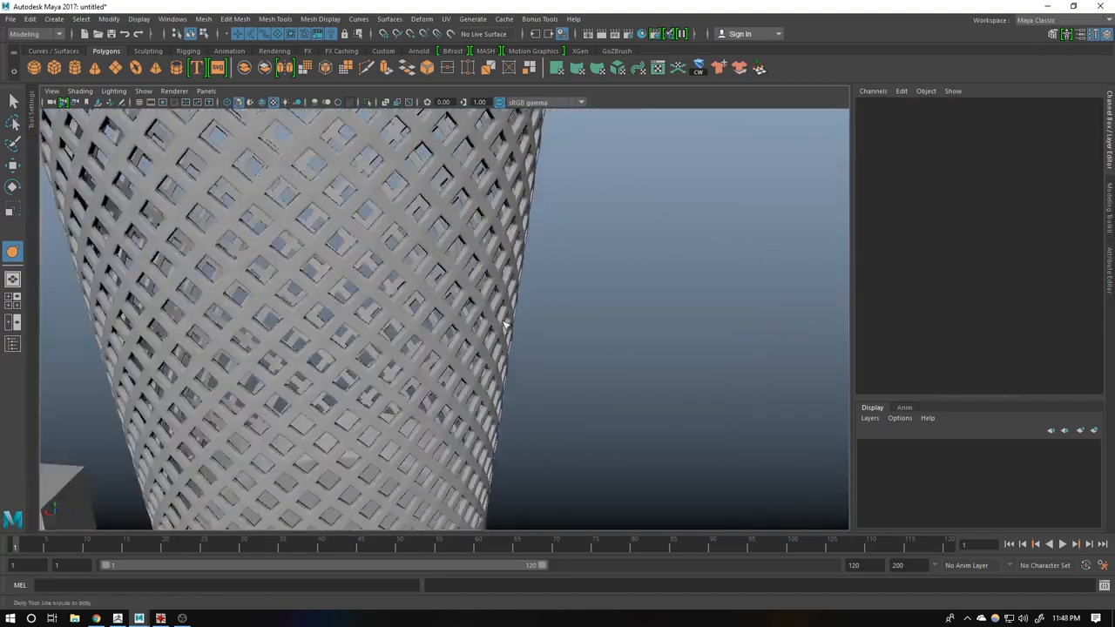
drag(505, 322, 446, 355)
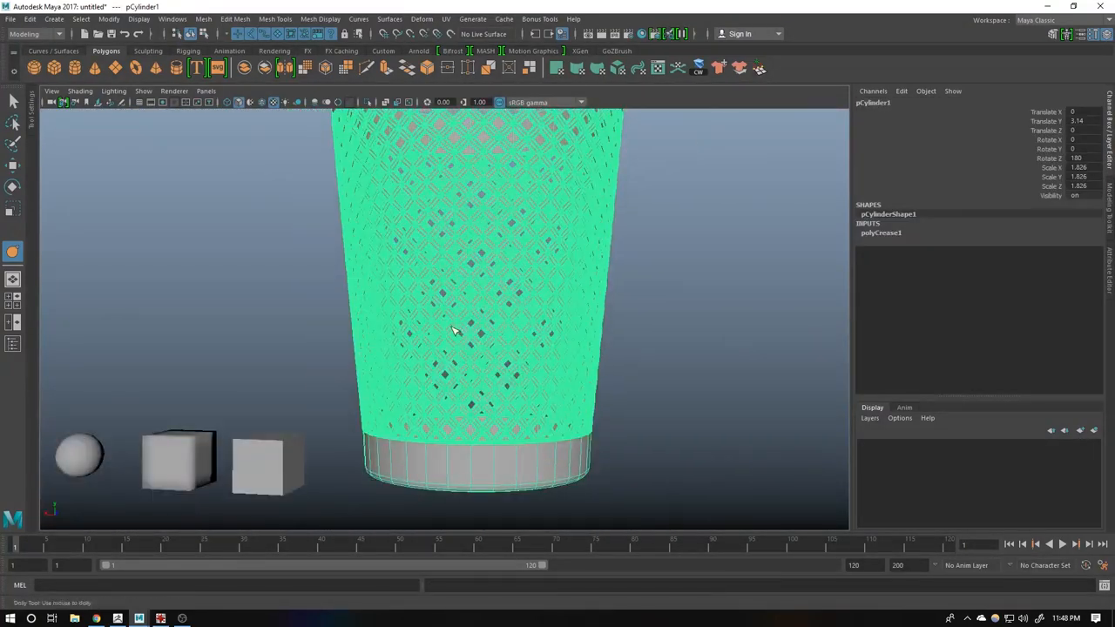
drag(453, 331, 530, 394)
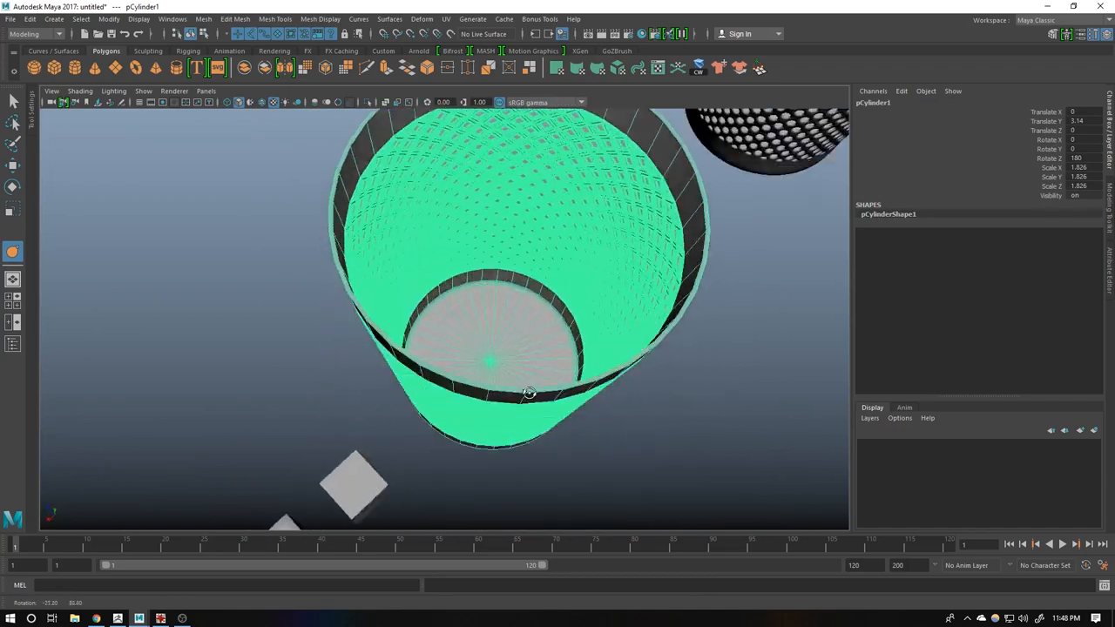
drag(530, 394, 439, 304)
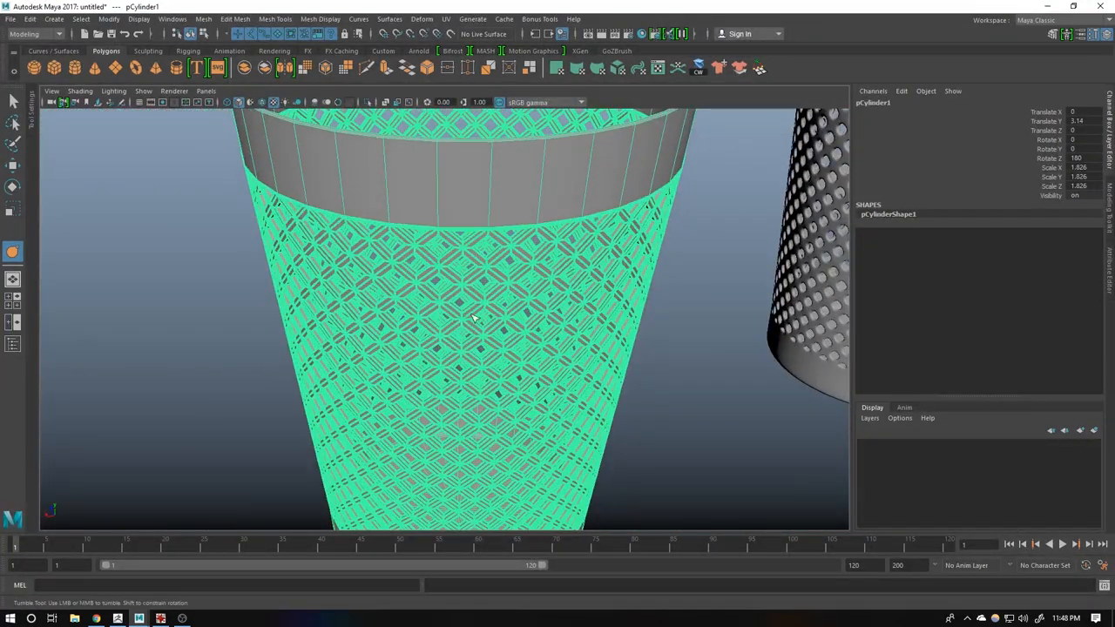
click(9, 19)
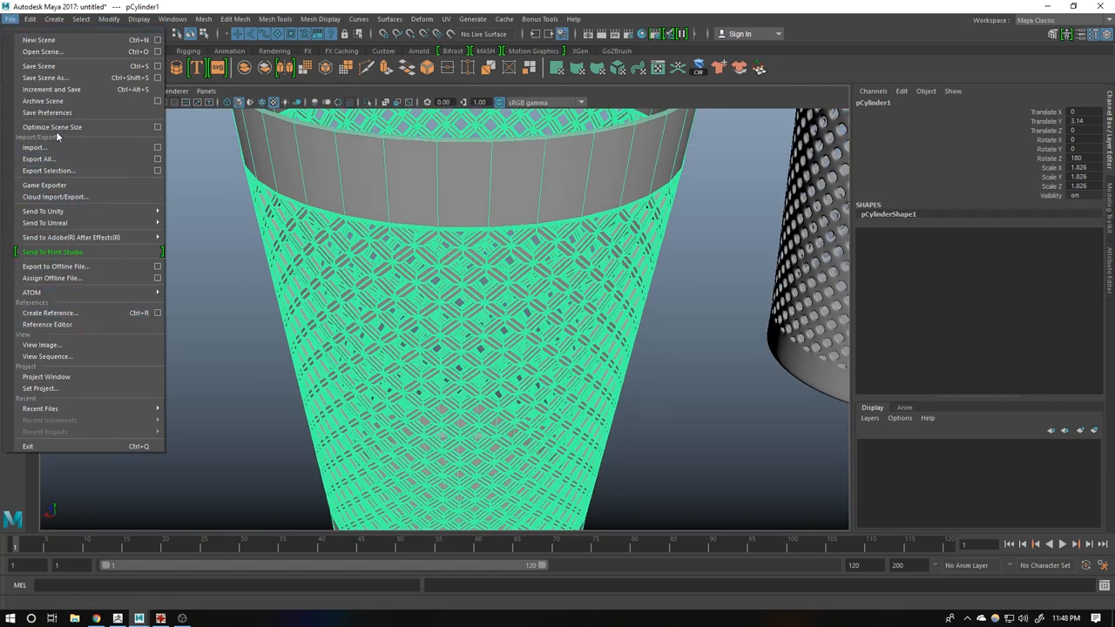
mouse_move(49, 171)
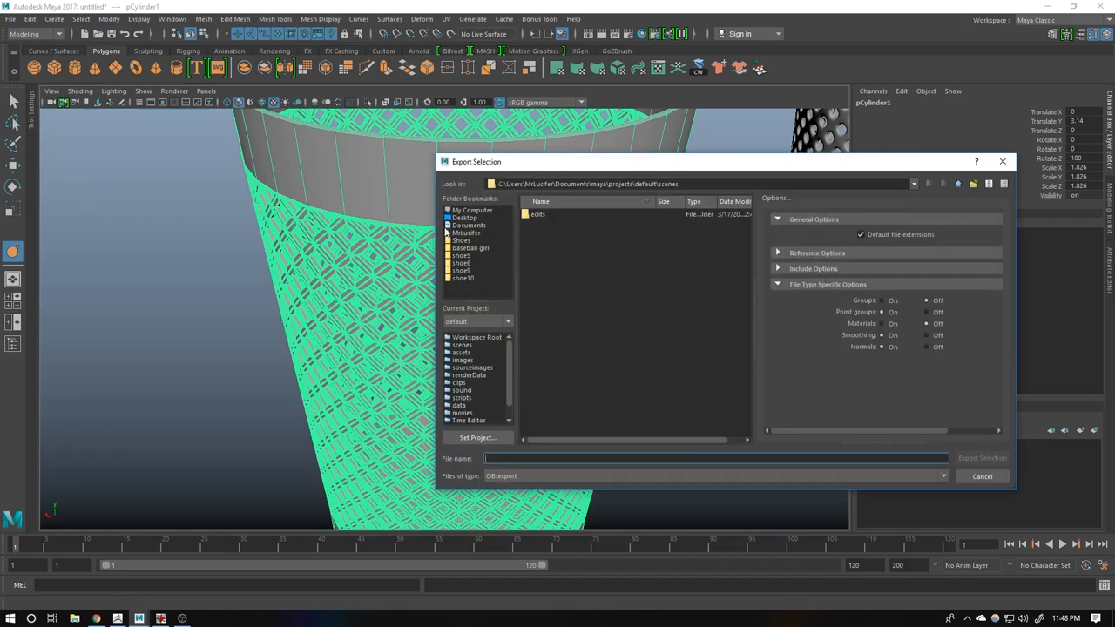
click(464, 216)
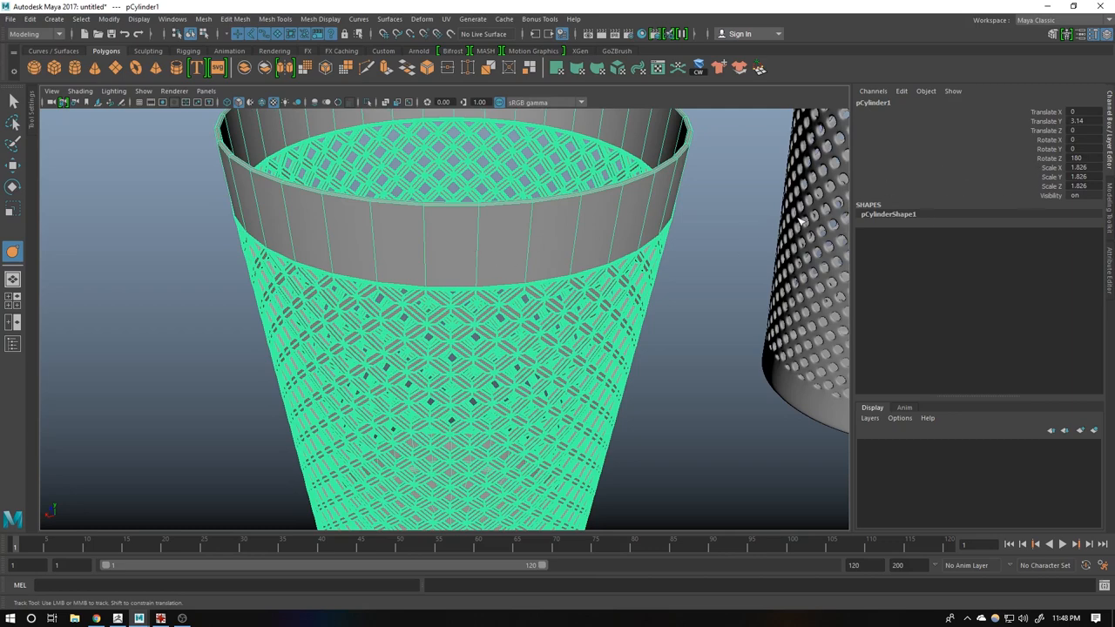
mouse_move(171, 42)
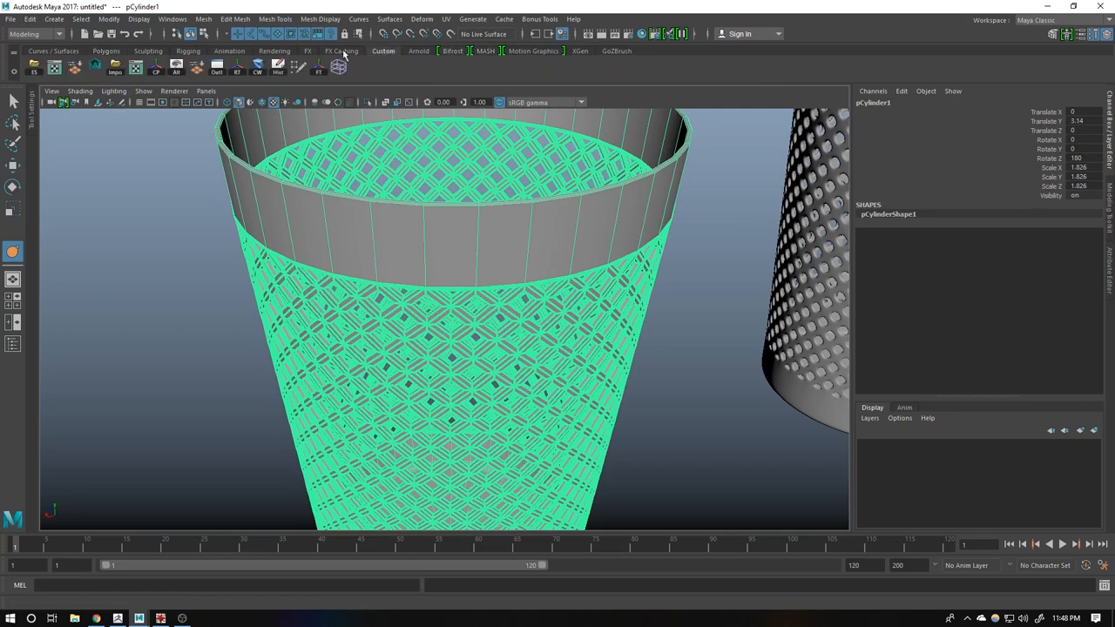
- Export the selected dustbin via Export Selection to a file in the Desktop folder
click(358, 49)
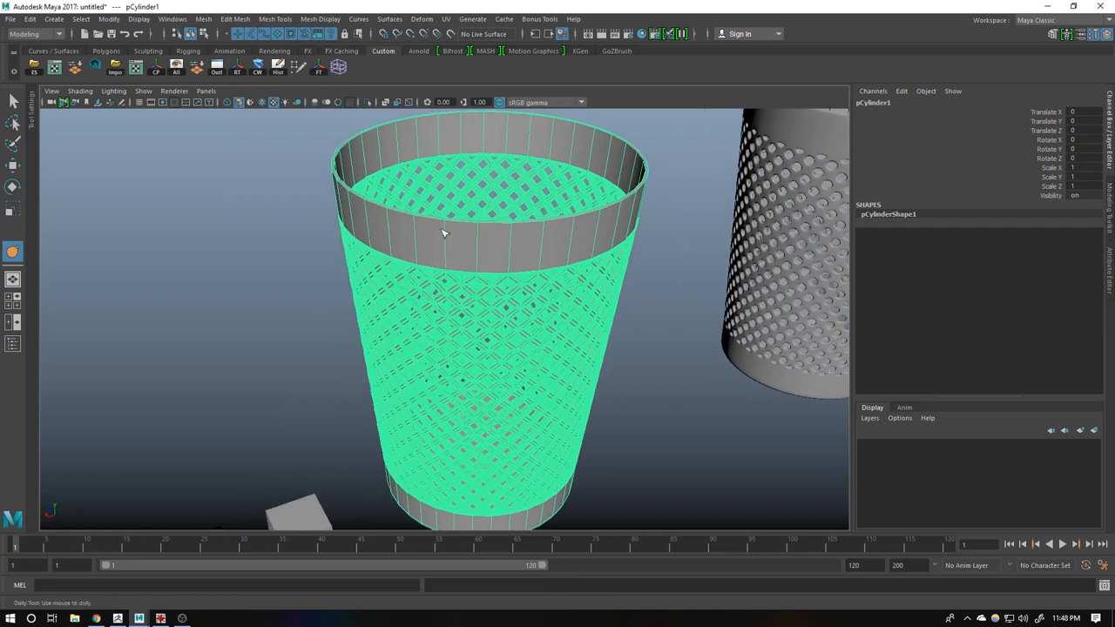
click(10, 18)
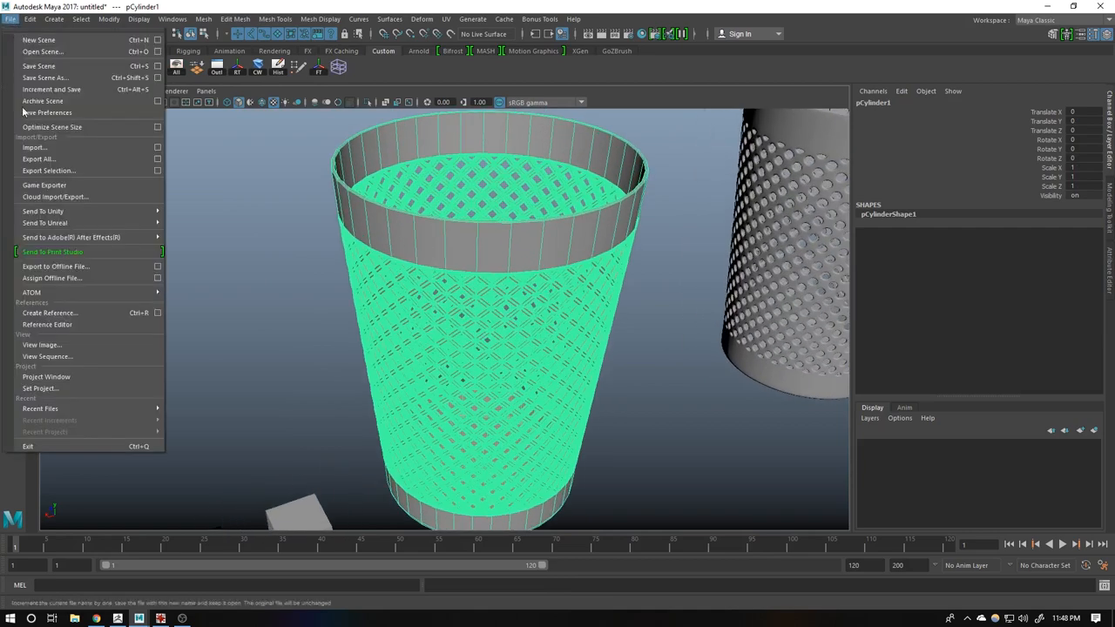
click(36, 158)
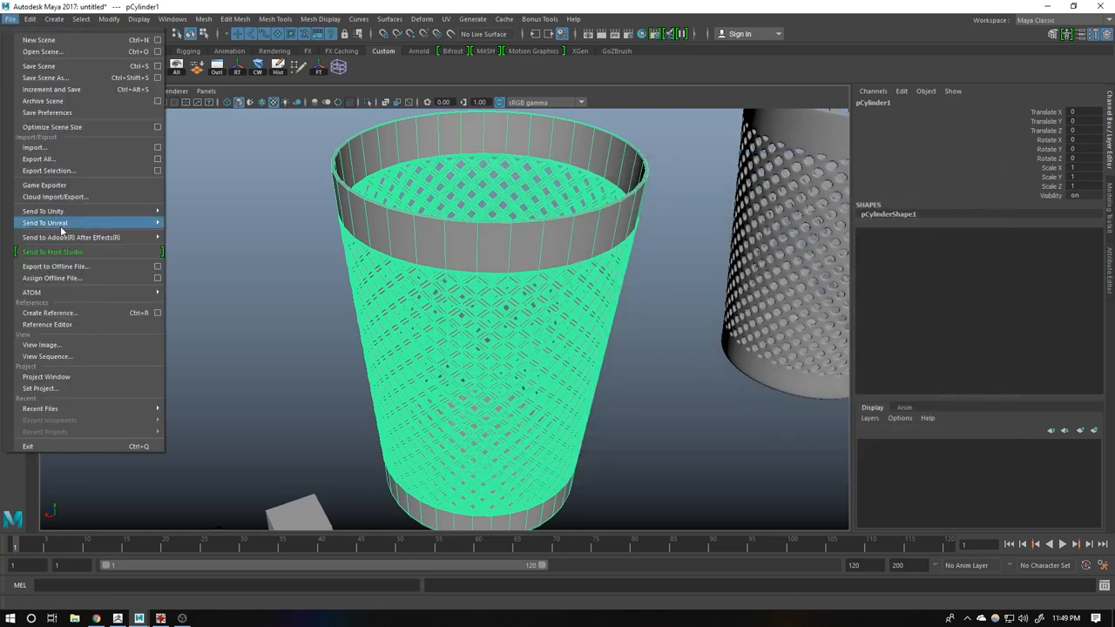
click(49, 171)
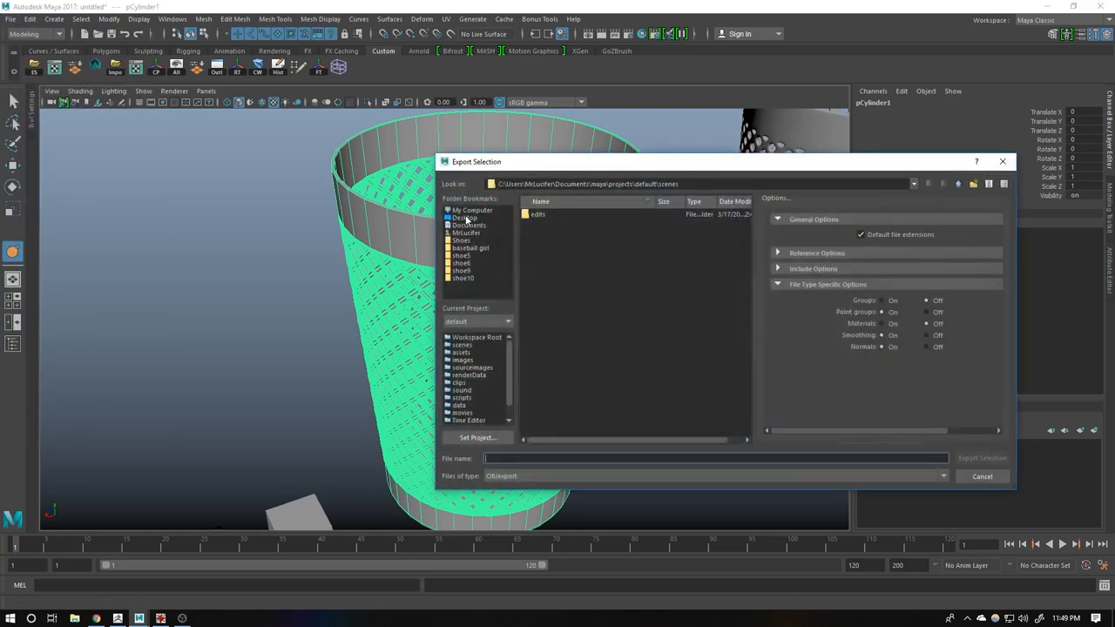
click(463, 216)
text(dustb)
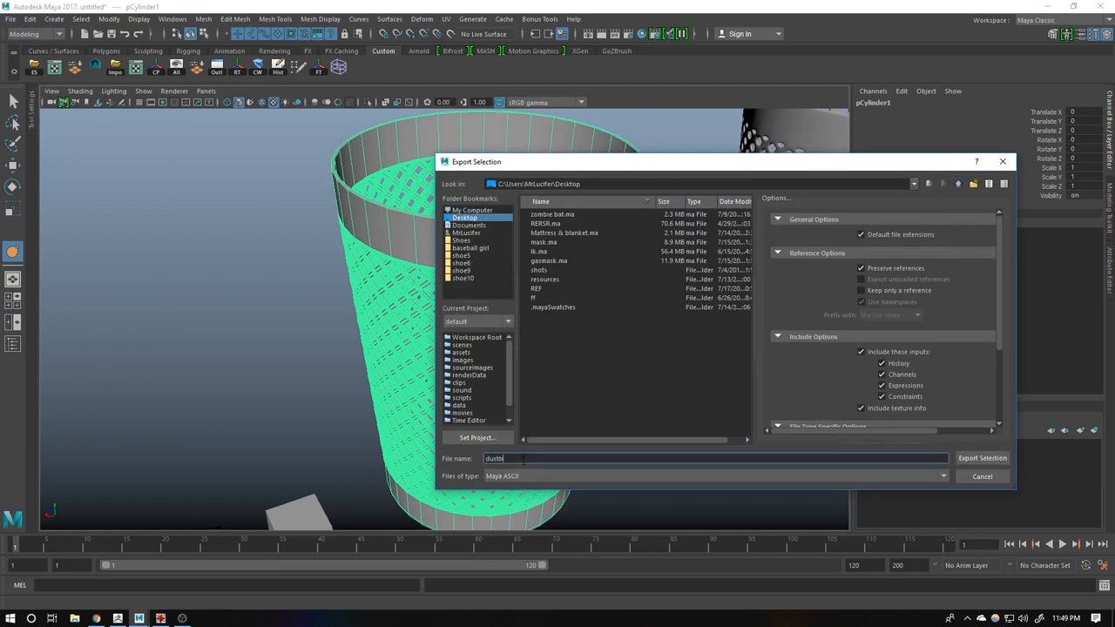
click(982, 457)
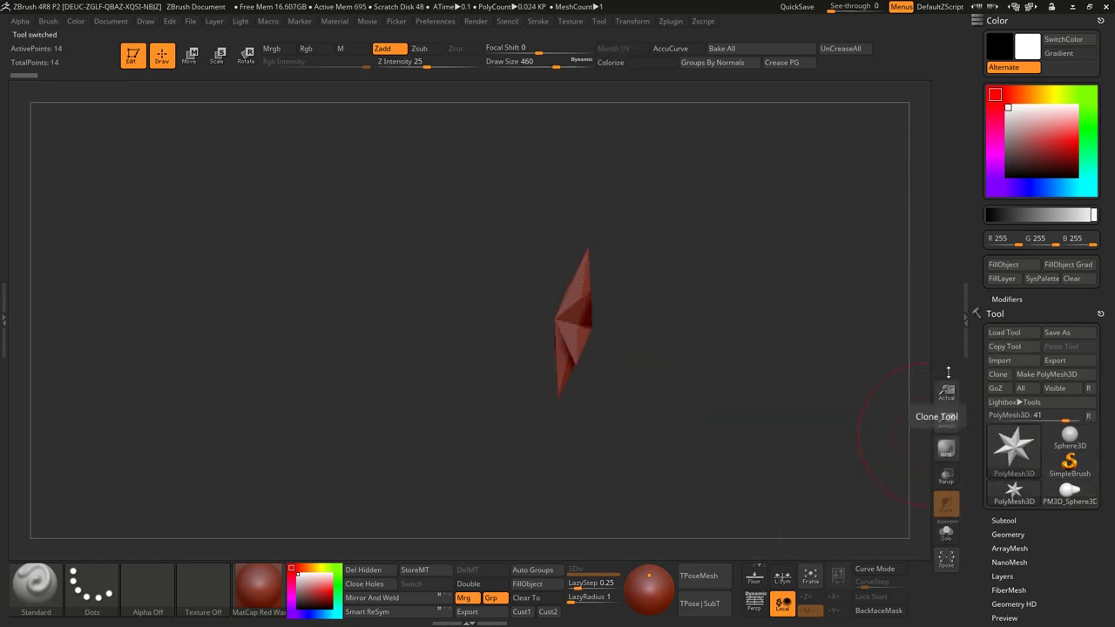
click(1000, 359)
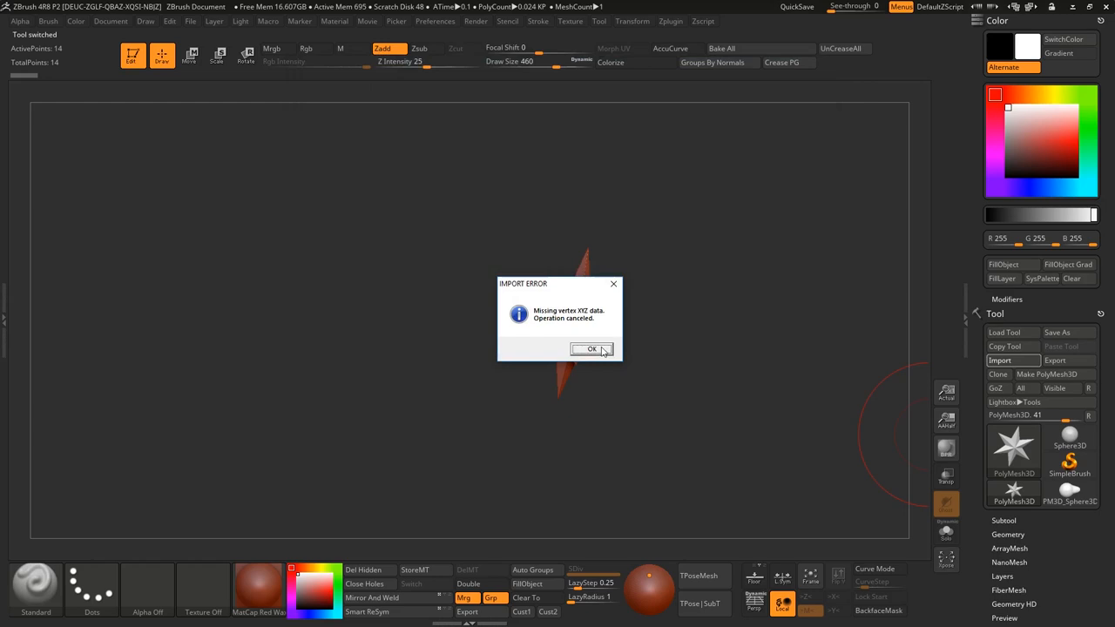
click(591, 349)
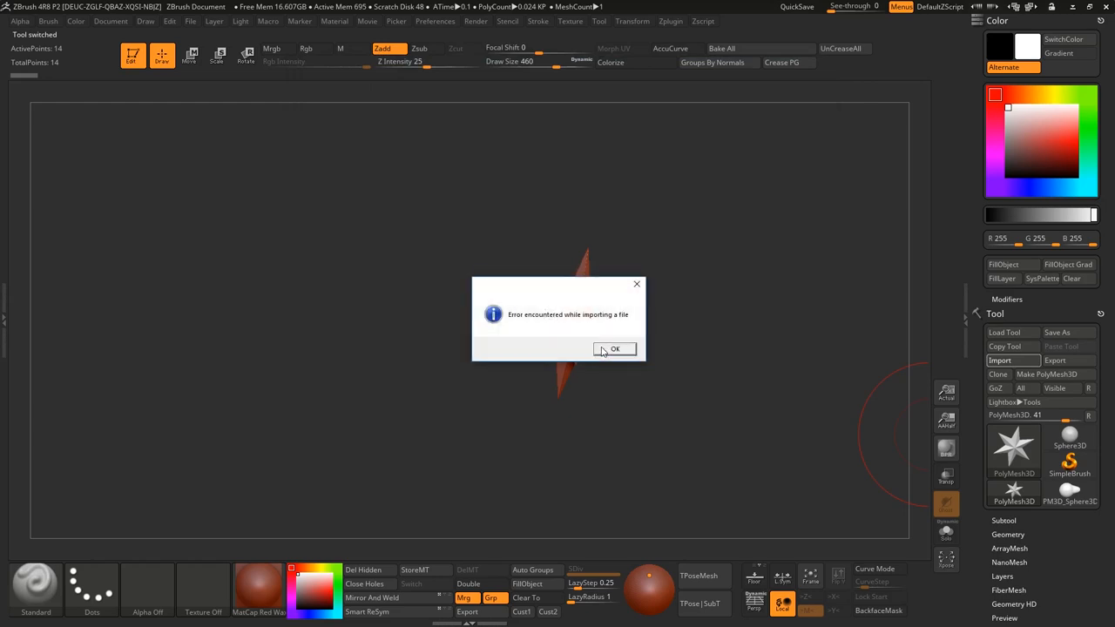
click(615, 349)
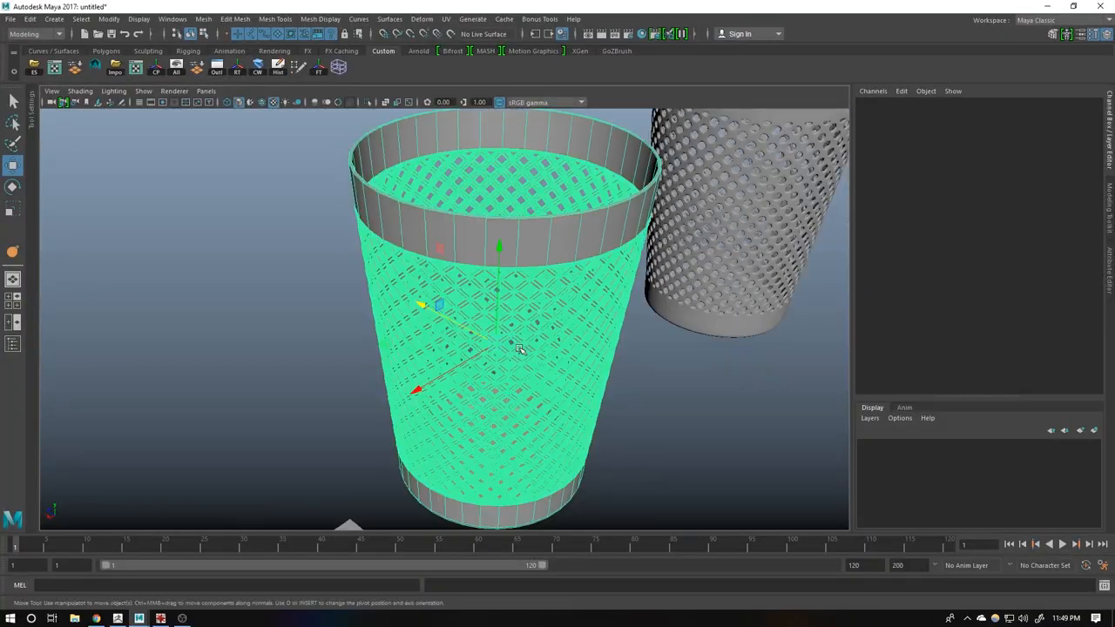
click(543, 352)
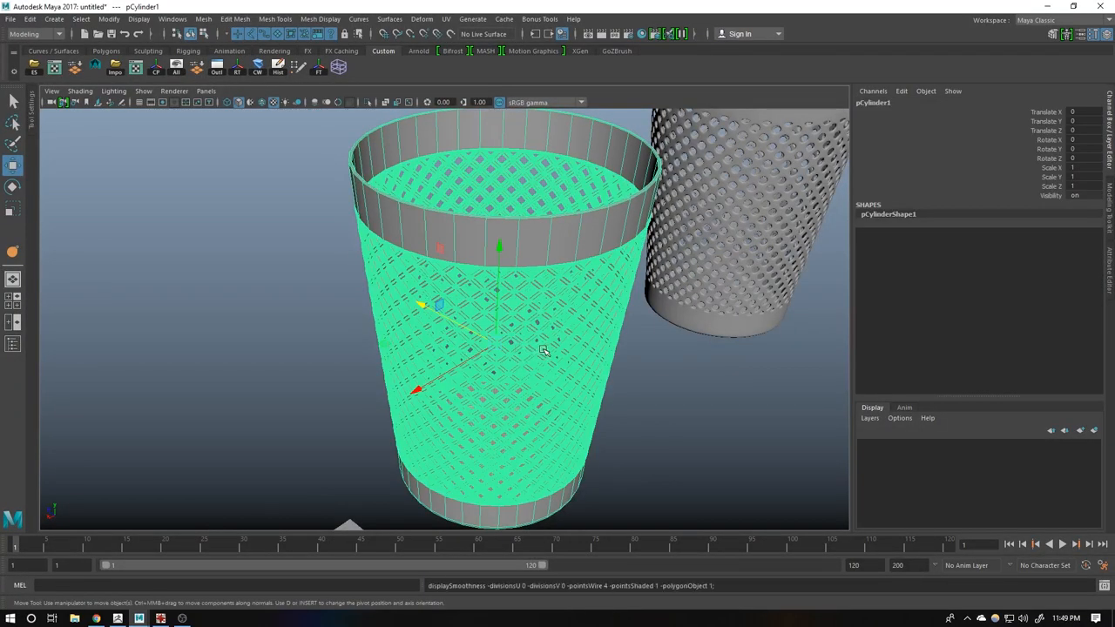
drag(544, 352, 732, 380)
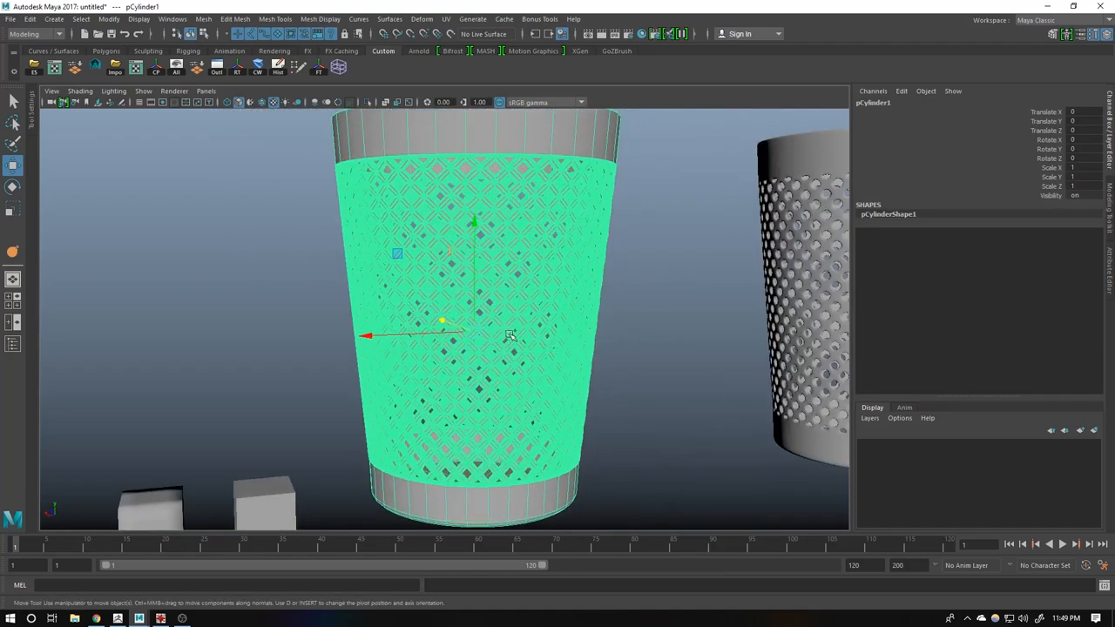
drag(509, 335, 331, 420)
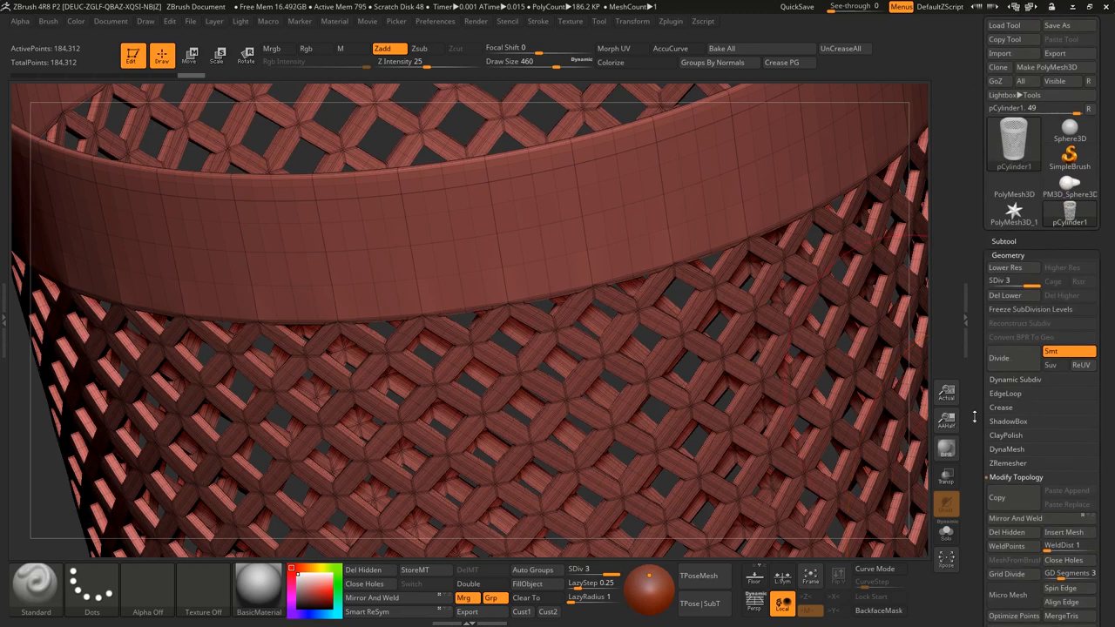
- Send the bin to ZBrush with GoZ and zoom in on its woven mesh
click(1000, 408)
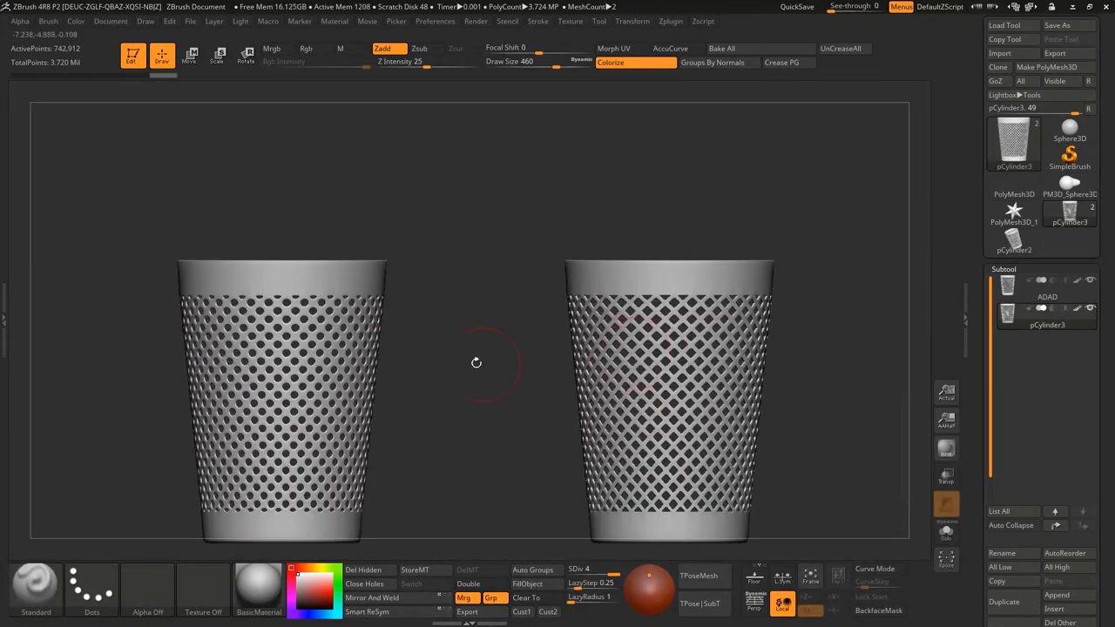
- Move the duplicated cylinder subtool beside the original so two identical bins stand together
drag(477, 363, 554, 340)
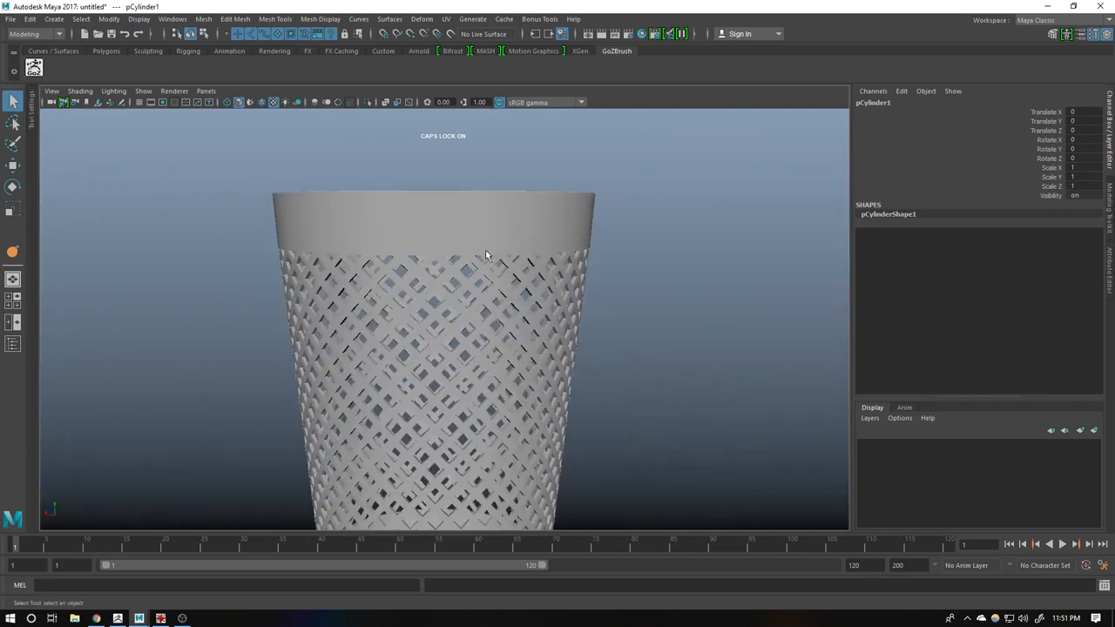
- Tilt the view toward the dustbin returned from ZBrush and select the new cylinder
drag(486, 254, 369, 331)
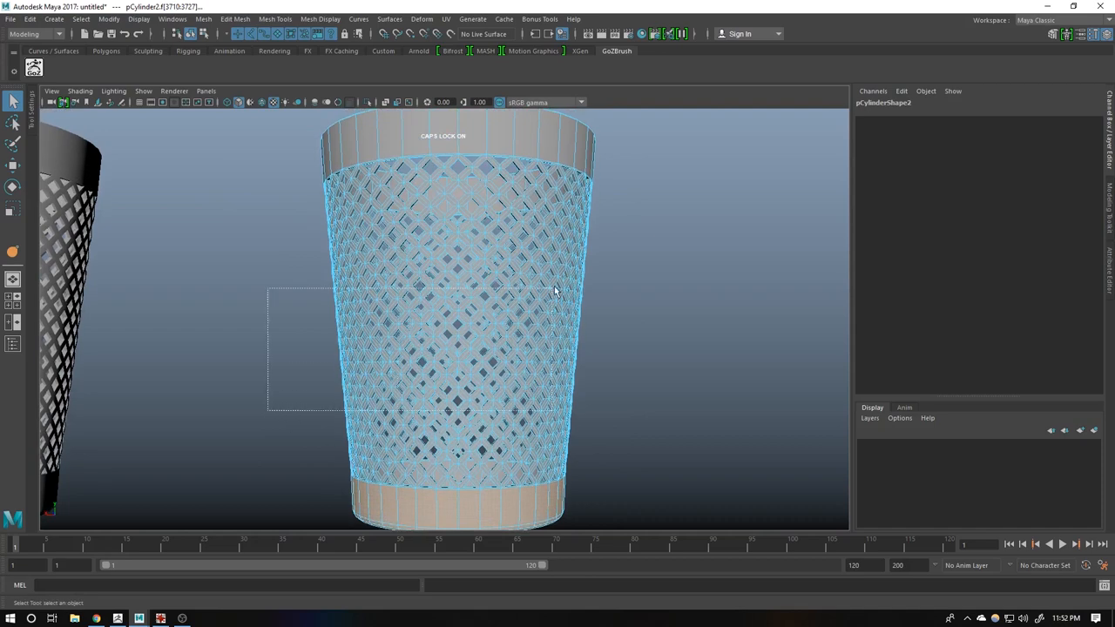
click(470, 340)
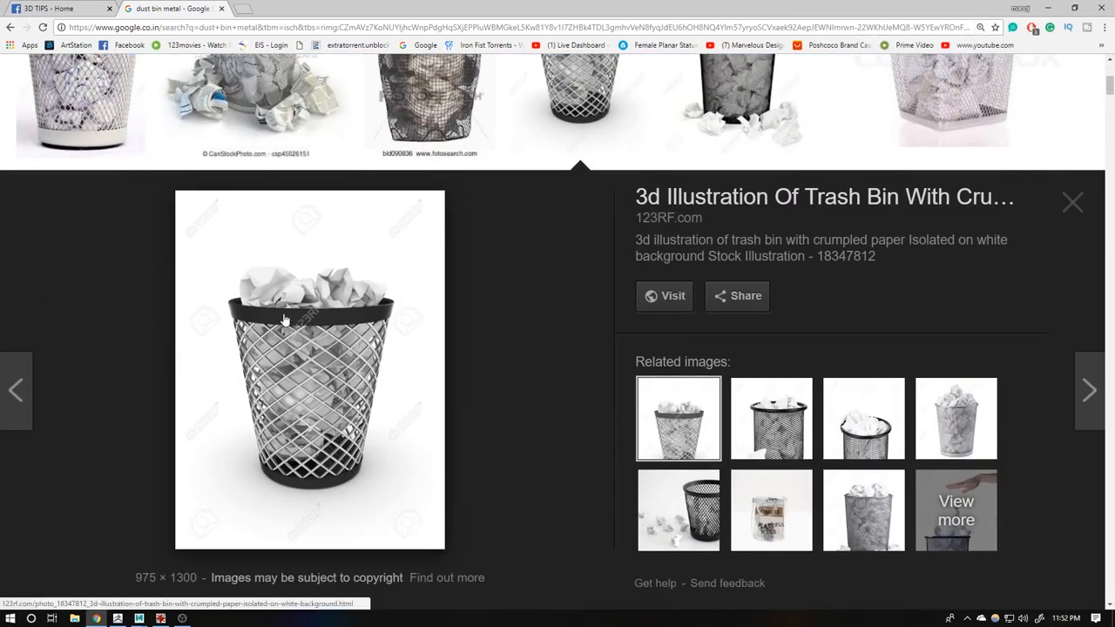
mouse_move(345, 361)
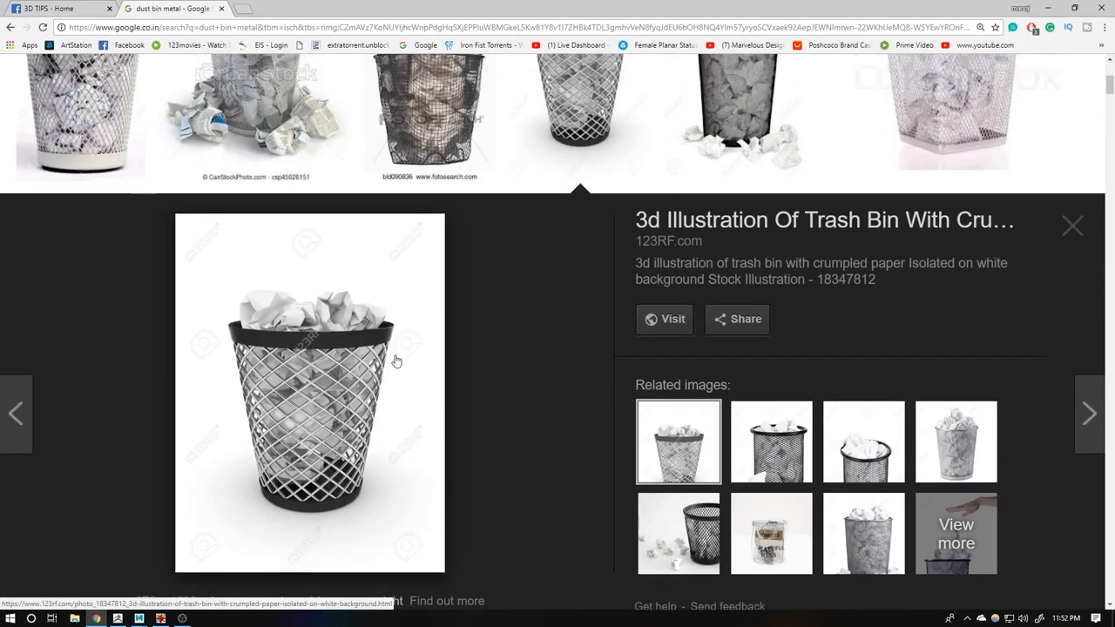
- View the next two reference photos of wire-mesh wastebaskets full of crumpled paper
click(718, 104)
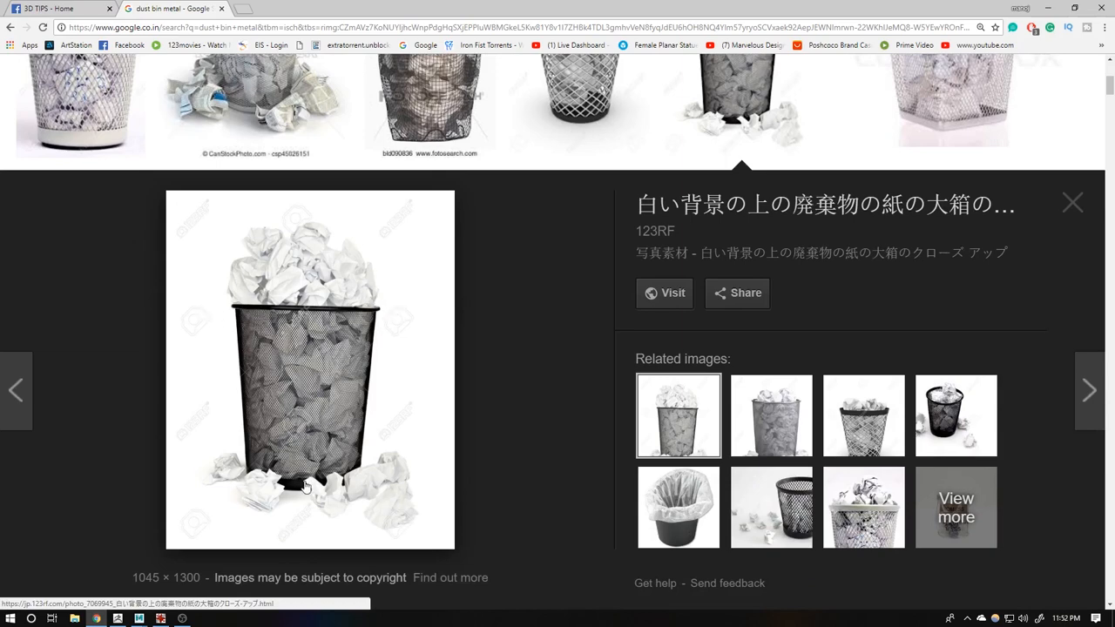
mouse_move(296, 355)
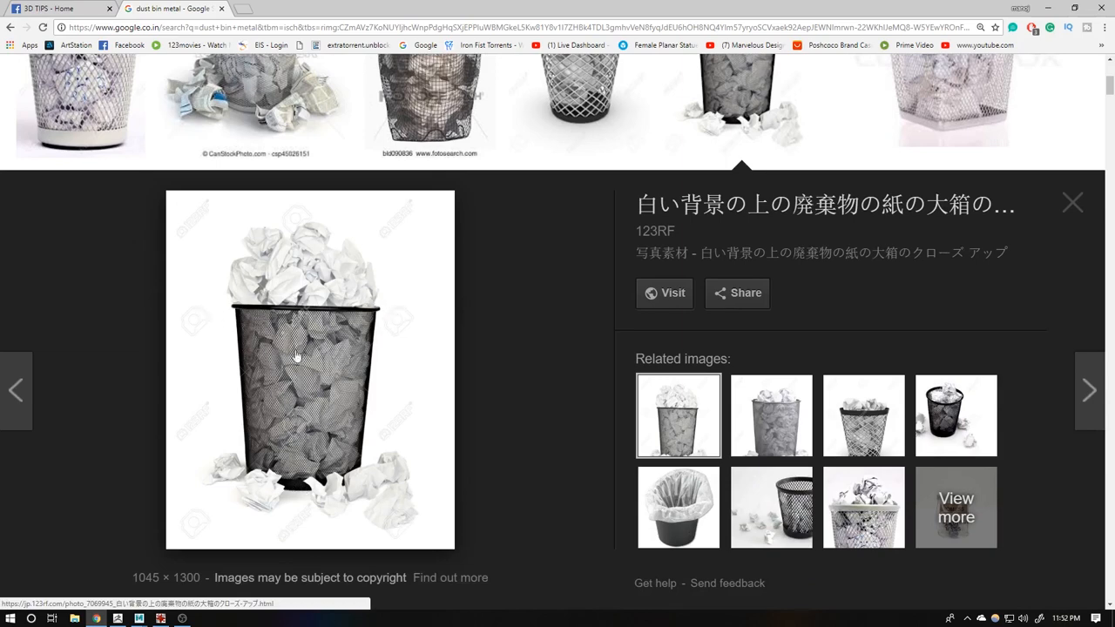
click(68, 104)
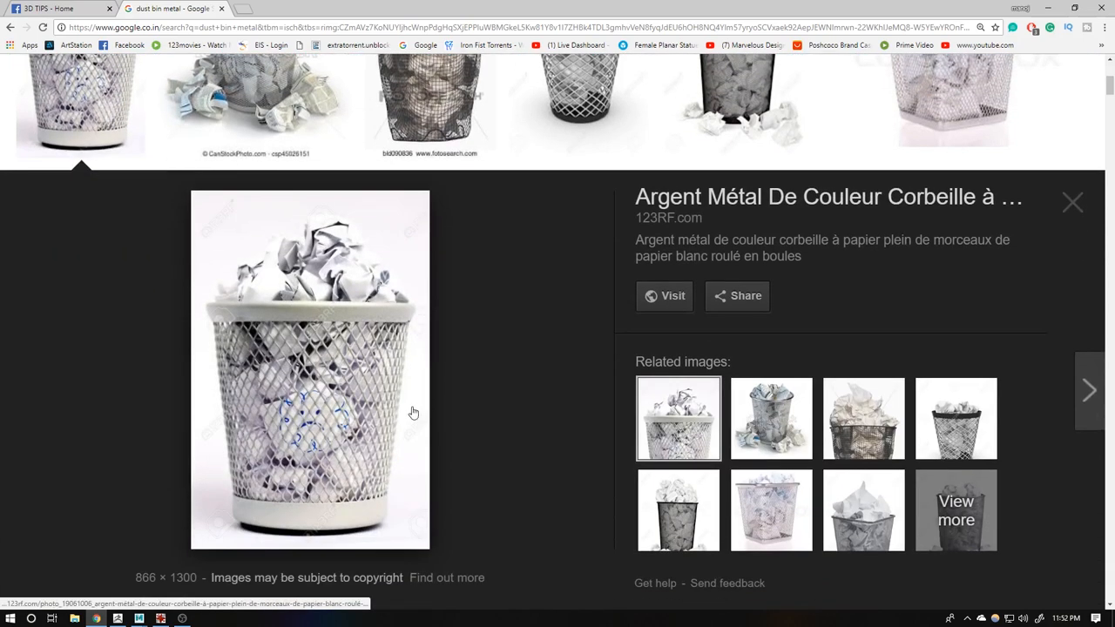
mouse_move(235, 503)
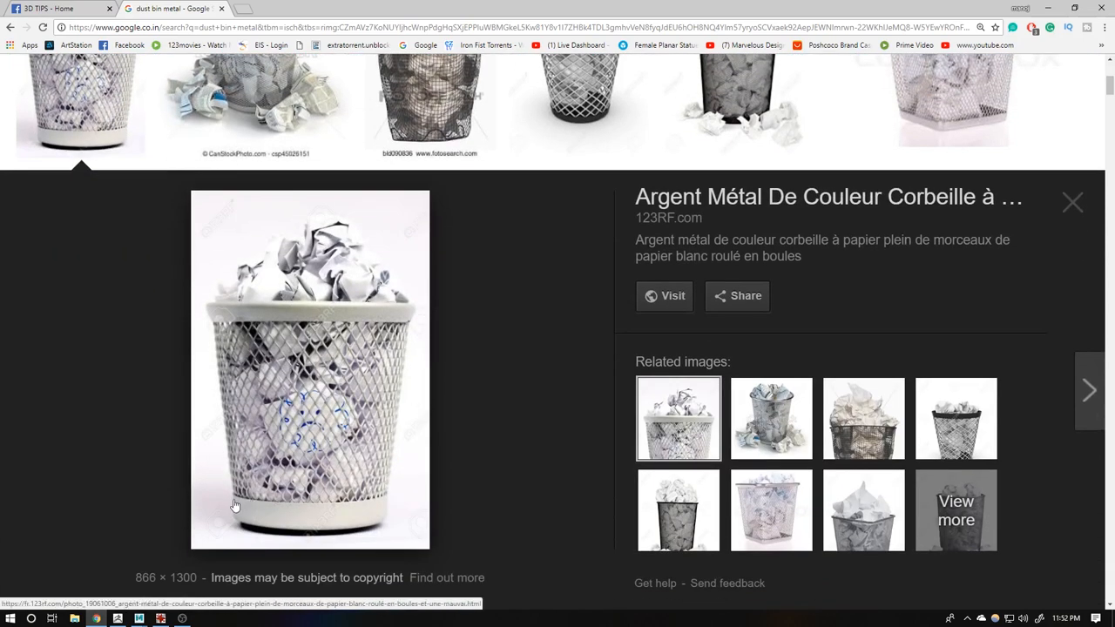
mouse_move(272, 338)
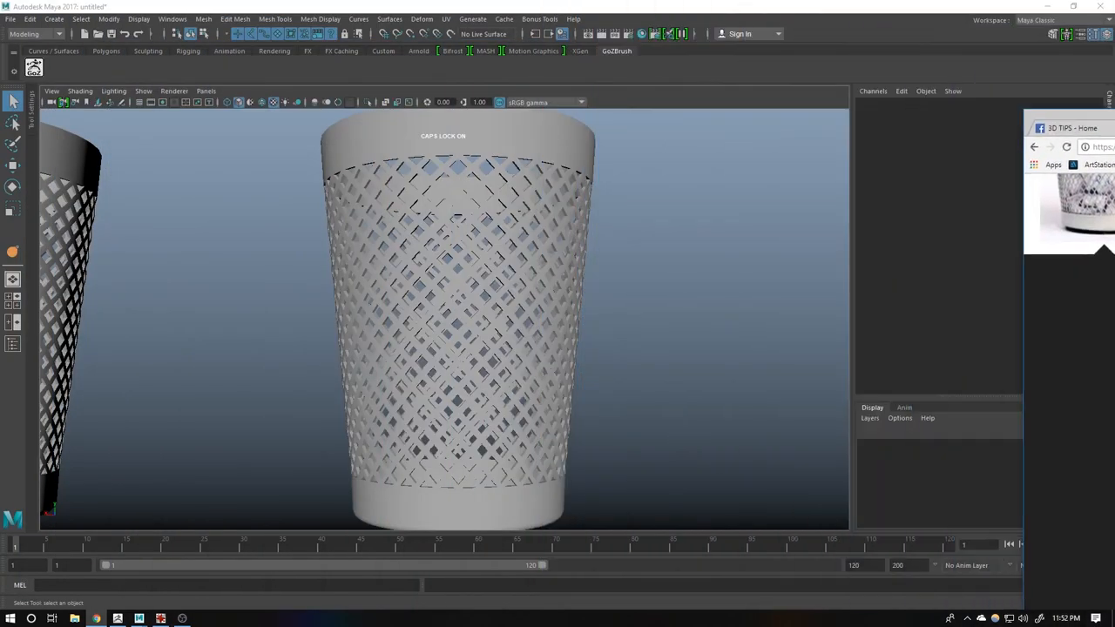
- Create polygon cylinder pCylinder3 beside the bins and pull the view back over them
click(474, 250)
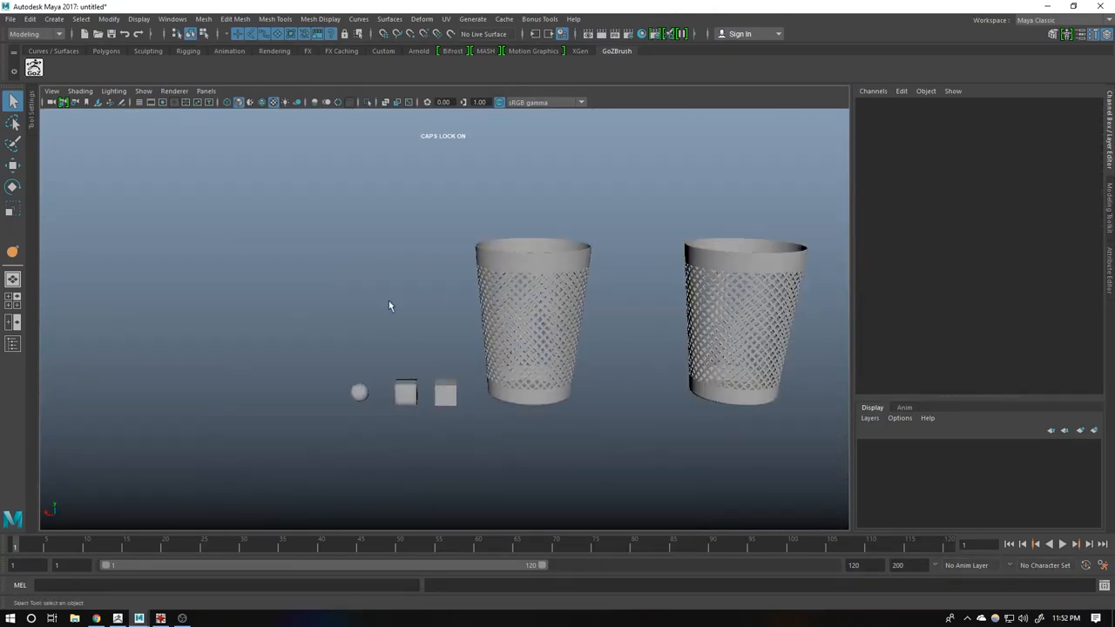
drag(391, 307, 364, 339)
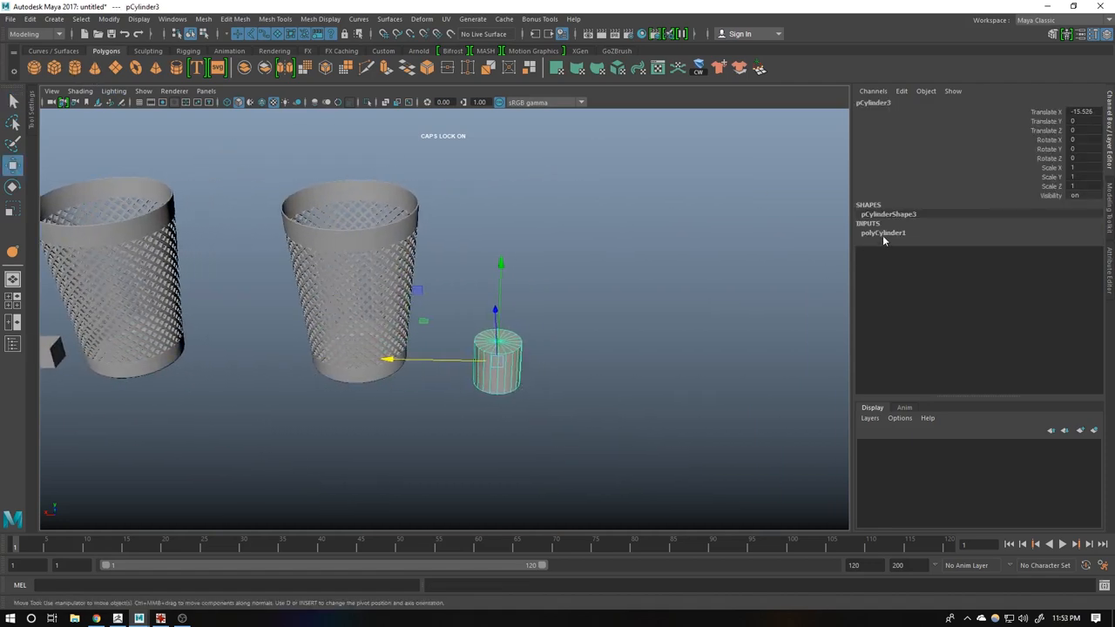
- Raise polyCylinder3's Radius, Height and Subdivisions Axis to match the bin's size and density
click(881, 233)
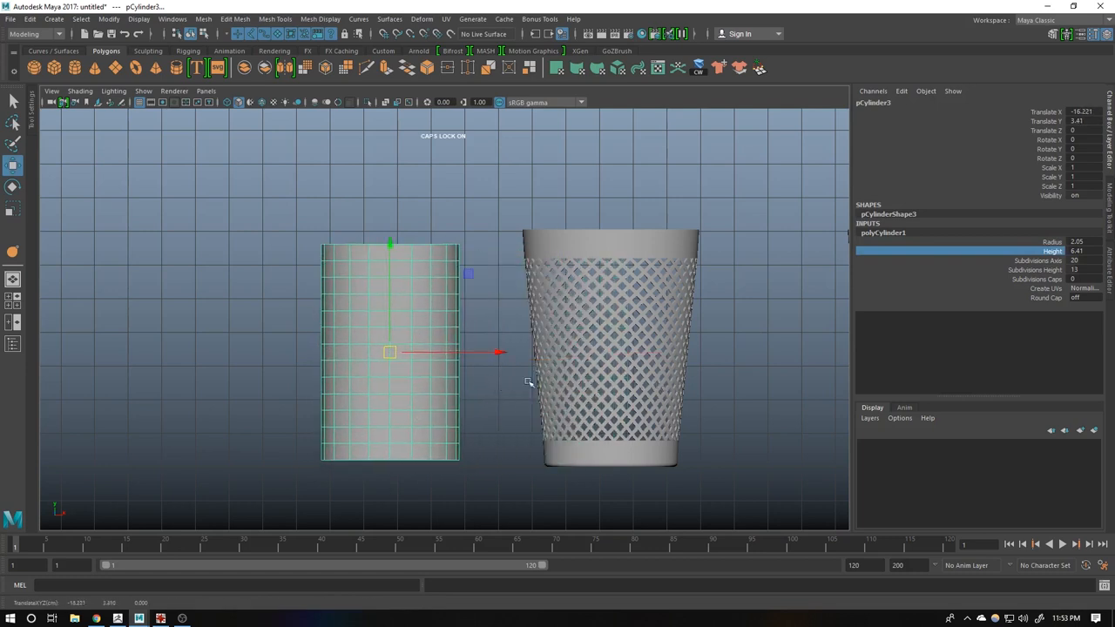
click(1034, 241)
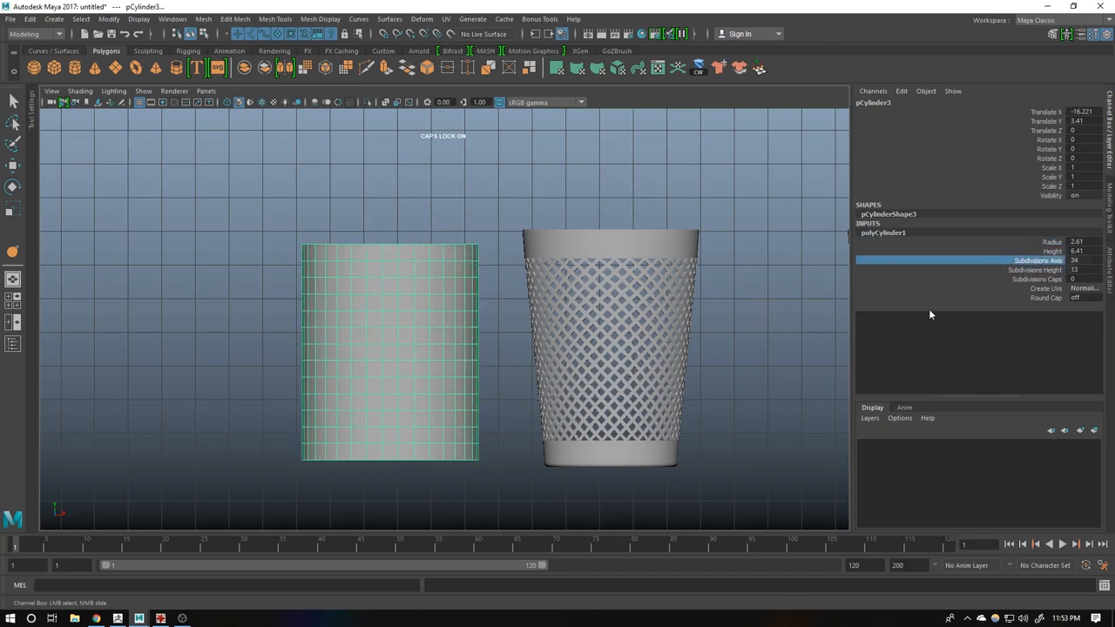
click(1045, 268)
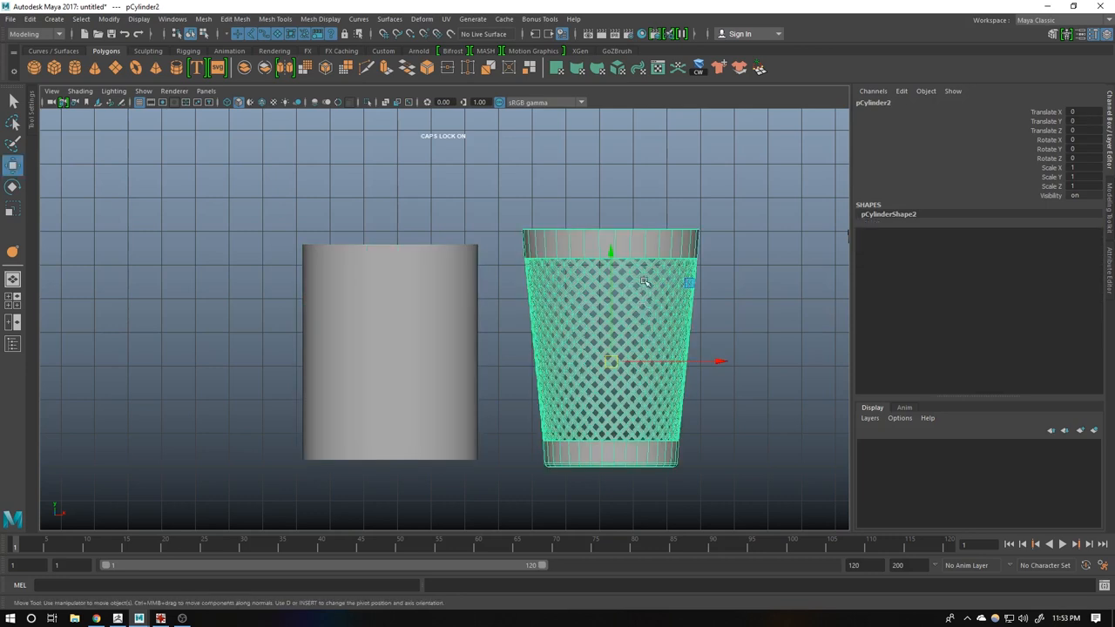
mouse_move(655, 295)
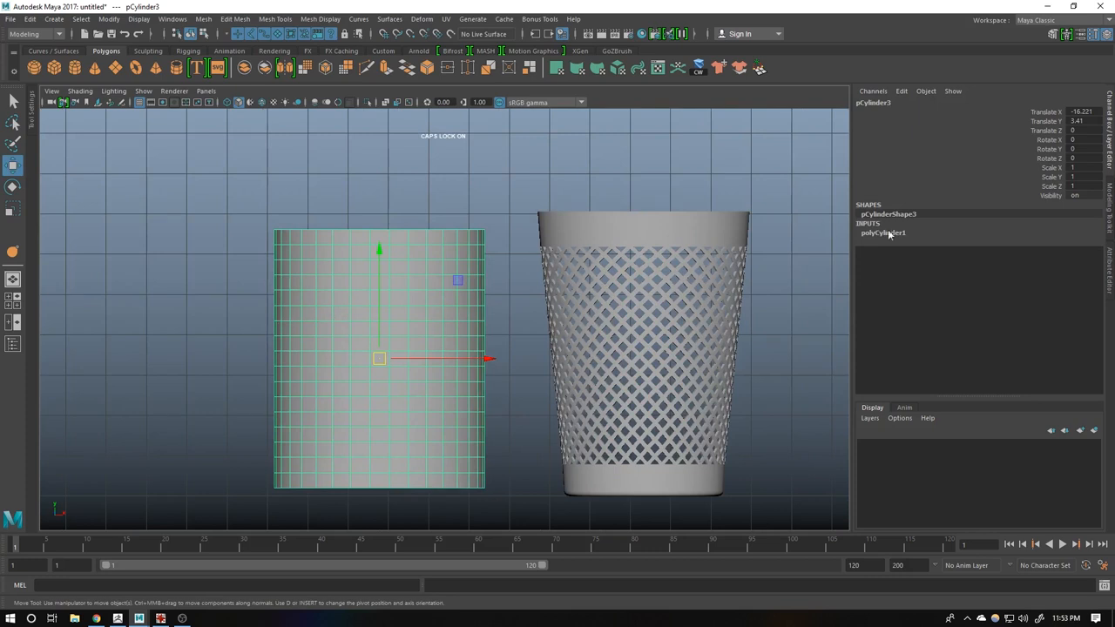
- Delete pCylinder3's top and bottom cap faces, leaving an open tube
click(883, 234)
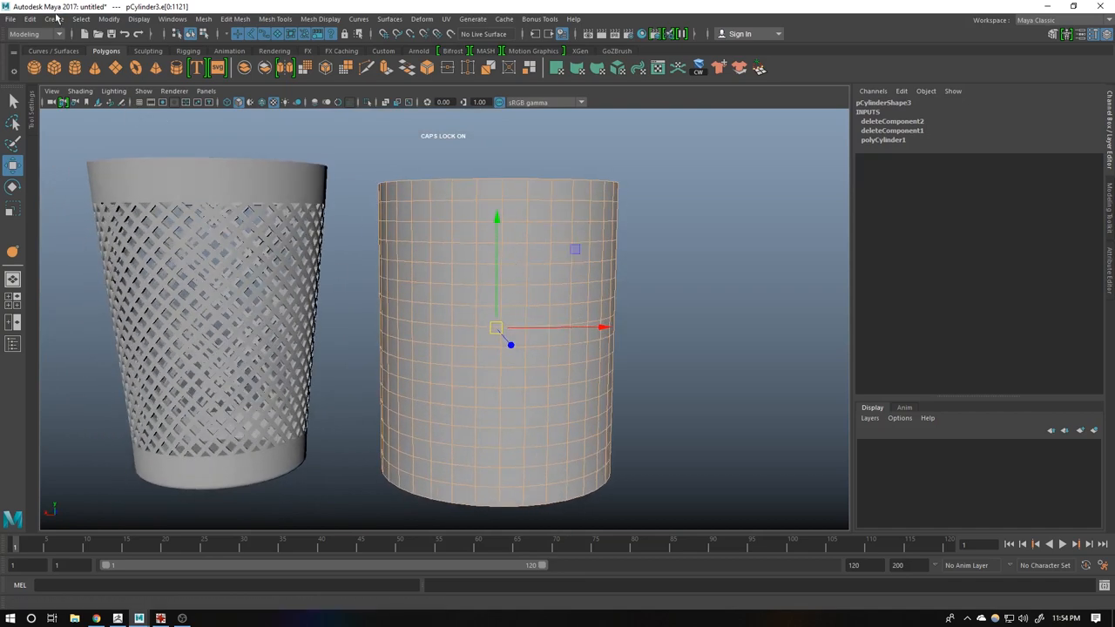
- Poke every face of the open tube into triangles
click(80, 19)
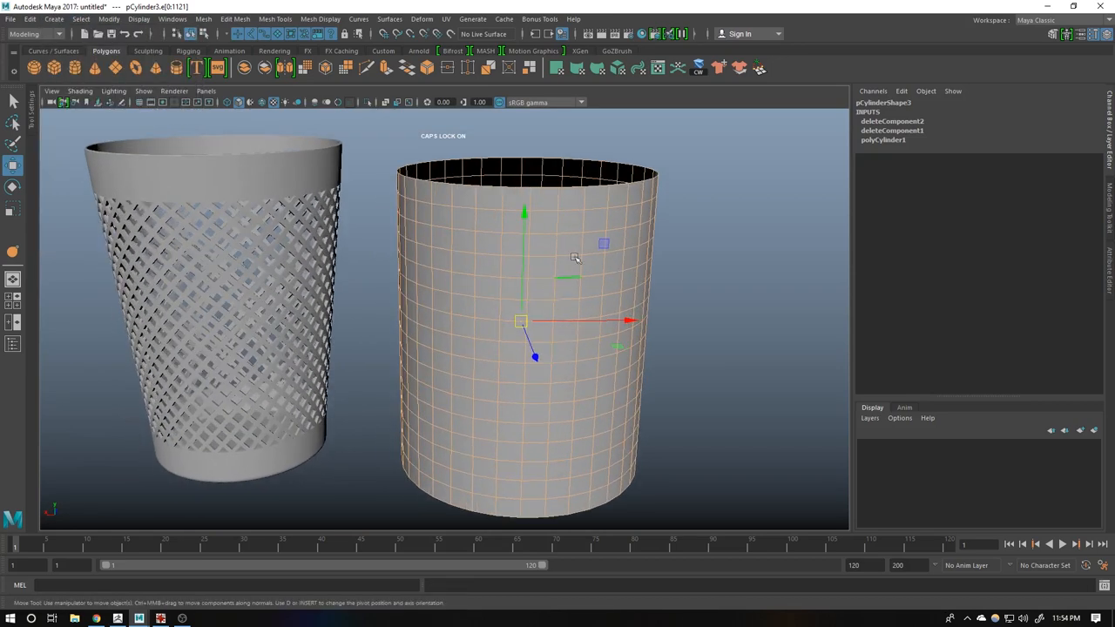
right_click(575, 254)
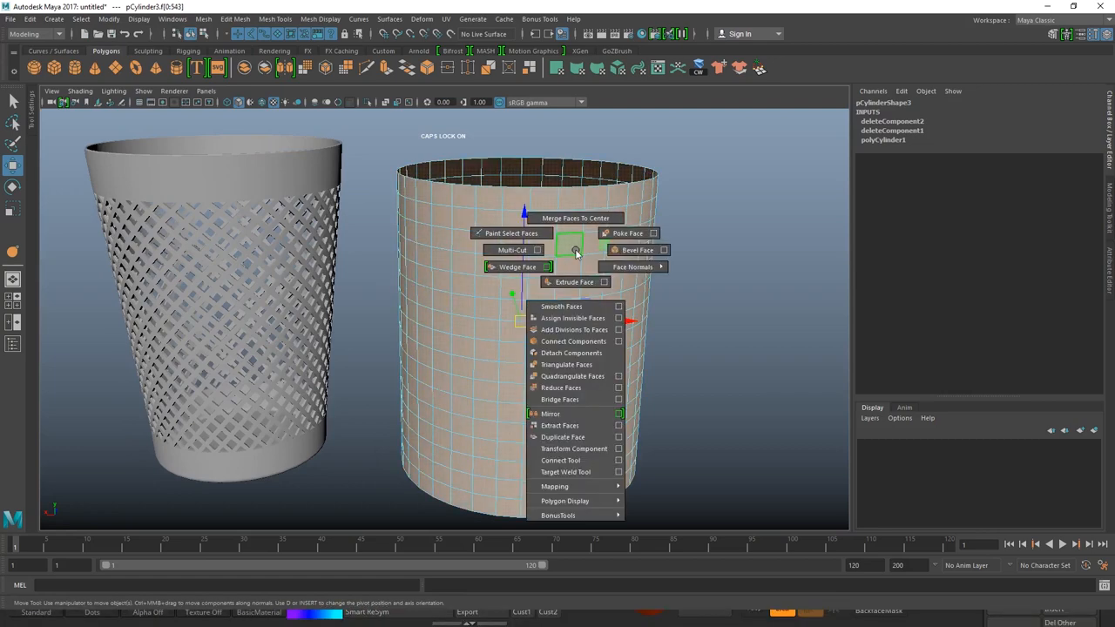
click(623, 234)
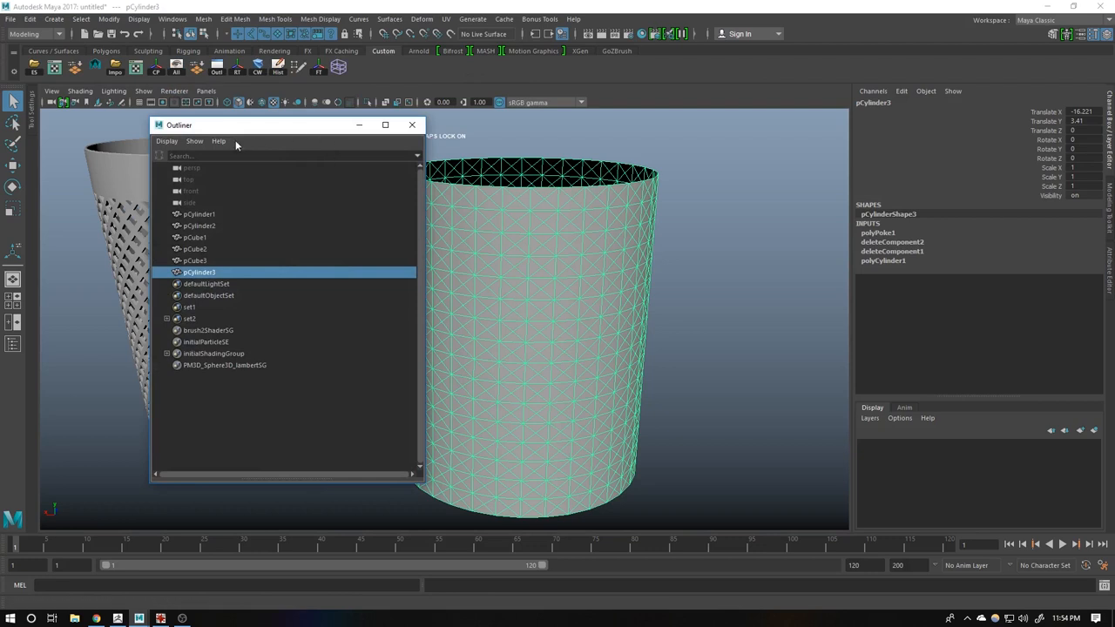
- Select the members of set2 from the Outliner
right_click(84, 324)
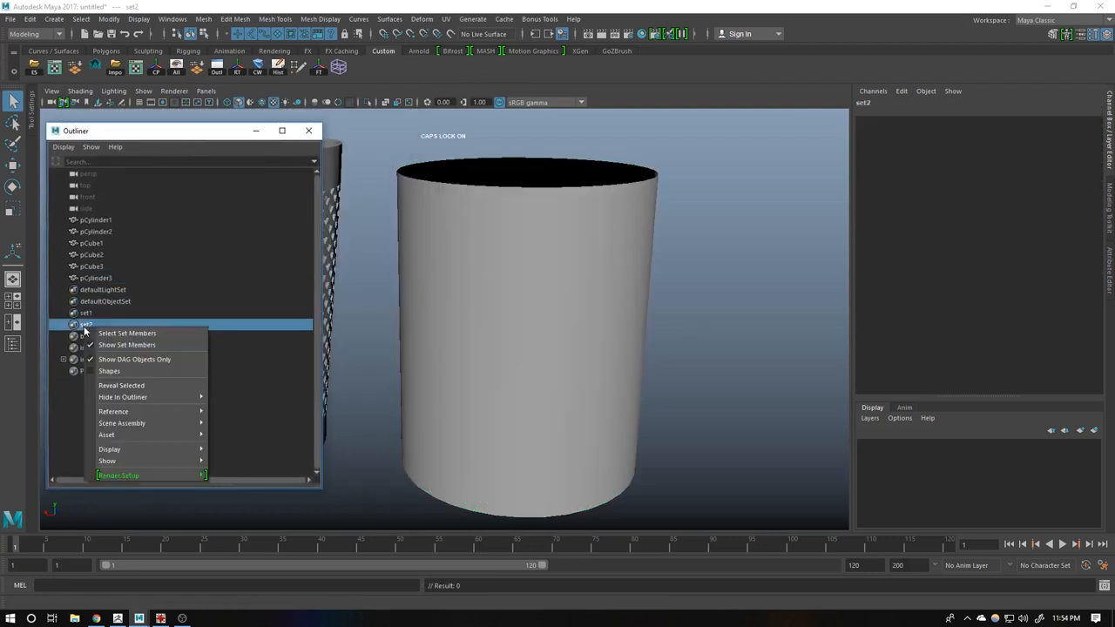
right_click(629, 241)
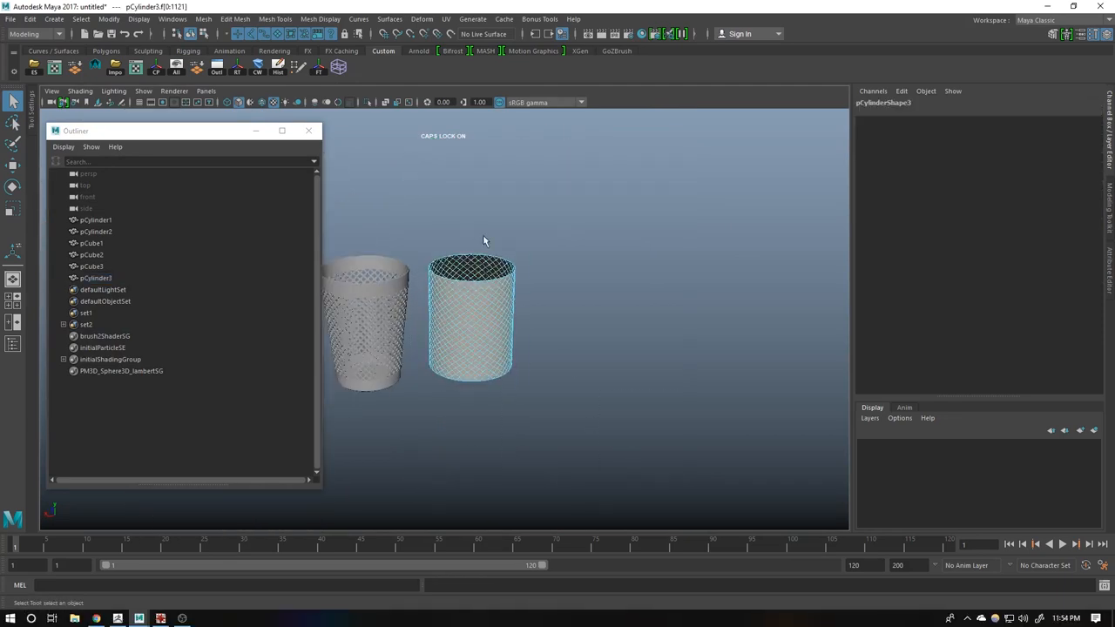
- Extrude the selected faces with thickness and offset, turning the tube into a diamond wire lattice
right_click(484, 241)
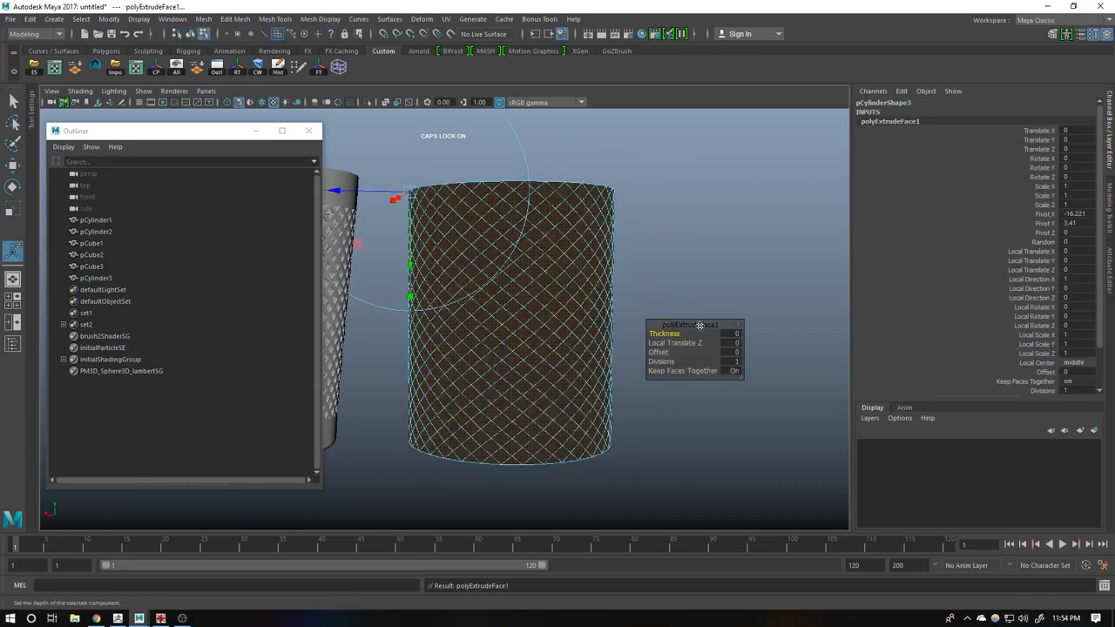
click(733, 370)
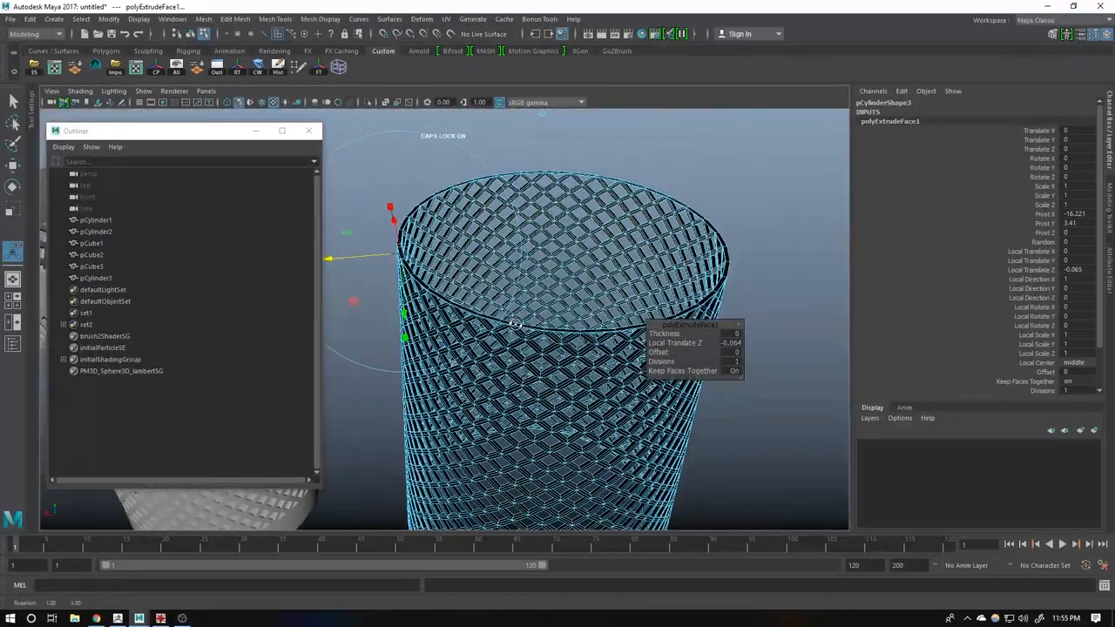
click(94, 278)
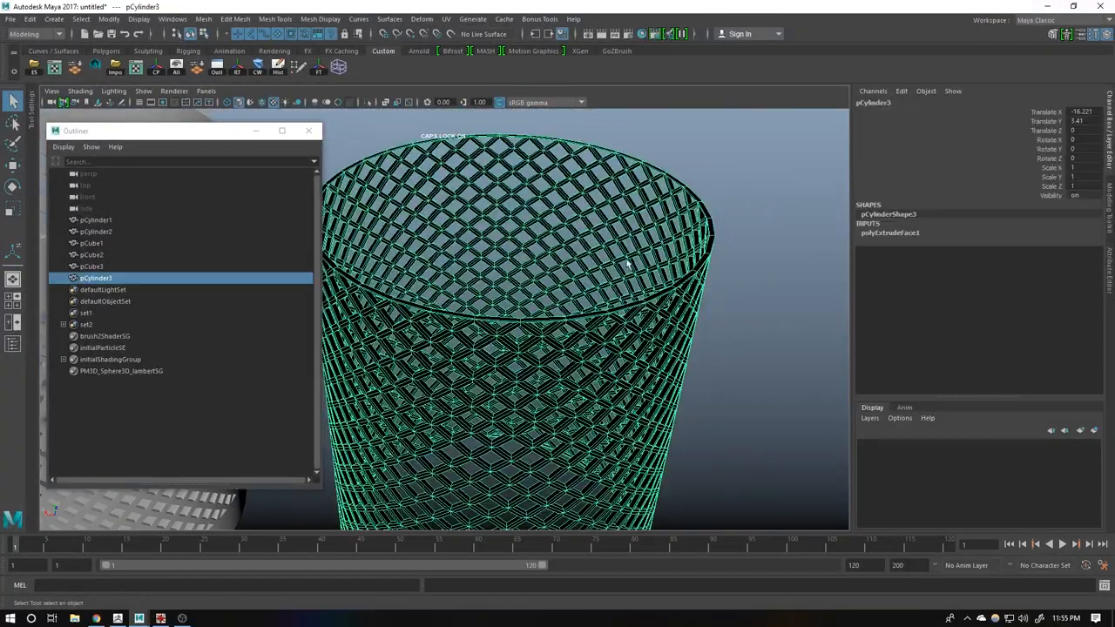
click(314, 20)
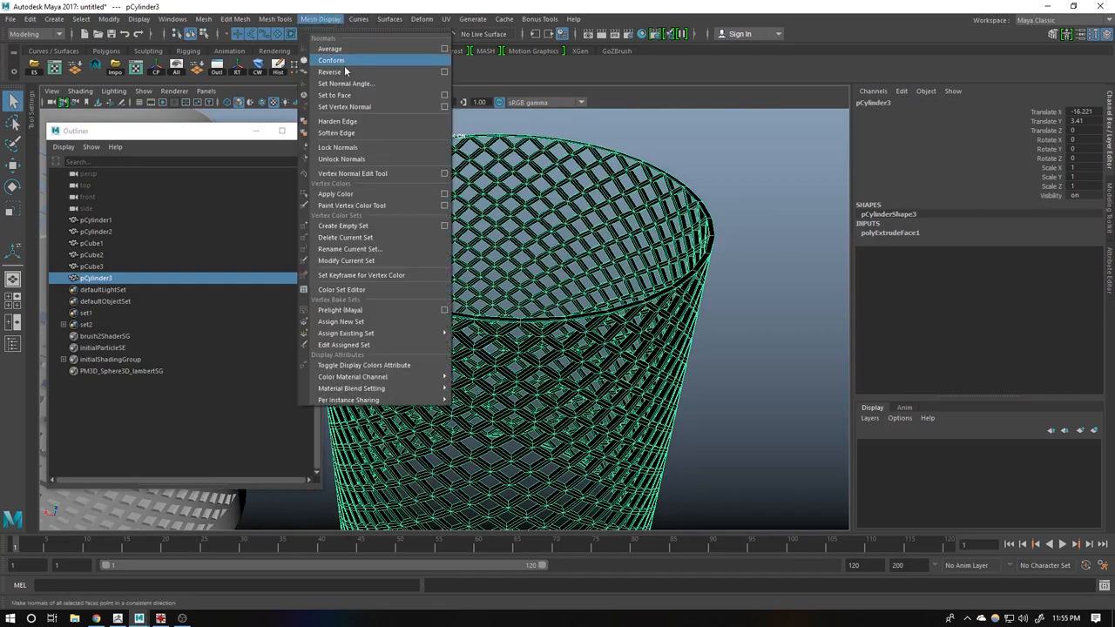
- Reverse the lattice's normals and build solid rims from its border edges, combining into polySurface2
click(327, 59)
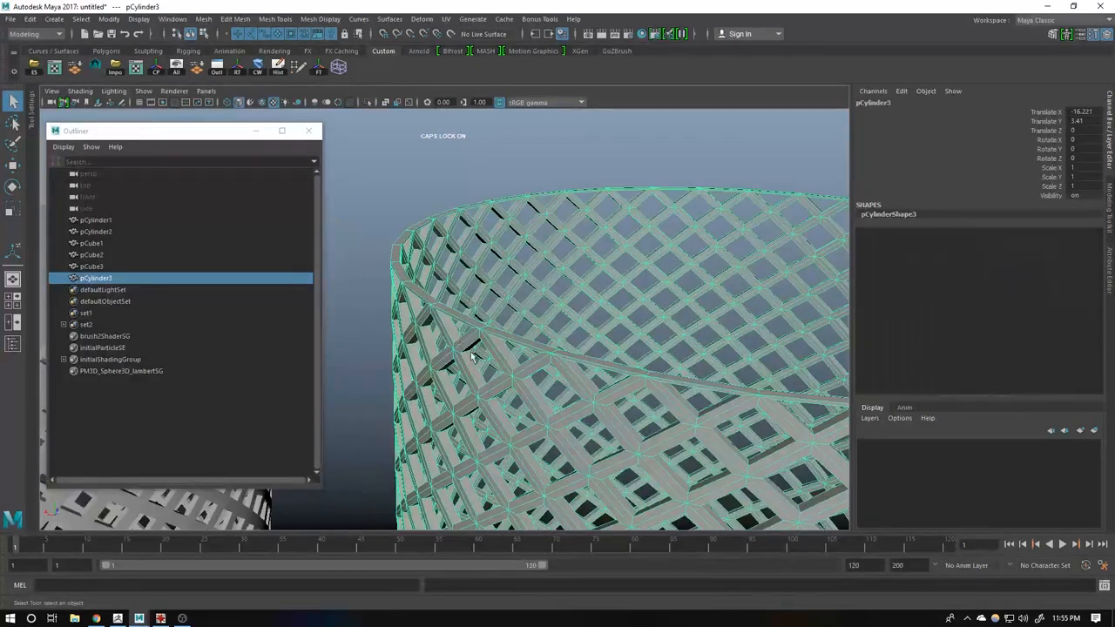
click(400, 279)
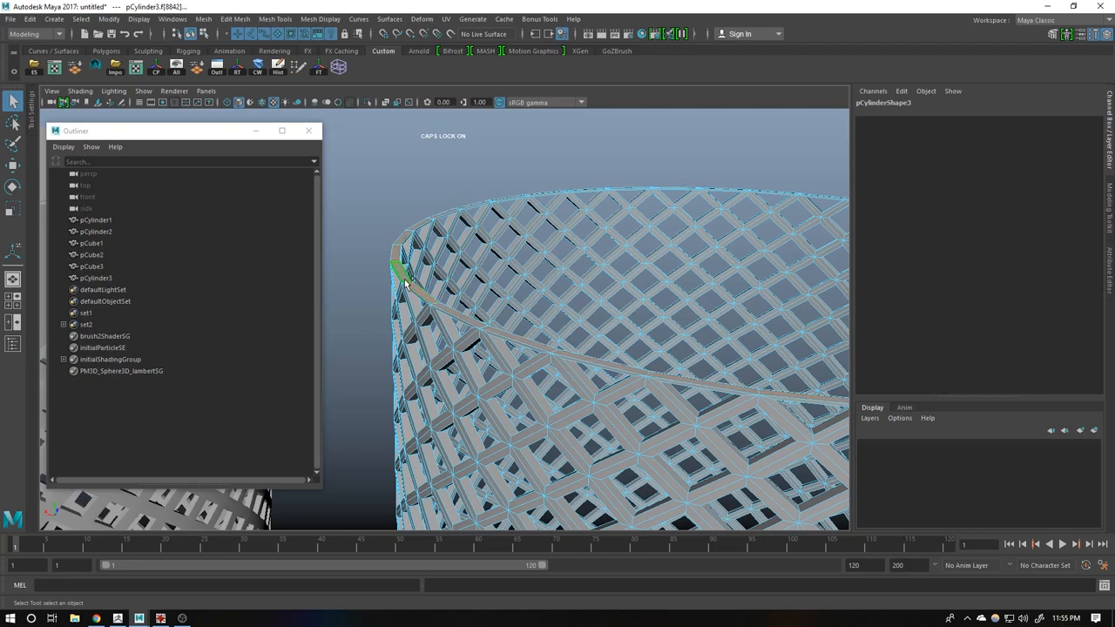
right_click(630, 261)
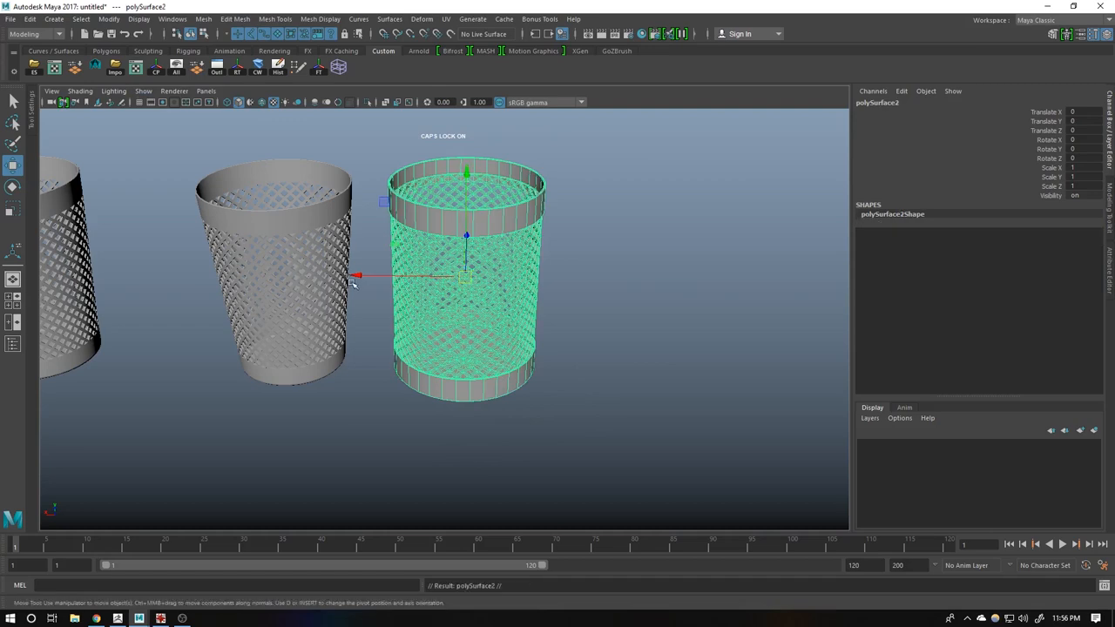
- Scale the lattice deformer's bottom points inward so the new bin narrows toward its base
drag(357, 275, 387, 310)
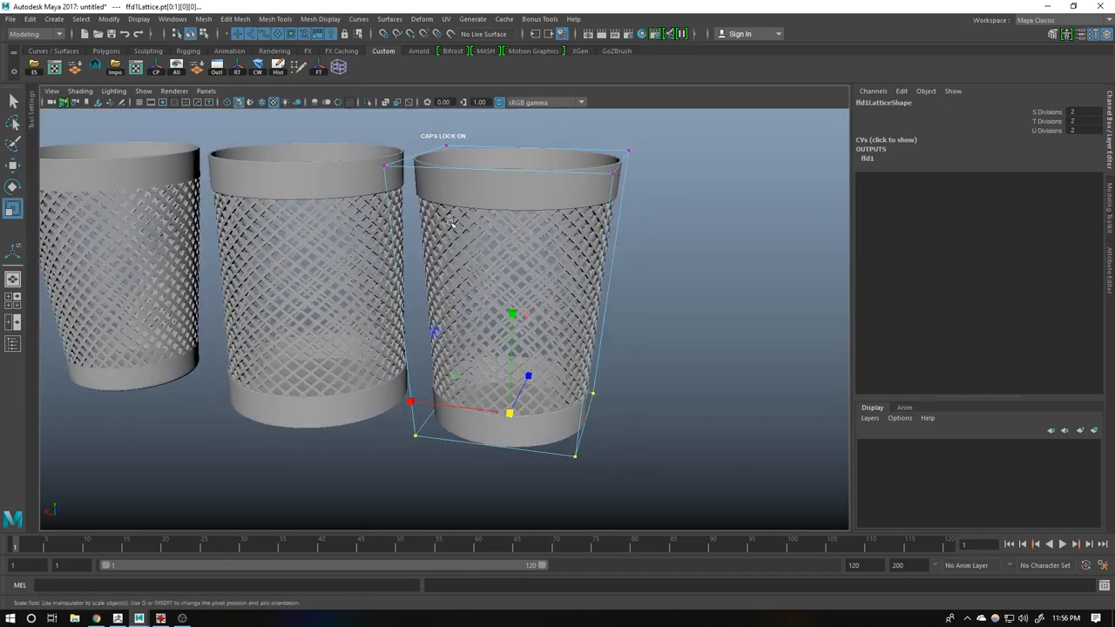
click(423, 17)
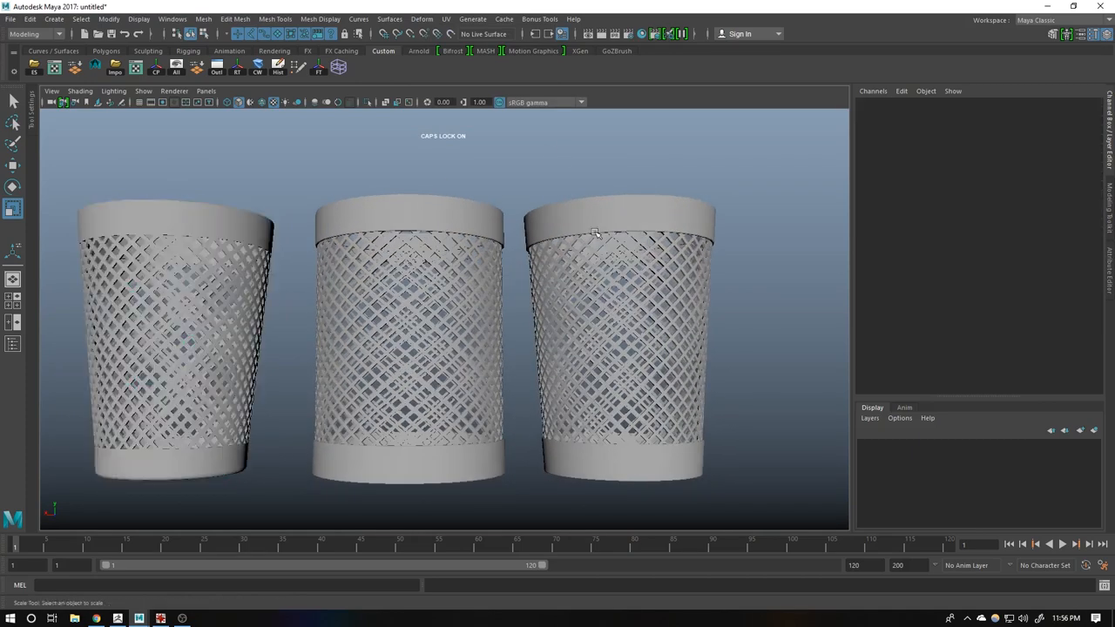
- Move the bins into a row and frame all four wire-mesh variants in the viewport
drag(595, 233, 655, 338)
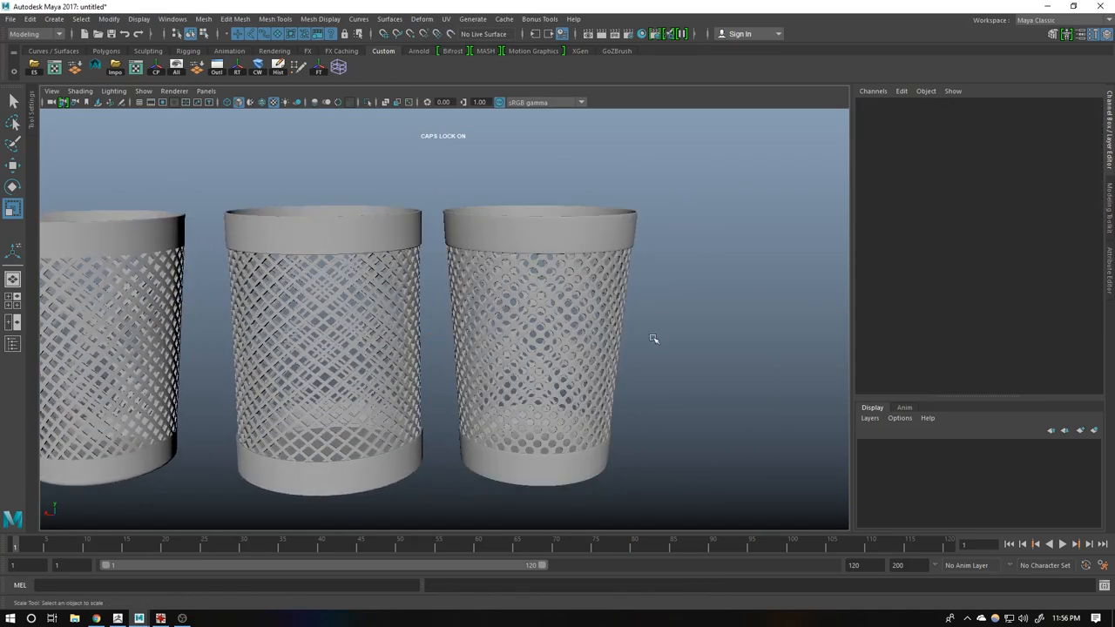
drag(655, 338, 564, 313)
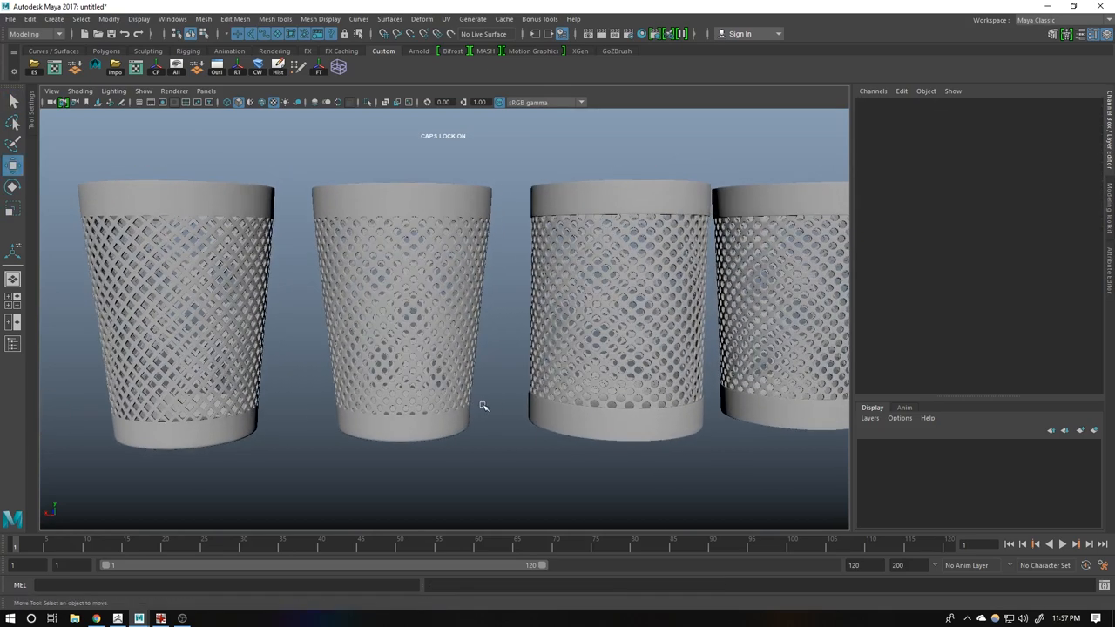
click(174, 314)
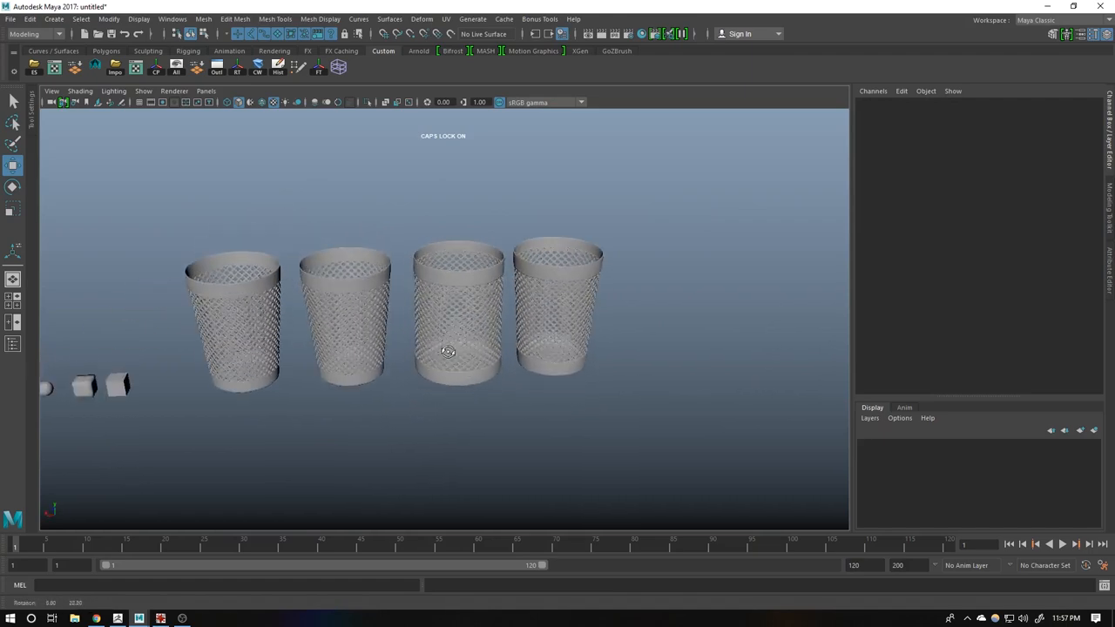
drag(448, 352, 226, 323)
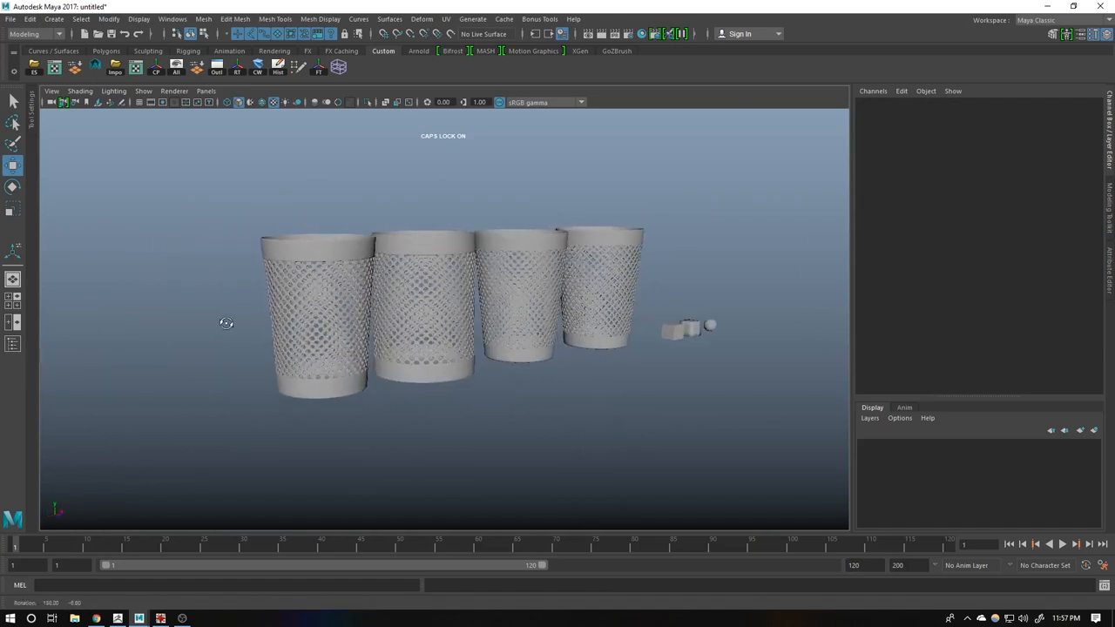